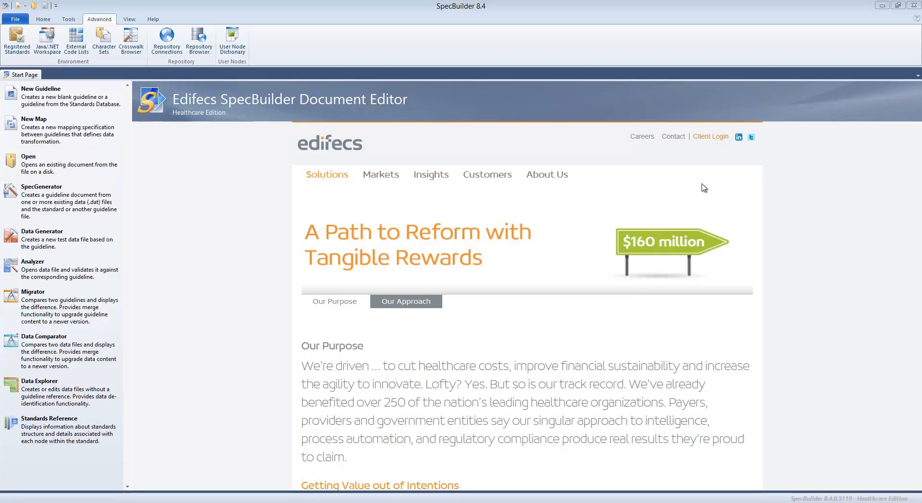
mouse_move(486, 17)
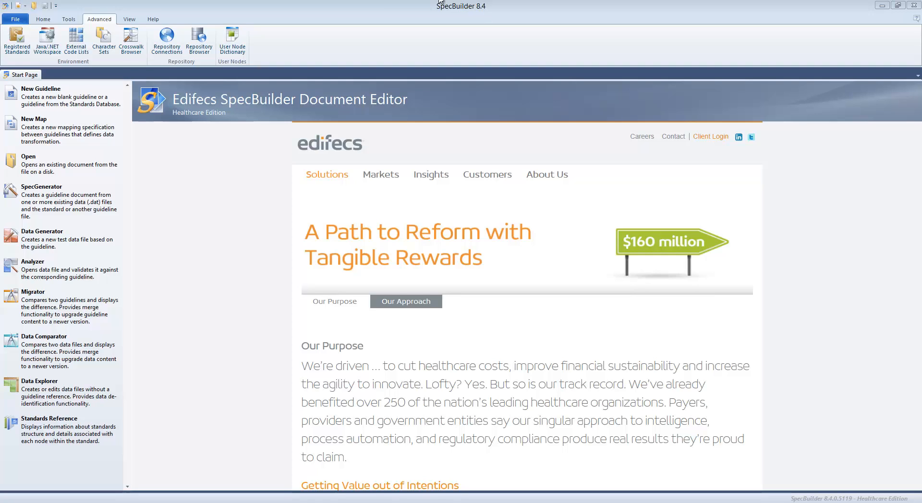
mouse_move(156, 346)
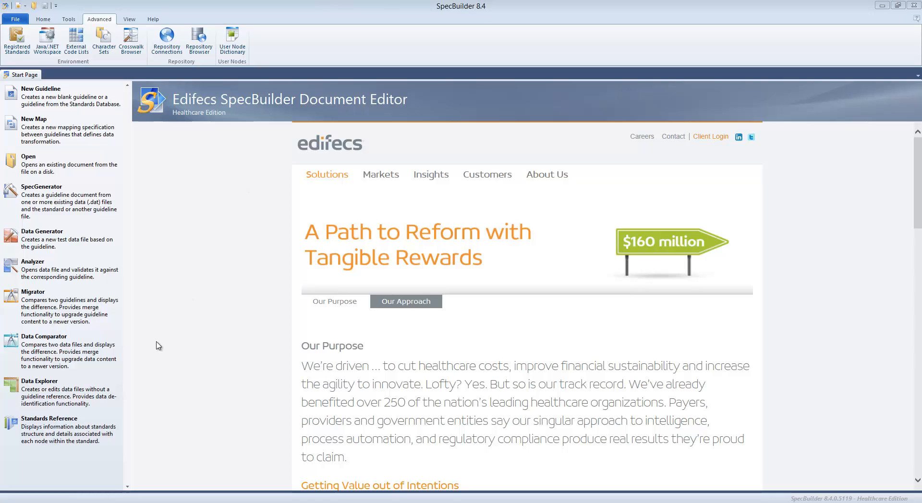
mouse_move(104, 40)
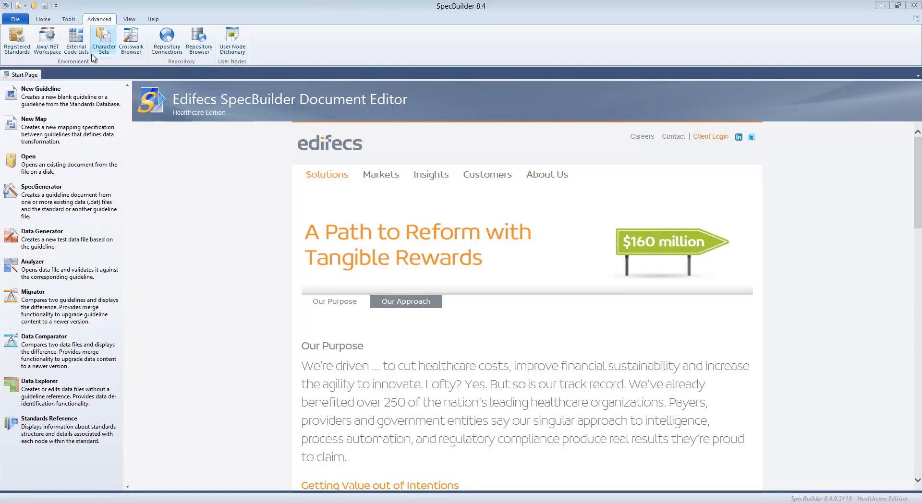
mouse_move(92, 330)
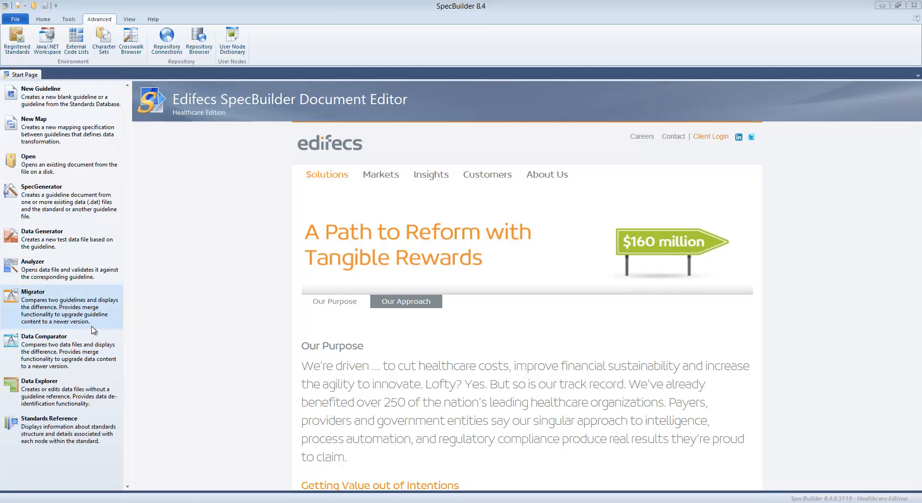
mouse_move(65, 238)
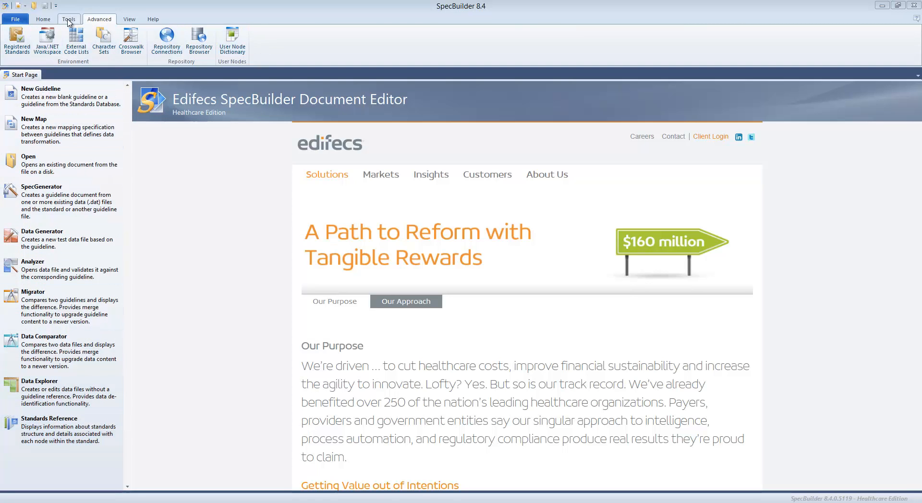
mouse_move(46, 41)
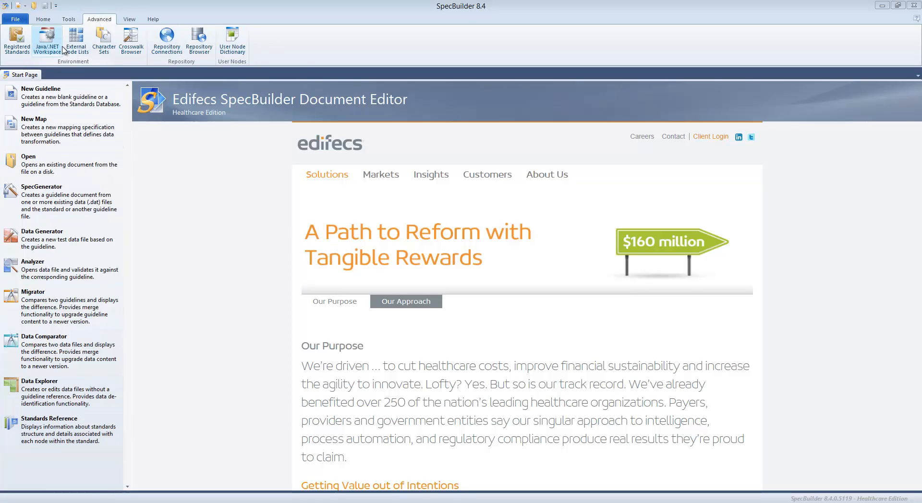
Step: Browse the Tools and Advanced ribbon sets, then return to the Home navigation commands
click(69, 19)
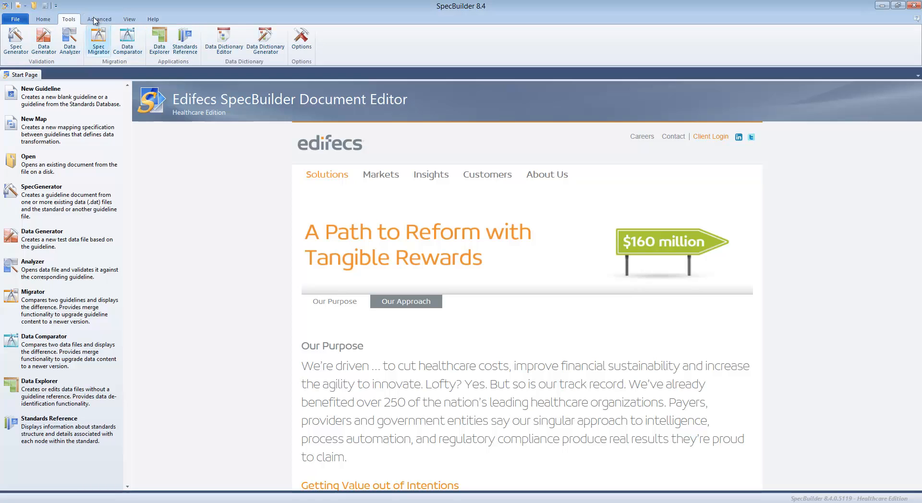
click(99, 19)
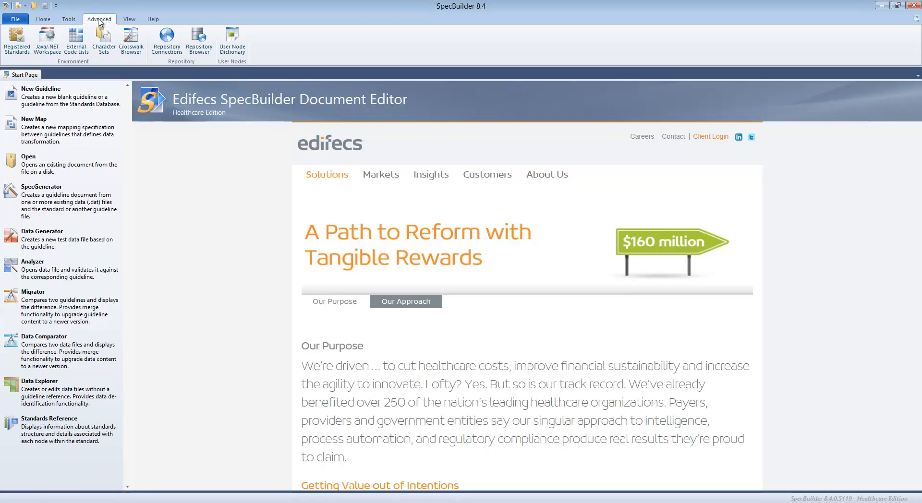
click(43, 19)
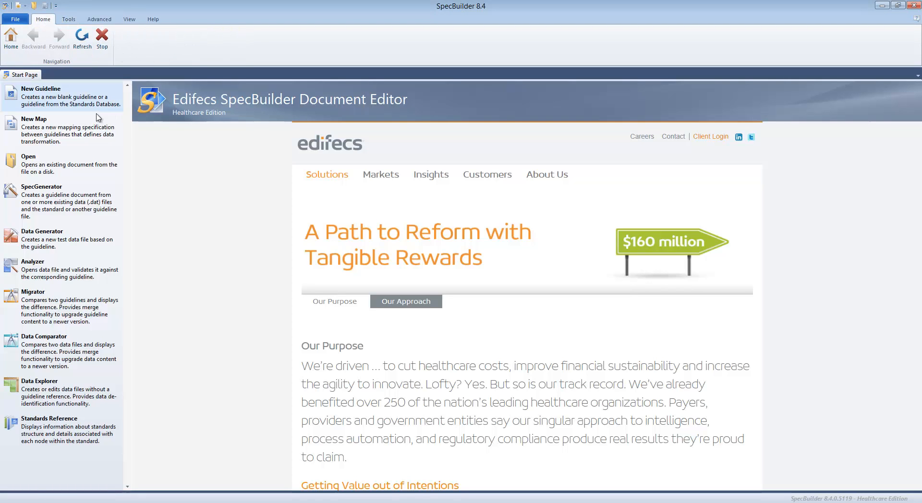
mouse_move(153, 19)
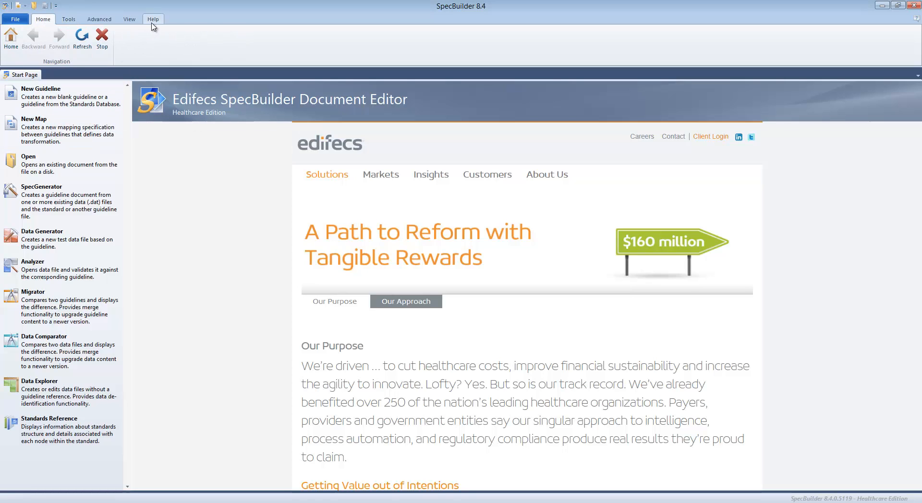
mouse_move(54, 67)
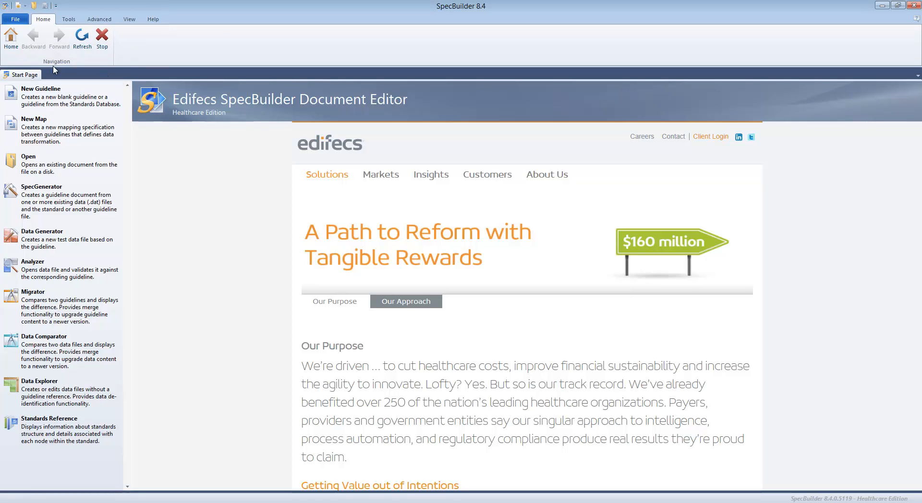
mouse_move(62, 391)
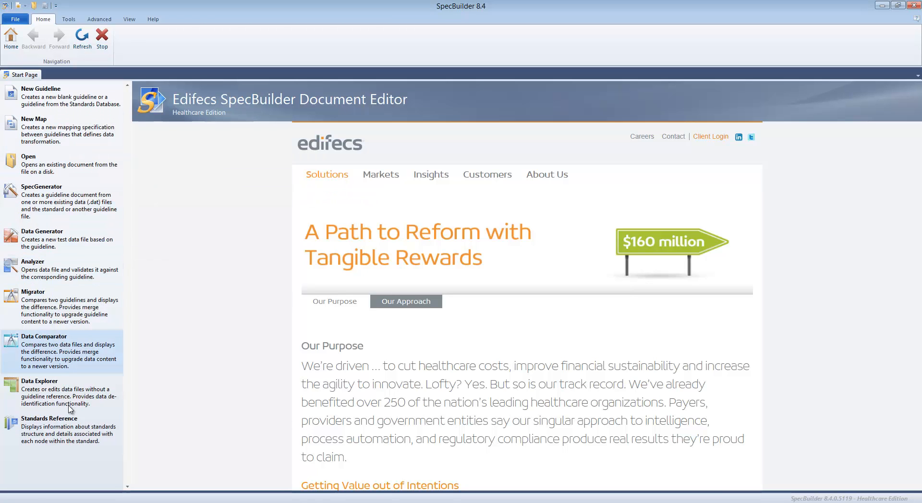
mouse_move(69, 266)
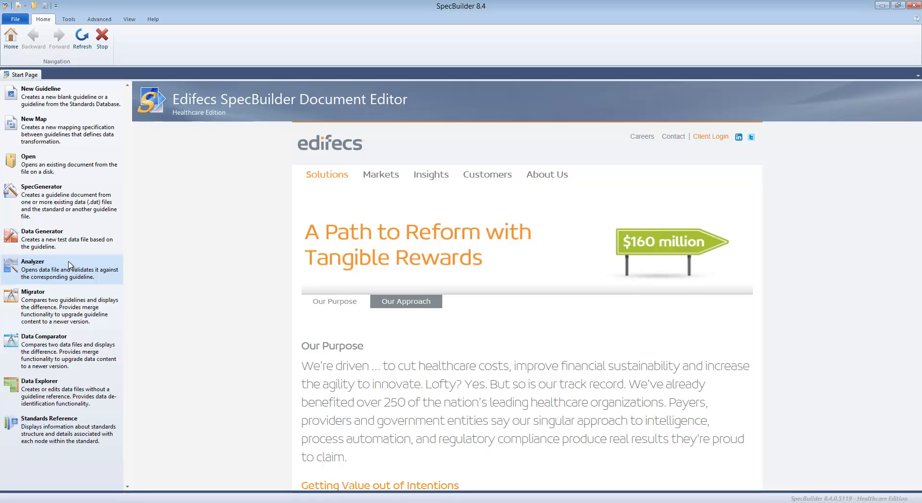
mouse_move(74, 105)
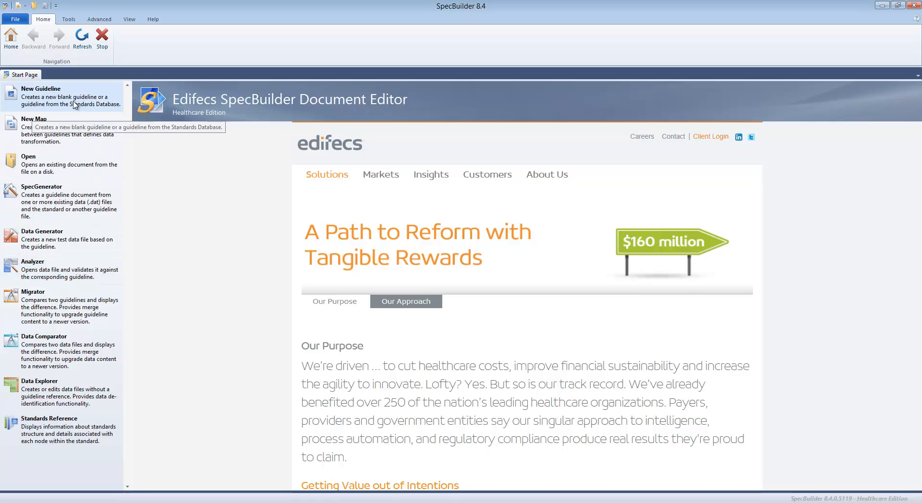
mouse_move(55, 103)
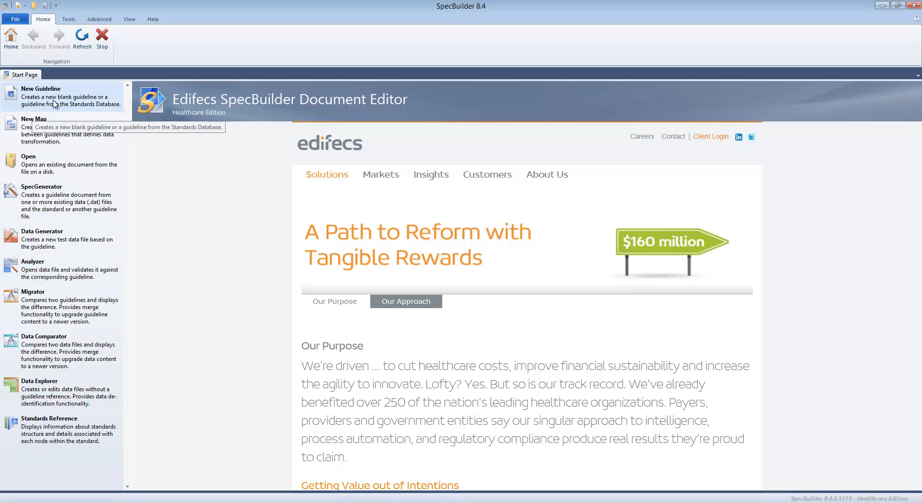
Step: Start the New Guideline Wizard on EDI and expand X12 to list its versions, peeking into V6011
click(40, 88)
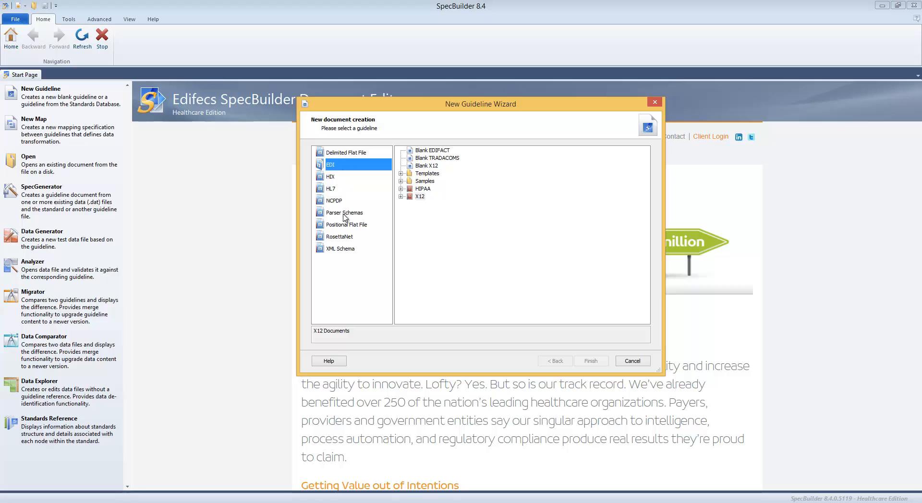
mouse_move(329, 308)
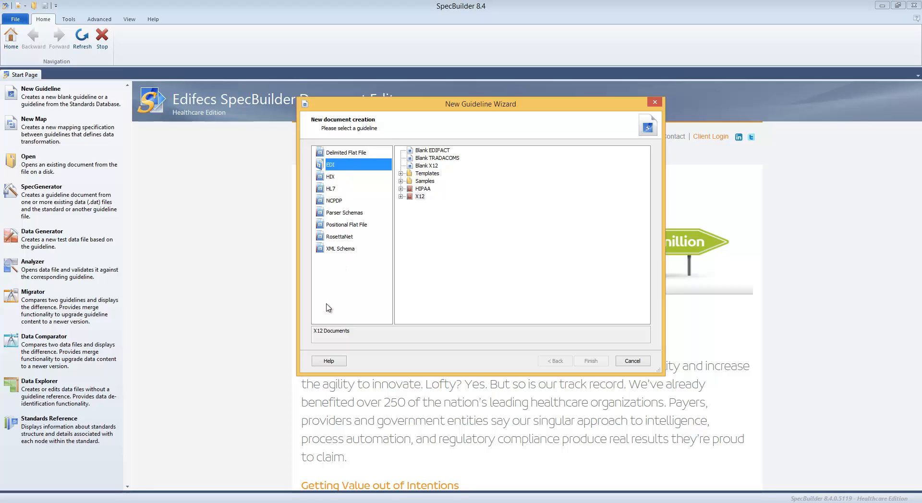
mouse_move(342, 242)
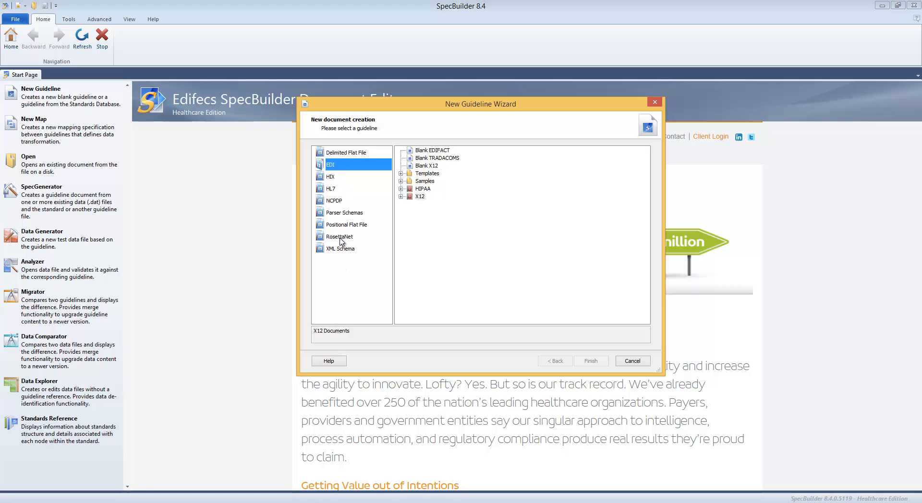
mouse_move(407, 200)
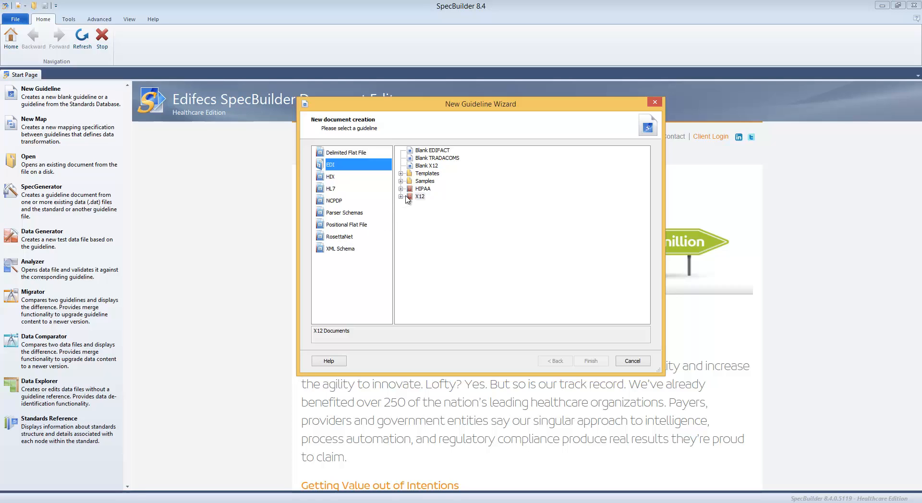
mouse_move(336, 156)
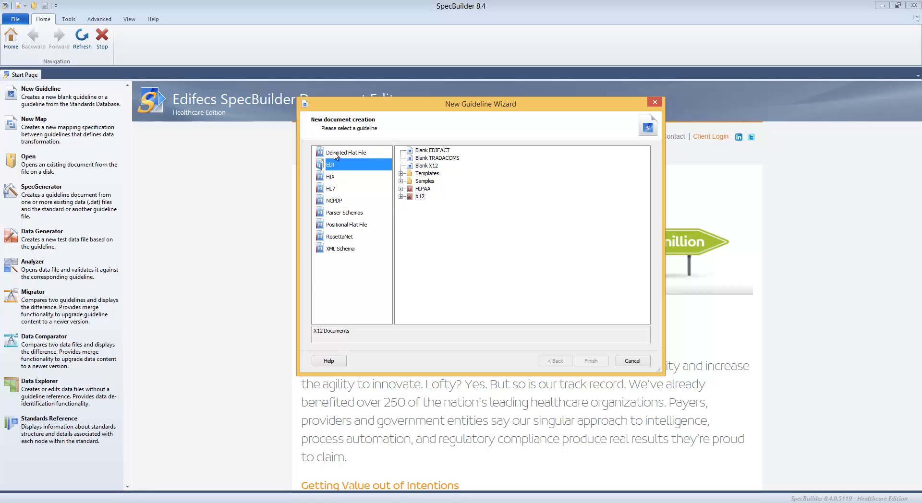
mouse_move(403, 201)
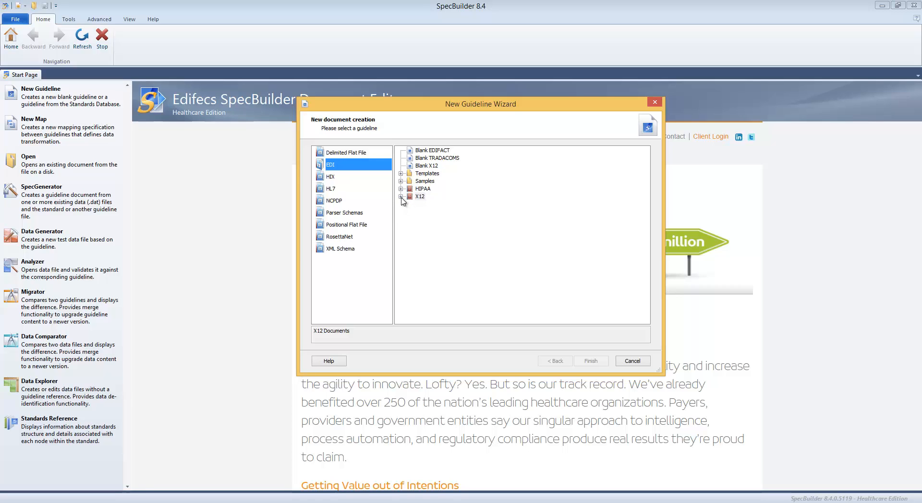
click(401, 196)
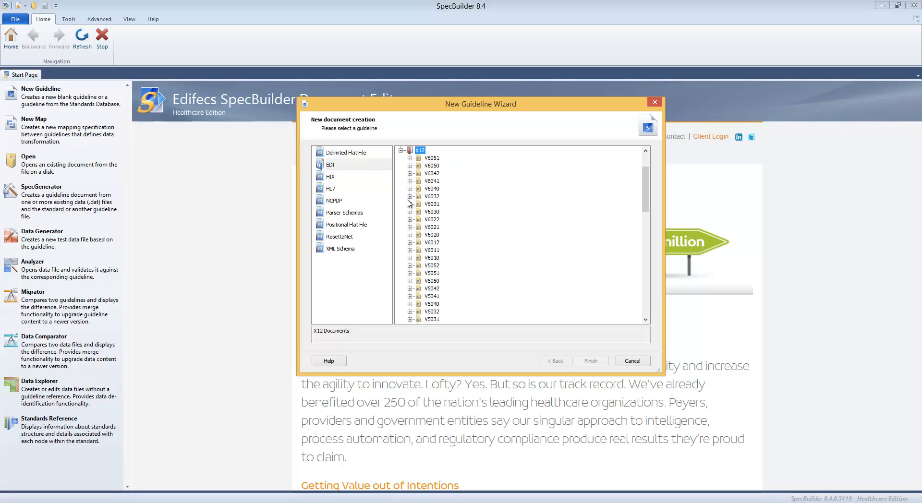
mouse_move(410, 254)
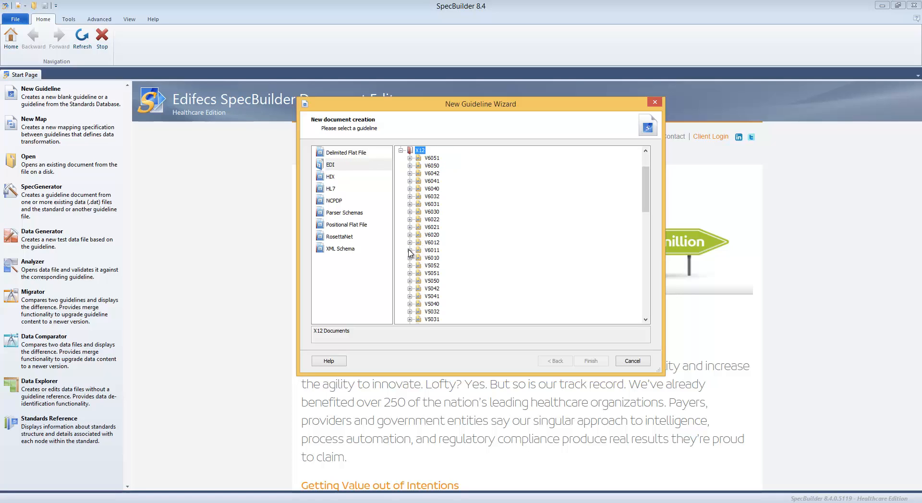
click(410, 251)
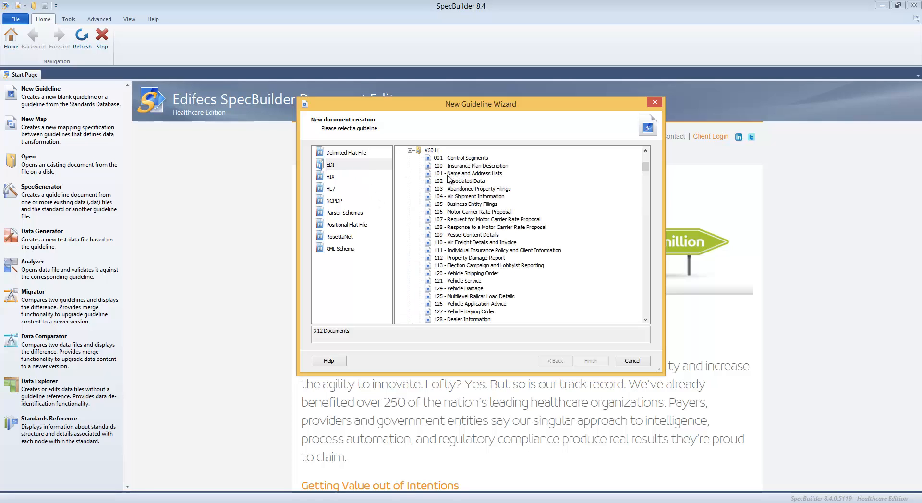
click(418, 150)
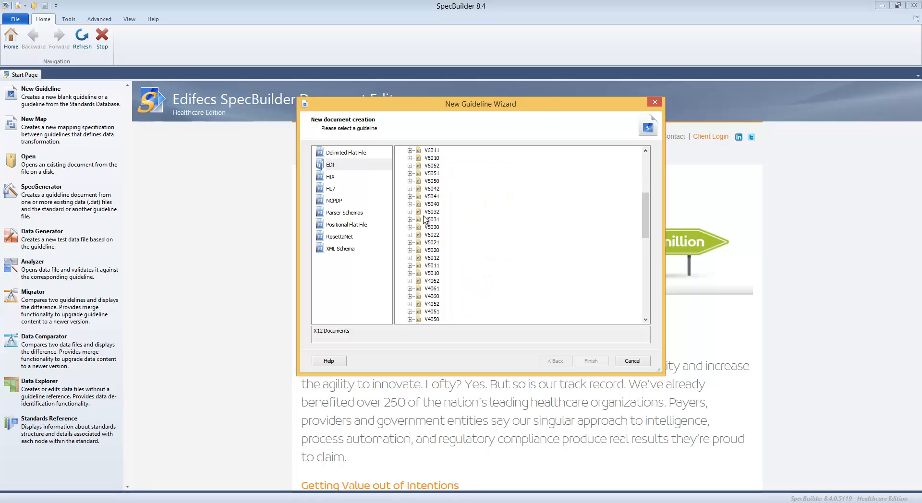
mouse_move(366, 193)
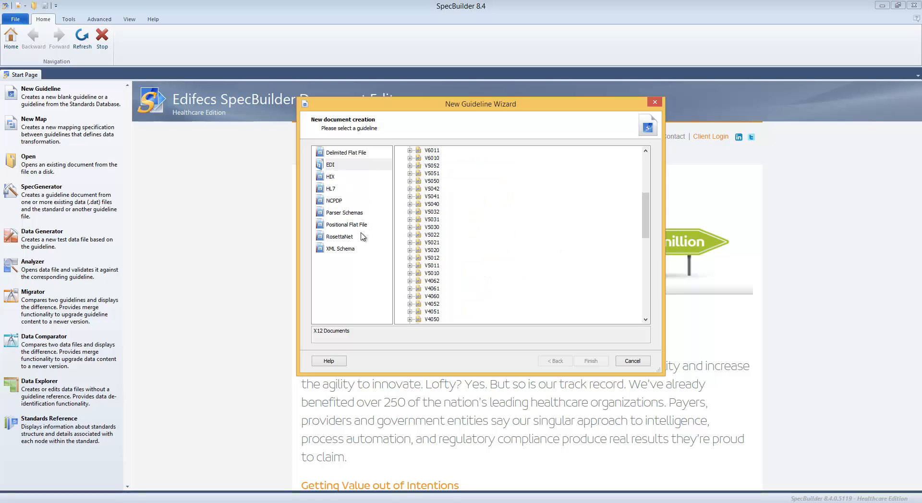
mouse_move(338, 186)
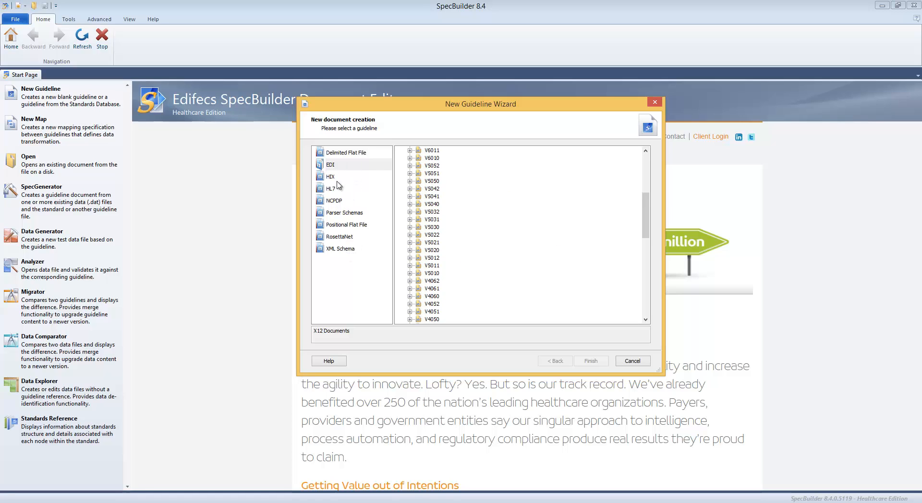
click(330, 165)
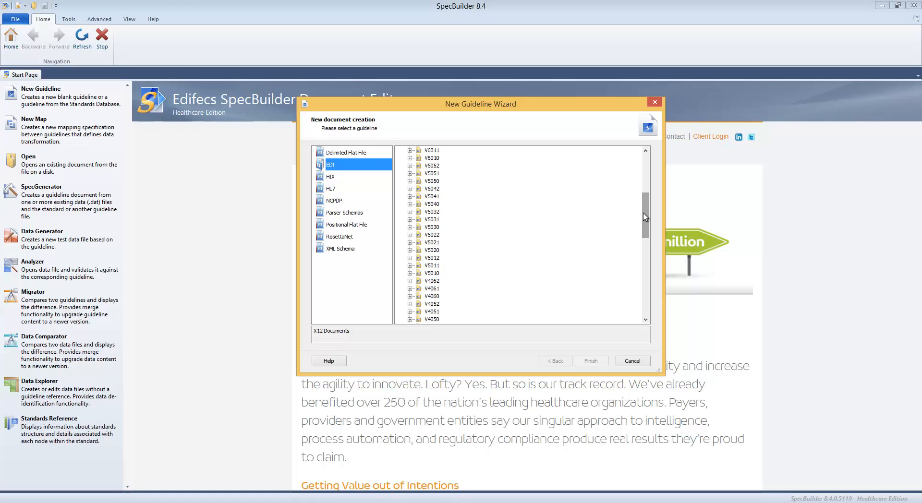
mouse_move(617, 219)
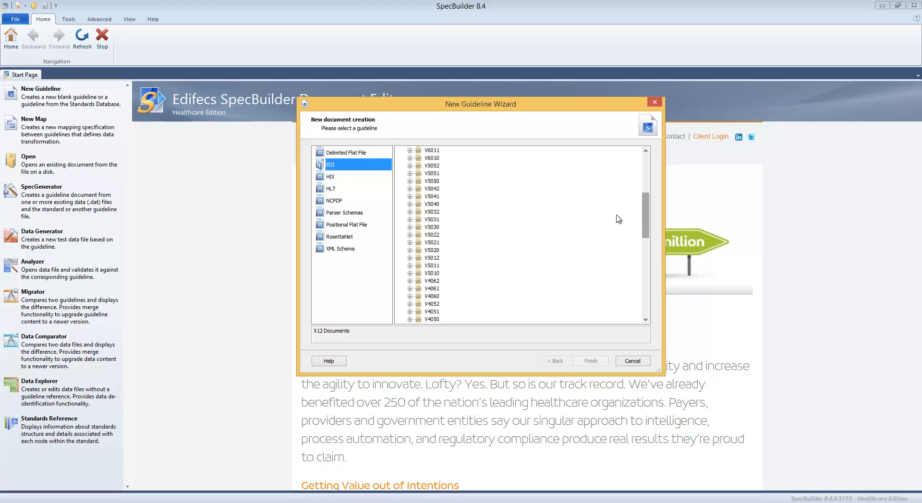
mouse_move(412, 262)
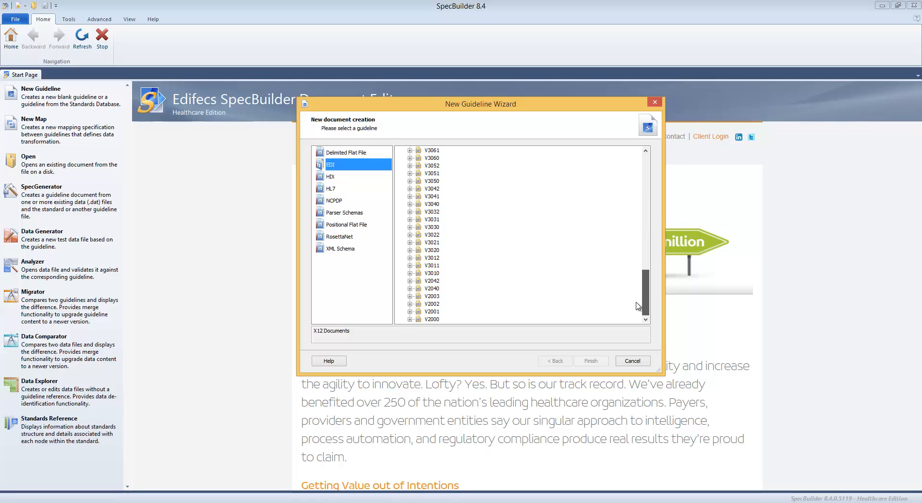
scroll(up, 3)
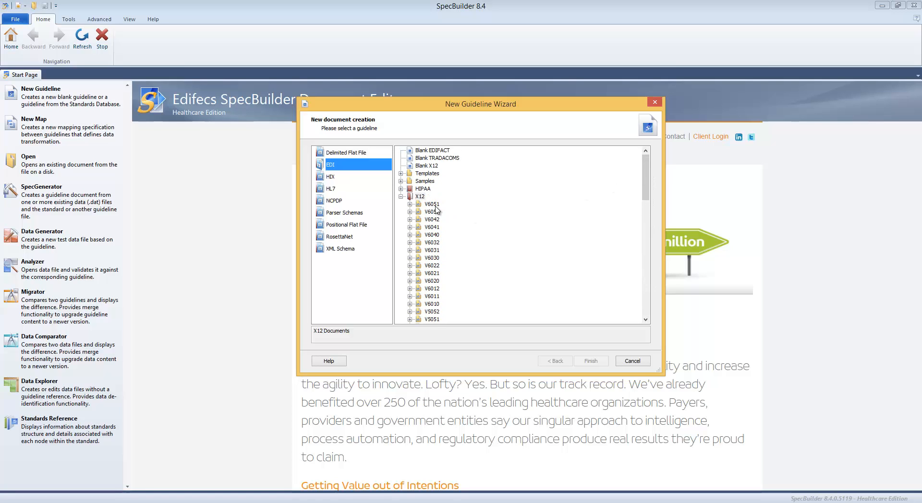
Step: Cancel the New Guideline Wizard, returning to the start page
click(632, 361)
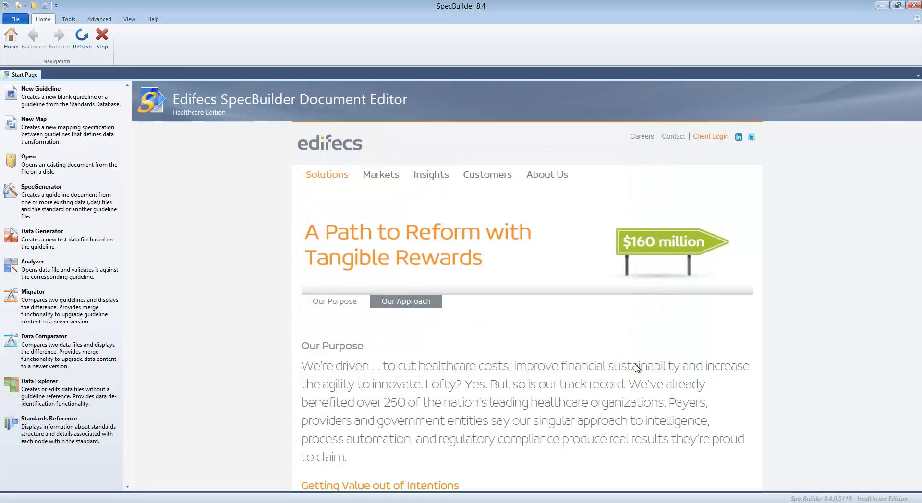
mouse_move(217, 225)
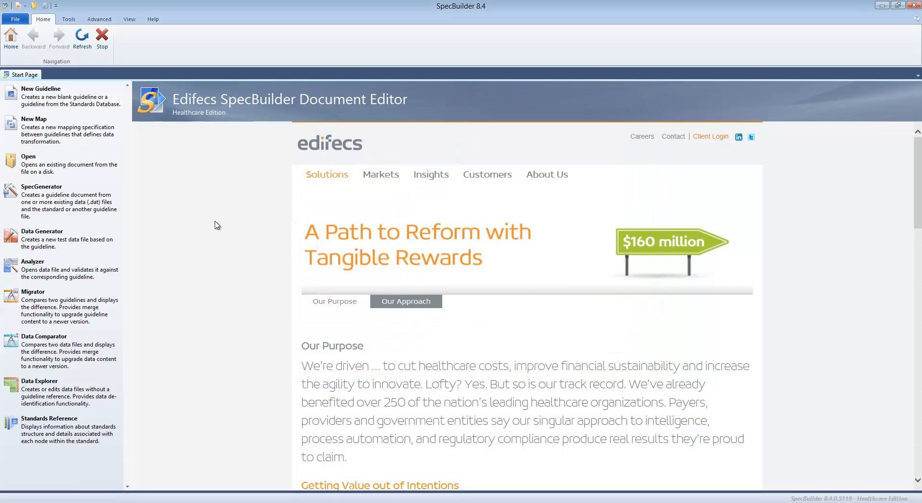
mouse_move(59, 127)
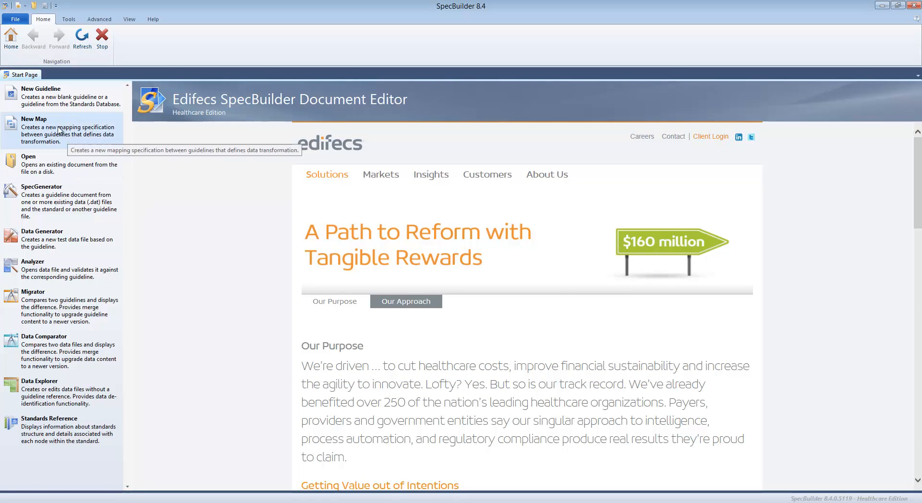
mouse_move(62, 127)
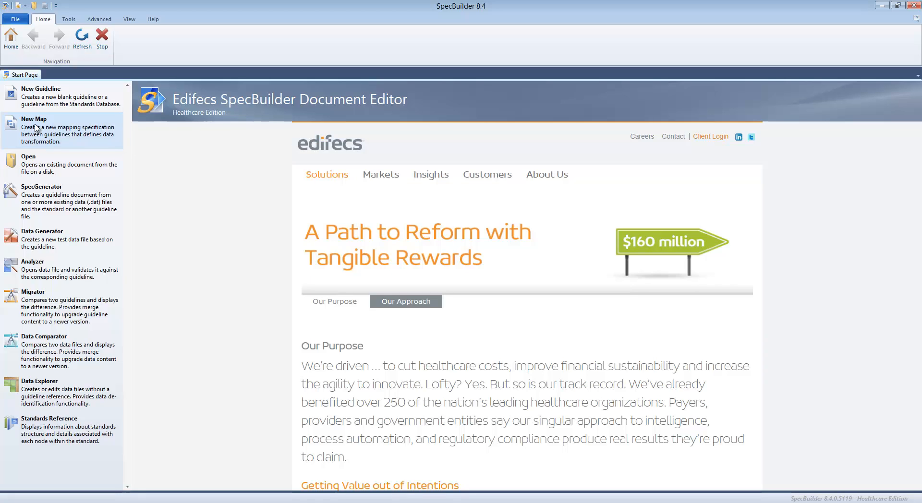
mouse_move(63, 136)
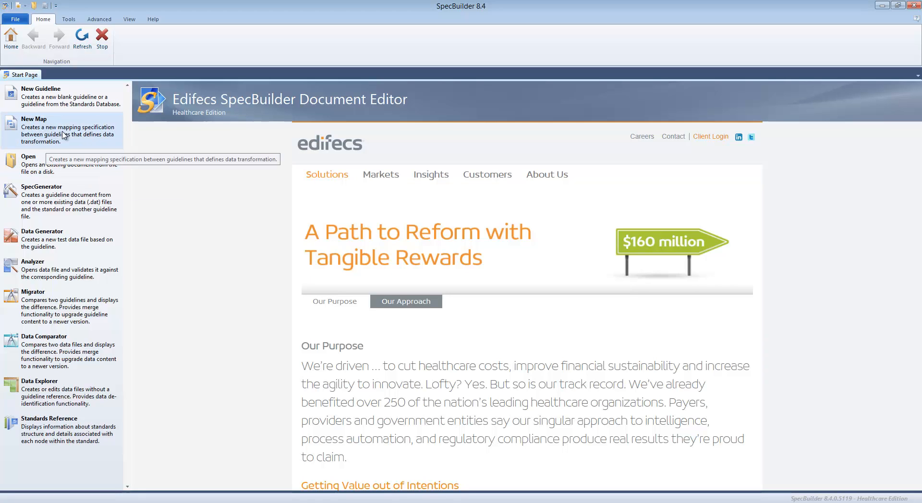
mouse_move(44, 160)
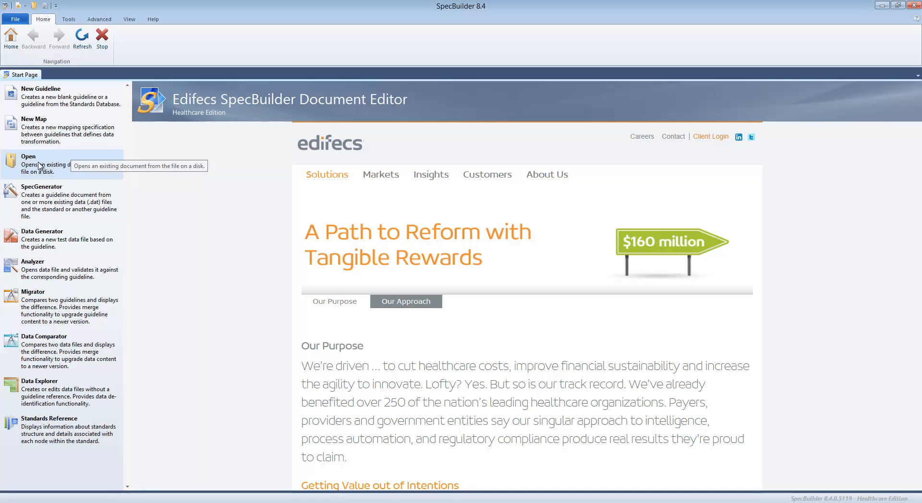
mouse_move(52, 200)
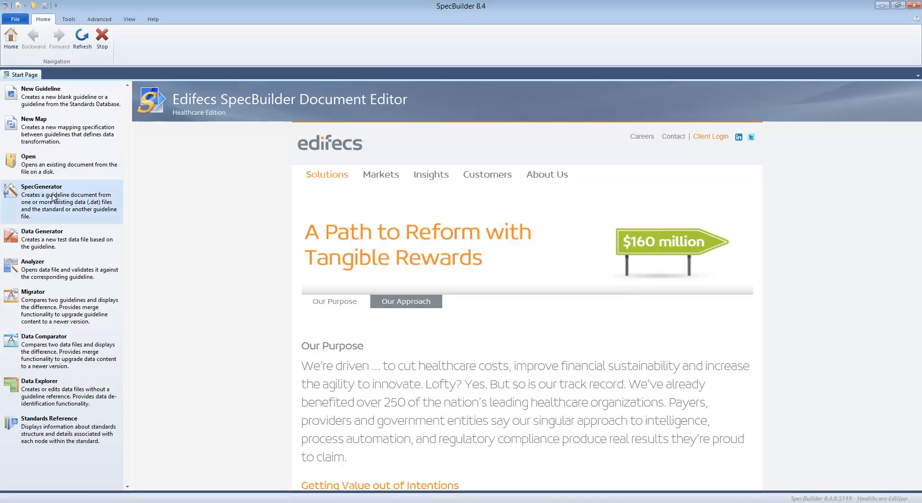
mouse_move(42, 222)
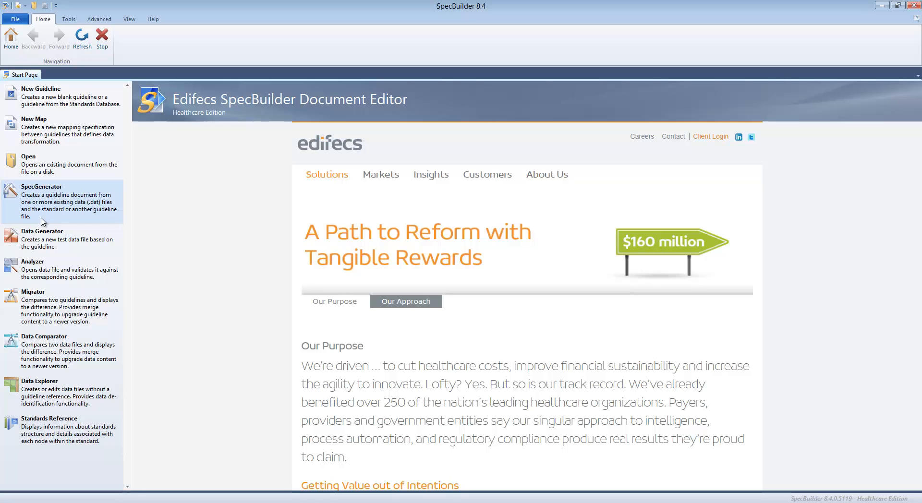
mouse_move(41, 238)
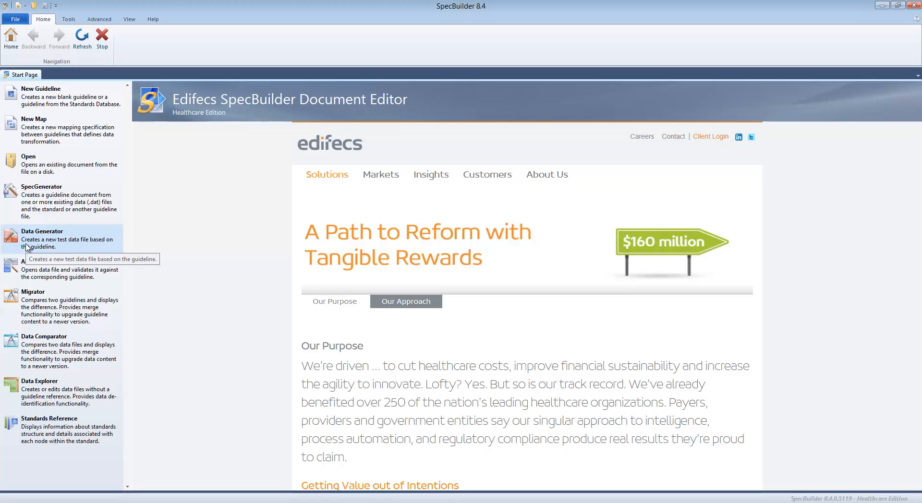
mouse_move(30, 247)
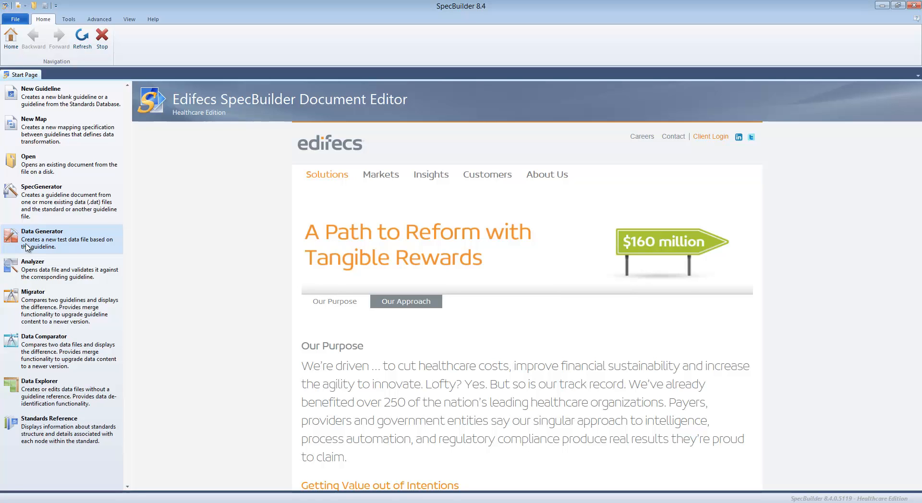
mouse_move(42, 272)
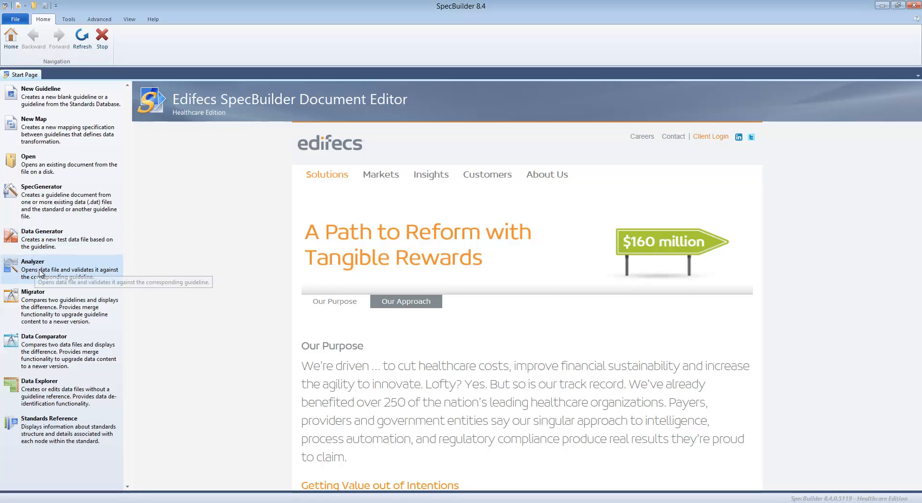
mouse_move(70, 280)
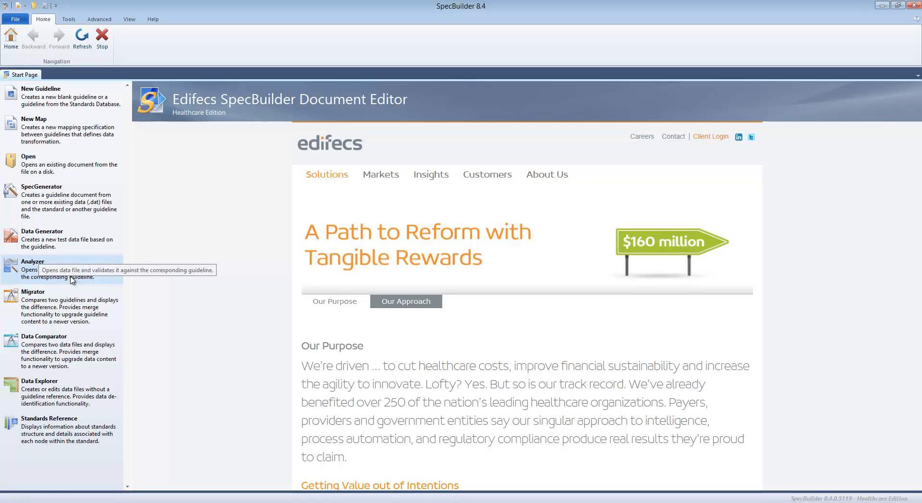
mouse_move(70, 276)
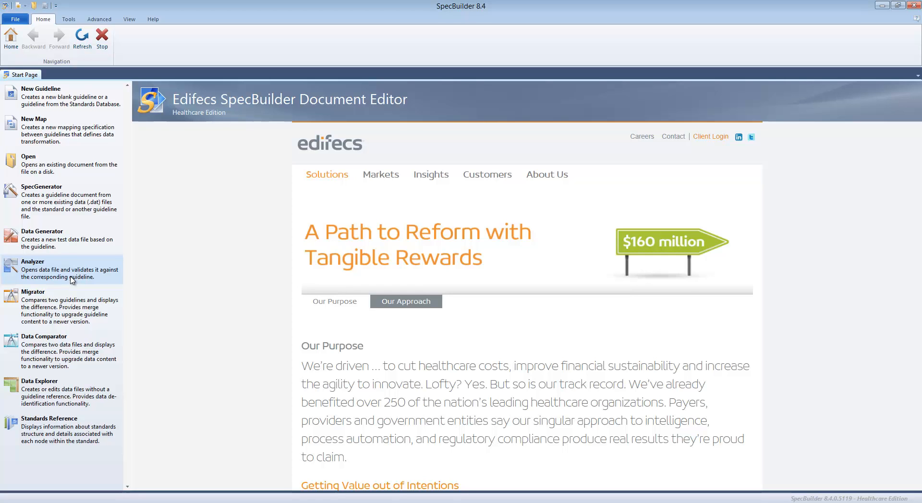
mouse_move(64, 305)
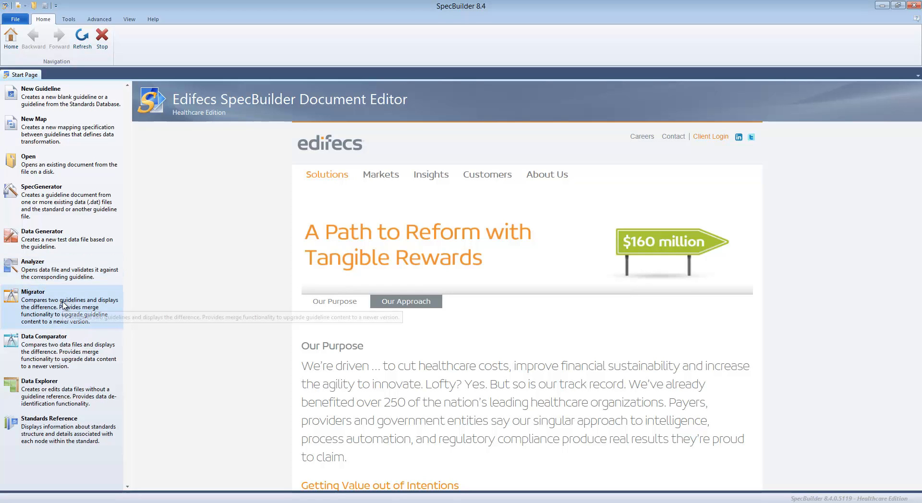
mouse_move(39, 306)
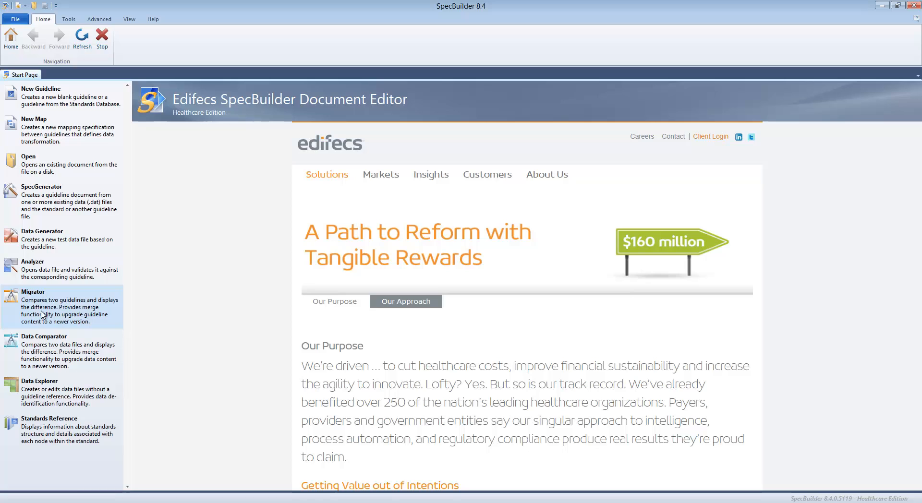
mouse_move(45, 353)
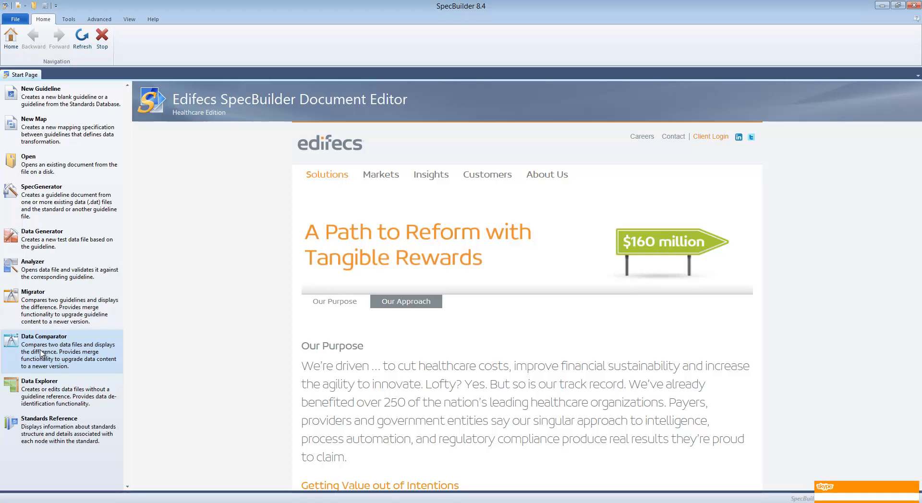
mouse_move(56, 400)
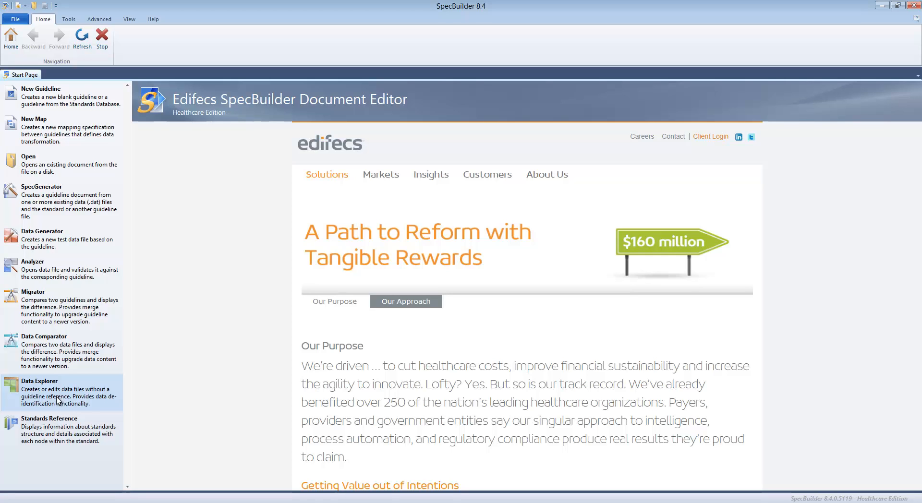
mouse_move(50, 430)
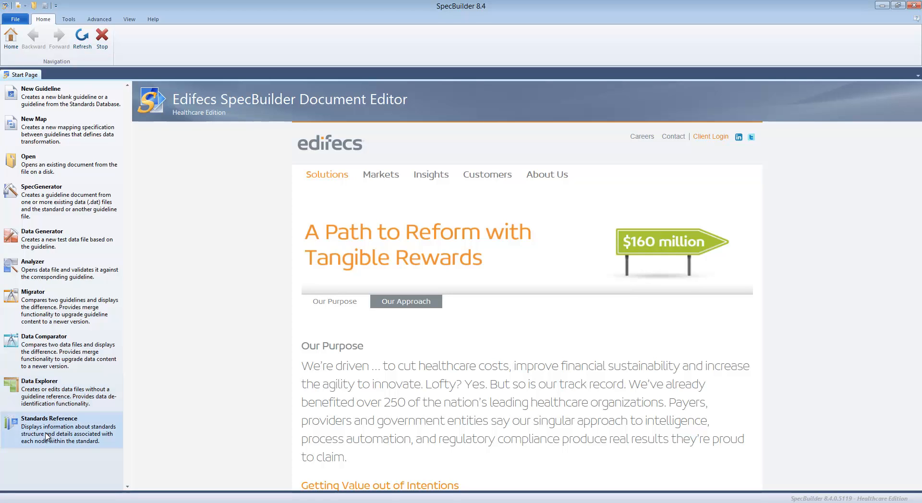
Step: Browse X12 version V3051 in the Standards Reference
click(49, 418)
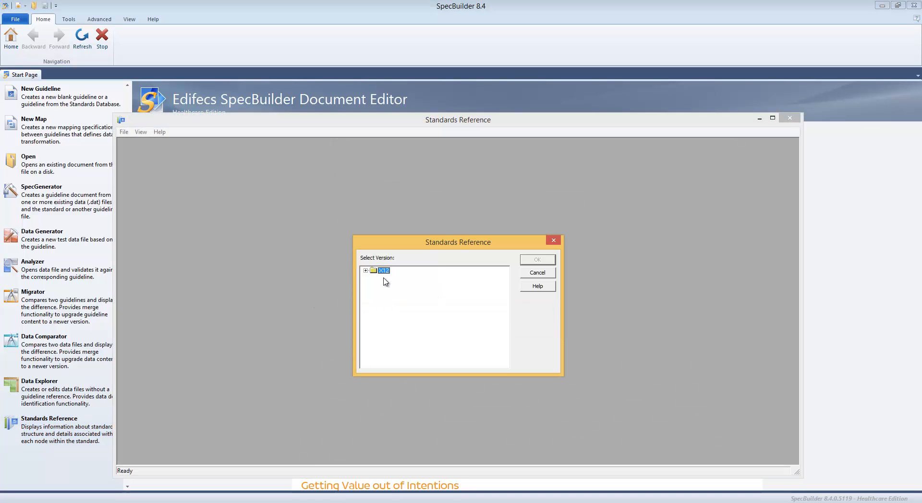
click(365, 270)
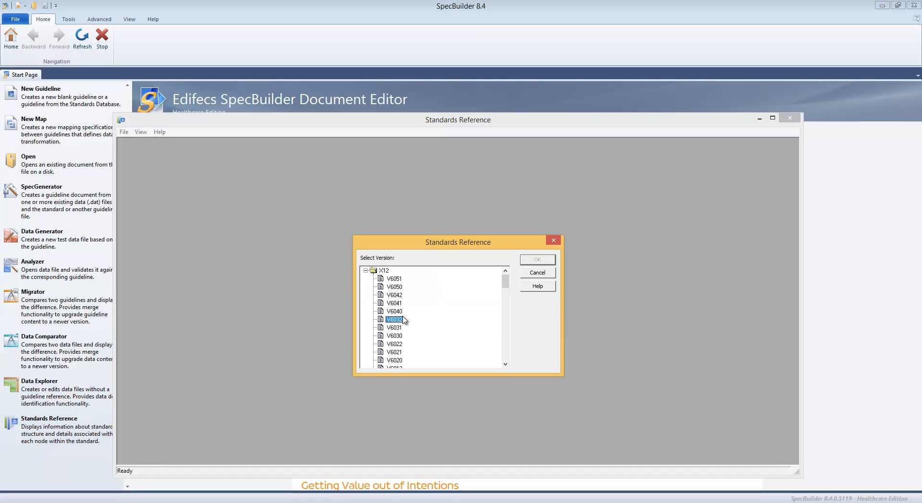
scroll(down, 3)
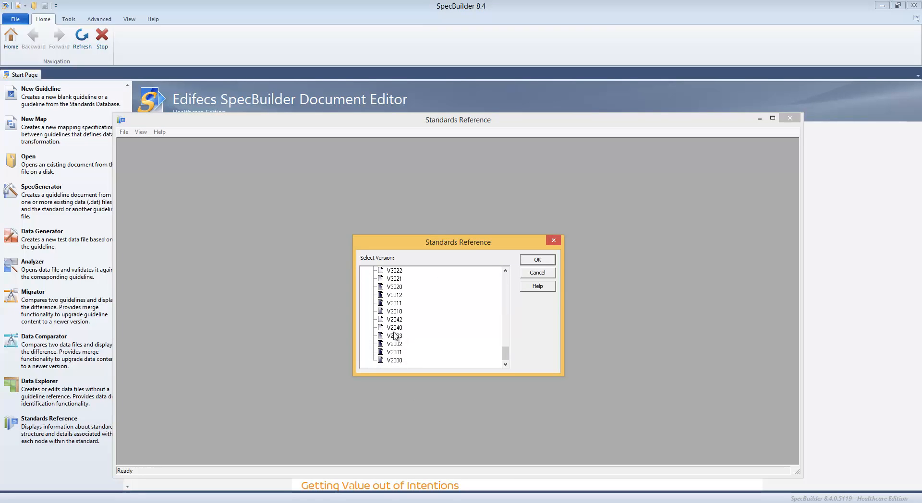
click(394, 302)
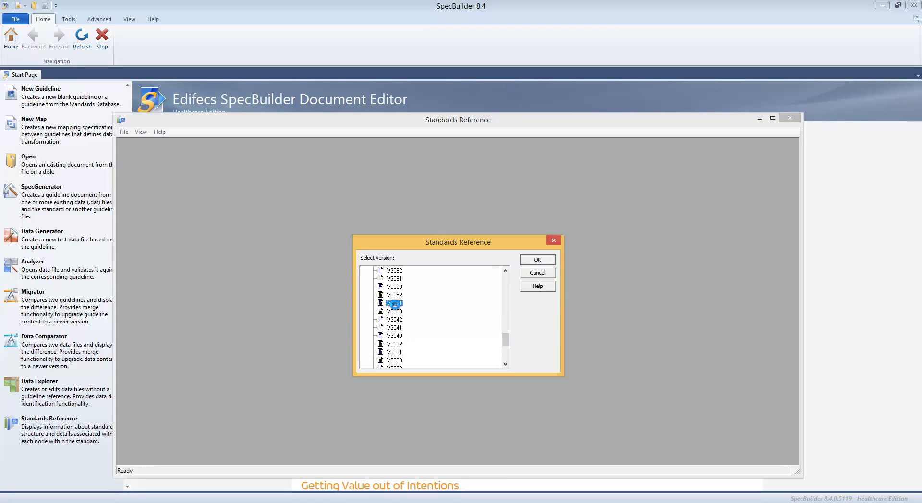
click(536, 260)
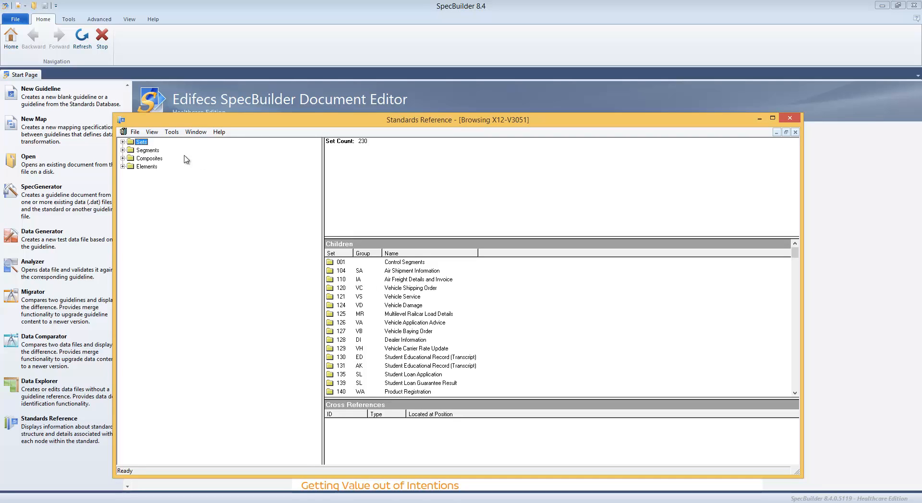
Step: Expand Control Segments' Interchange Control Header, then the 127 Vehicle Baying Order set's segments
click(123, 143)
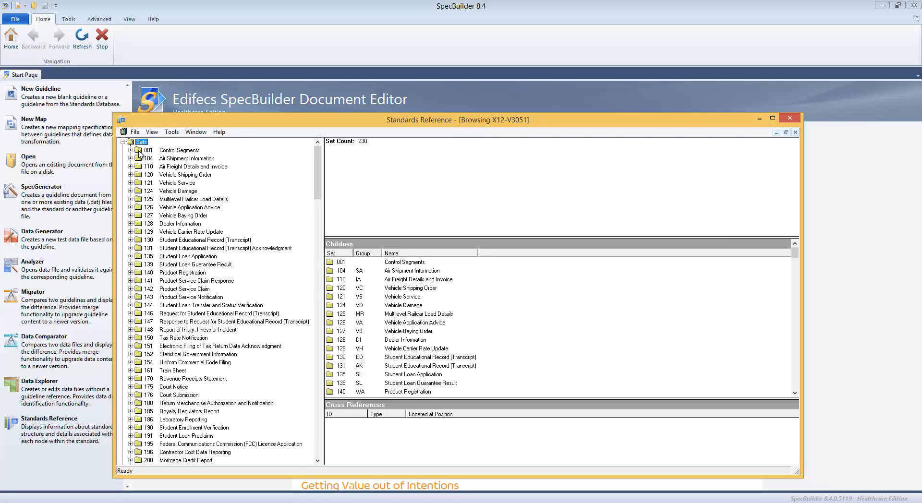
click(130, 150)
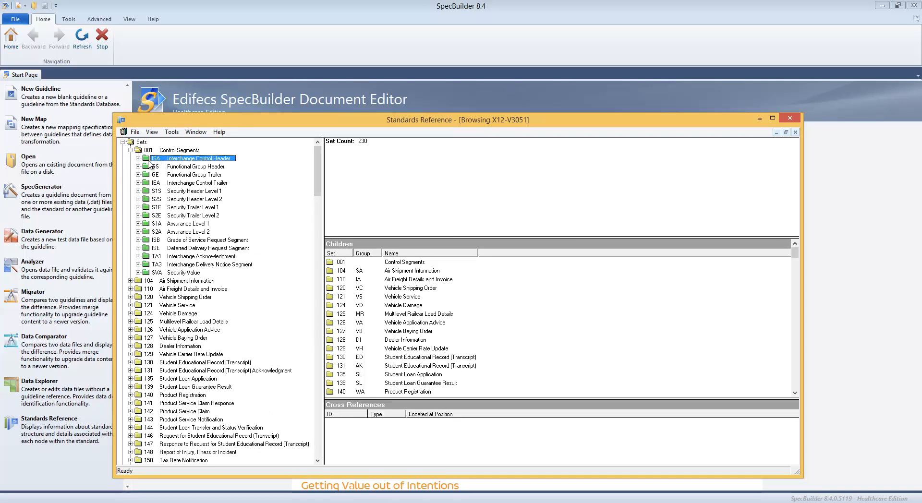
click(131, 150)
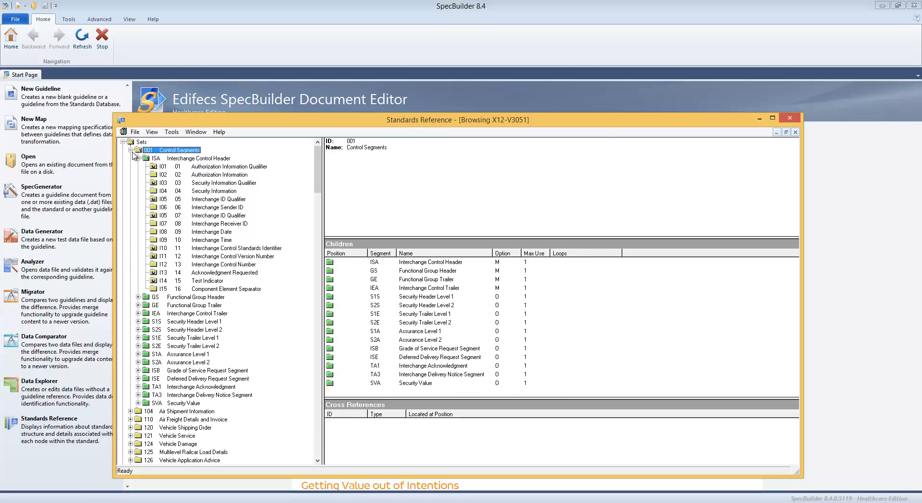
click(184, 215)
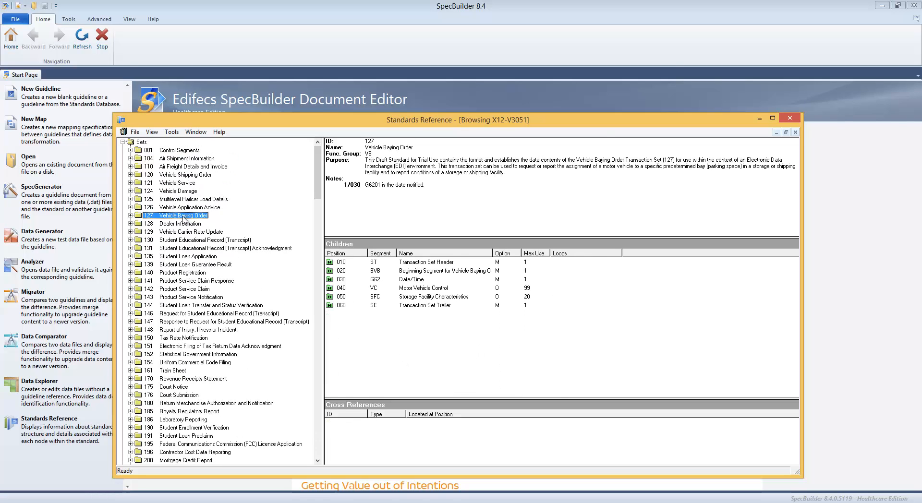
click(131, 215)
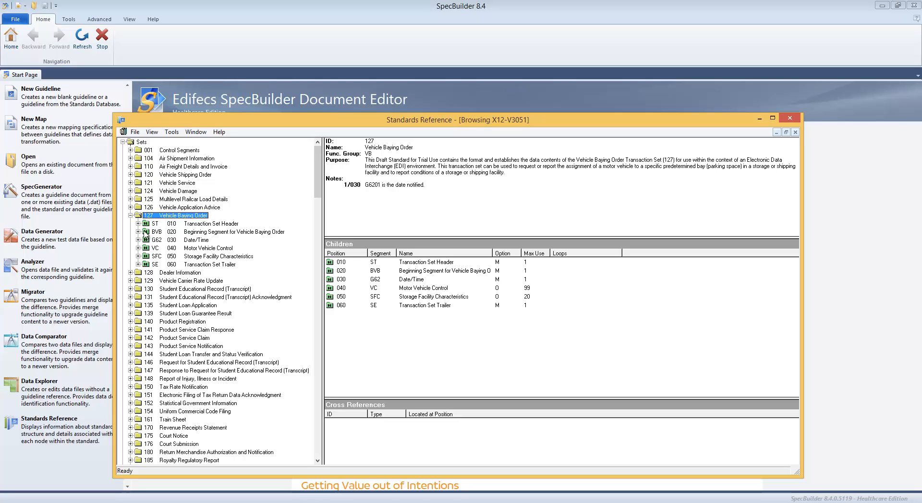
Step: View elements 329, 140 and 1238 Bay Type Code details, then collapse the Vehicle Baying Order set
click(222, 240)
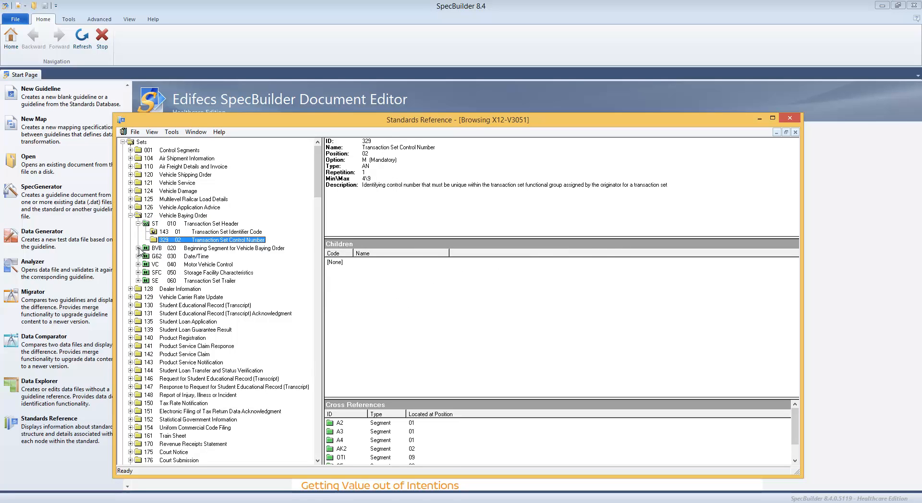
click(138, 248)
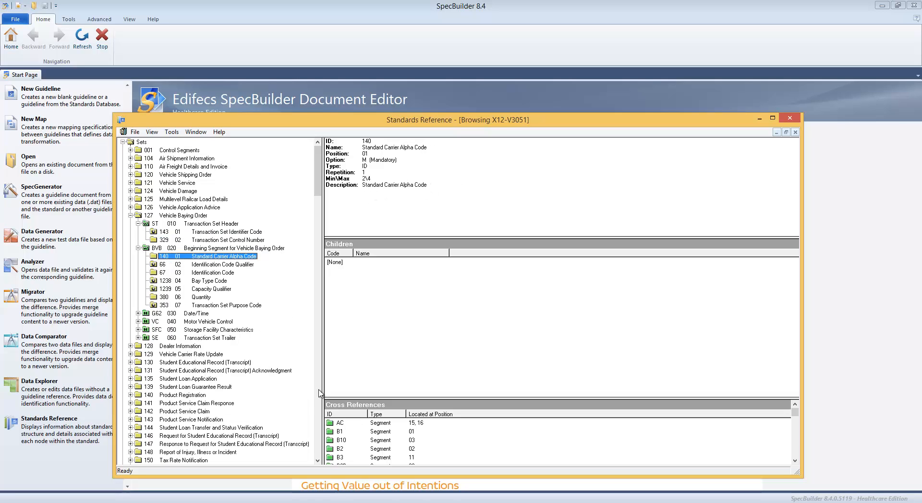
click(209, 281)
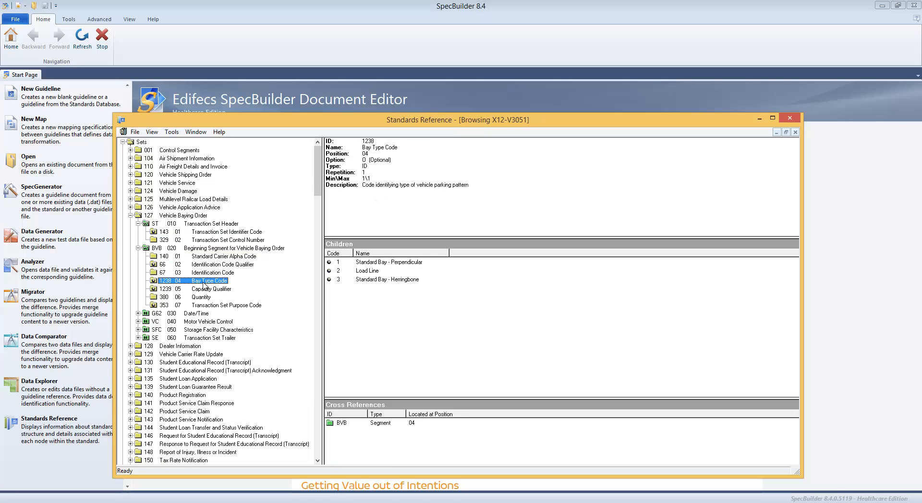
click(132, 215)
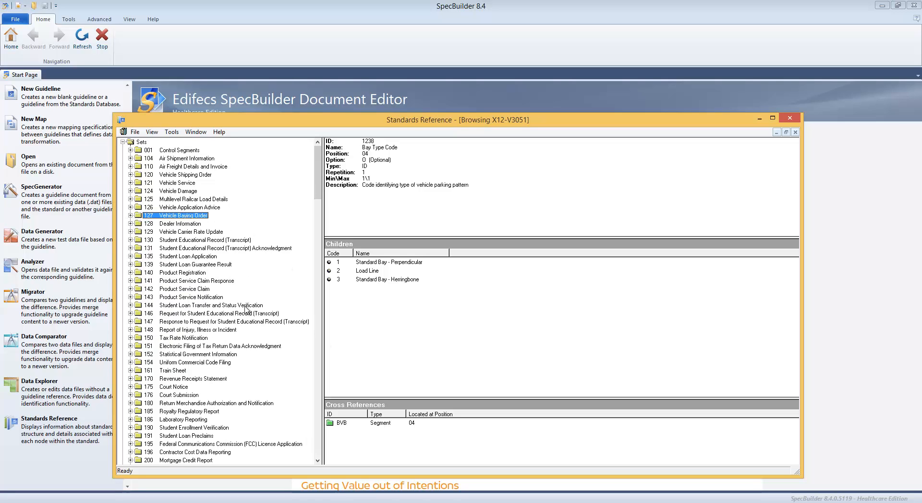
mouse_move(791, 118)
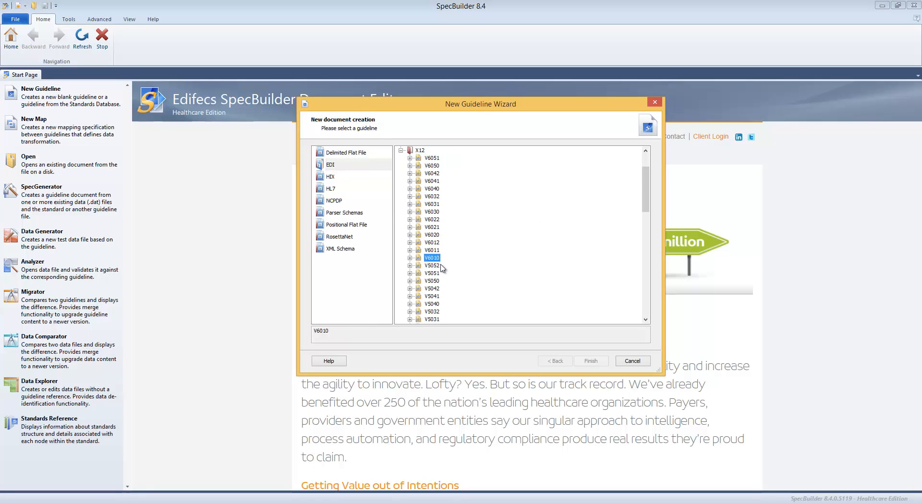
Step: Select 850 Purchase Order under X12 V5010 and finish creating the guideline
scroll(down, 3)
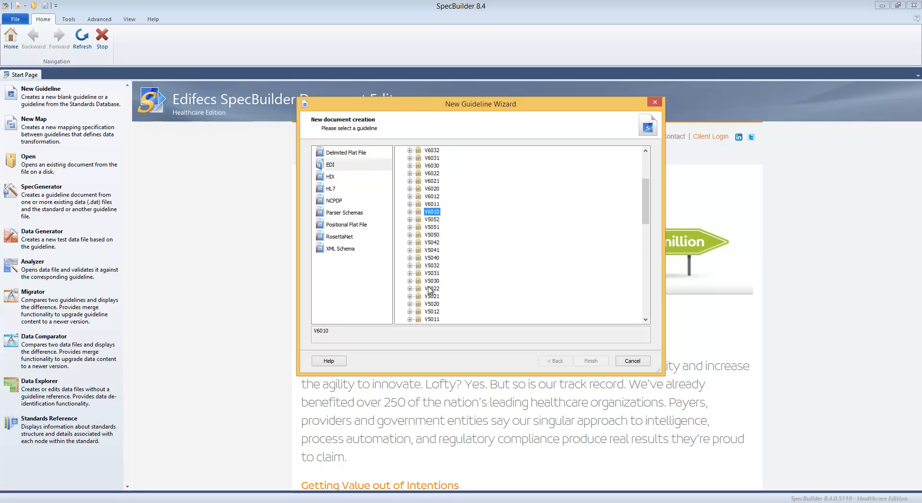
scroll(down, 3)
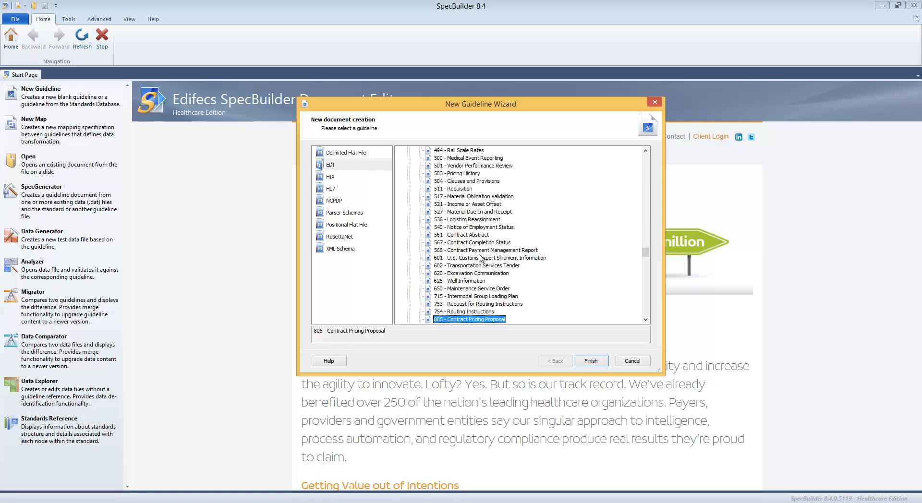
scroll(down, 3)
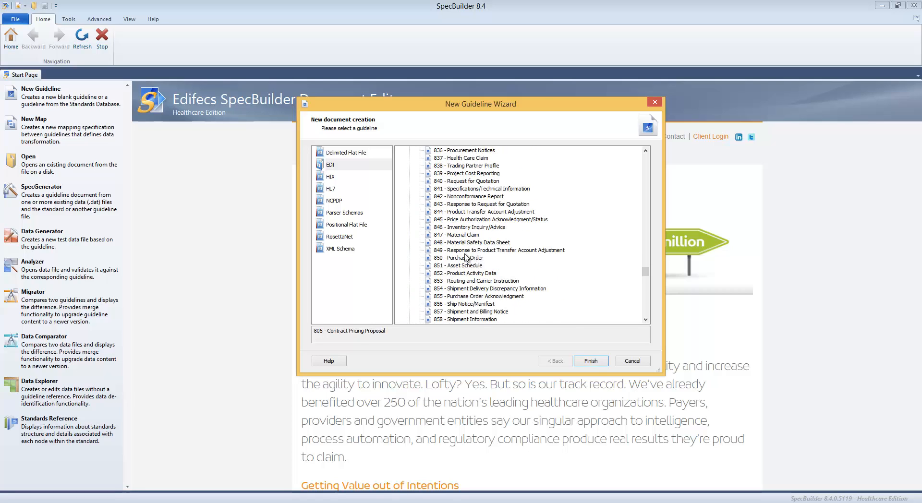
click(463, 257)
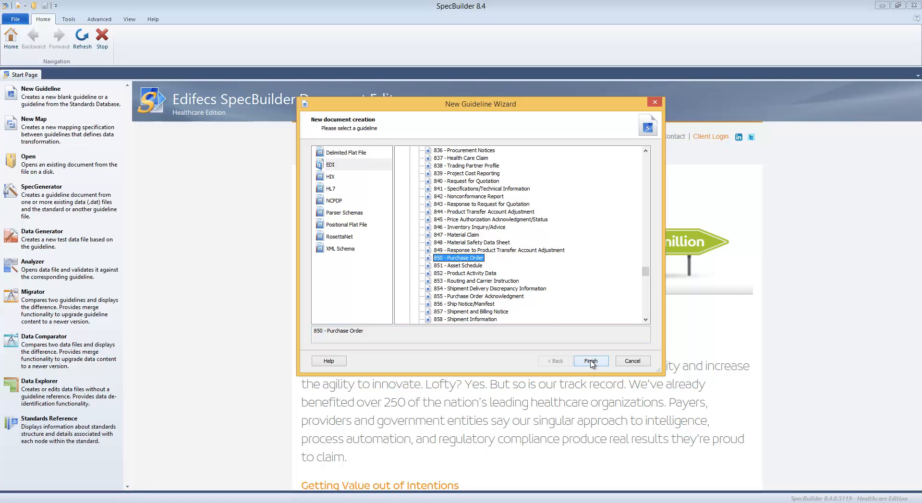
click(591, 361)
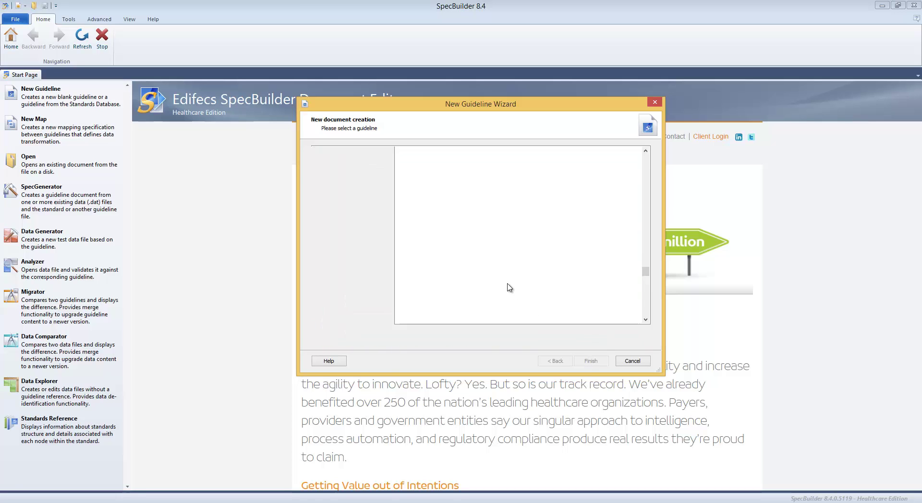
click(591, 361)
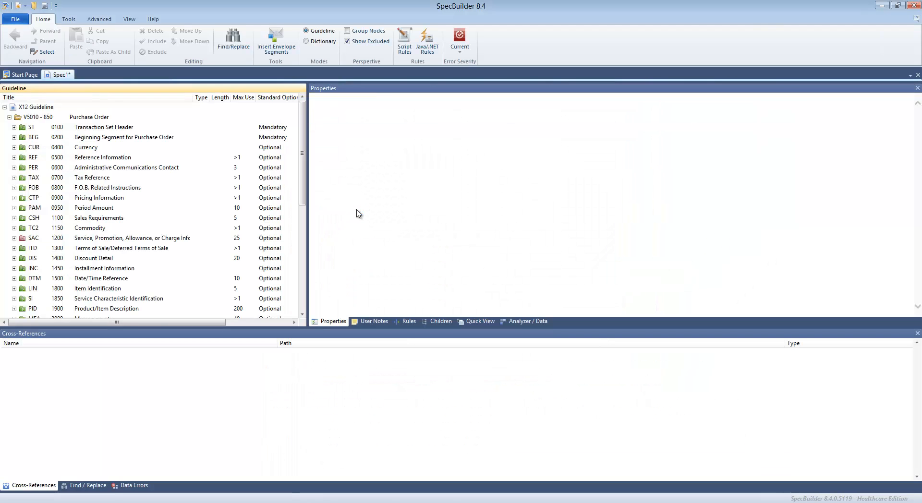
Step: View the 850 transaction's properties, then the CUR Currency segment's properties and cross-references
click(88, 117)
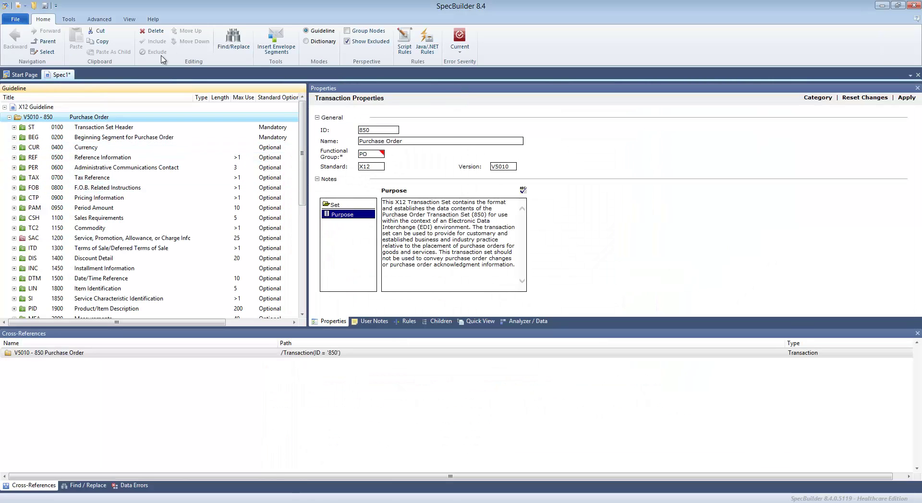
mouse_move(80, 113)
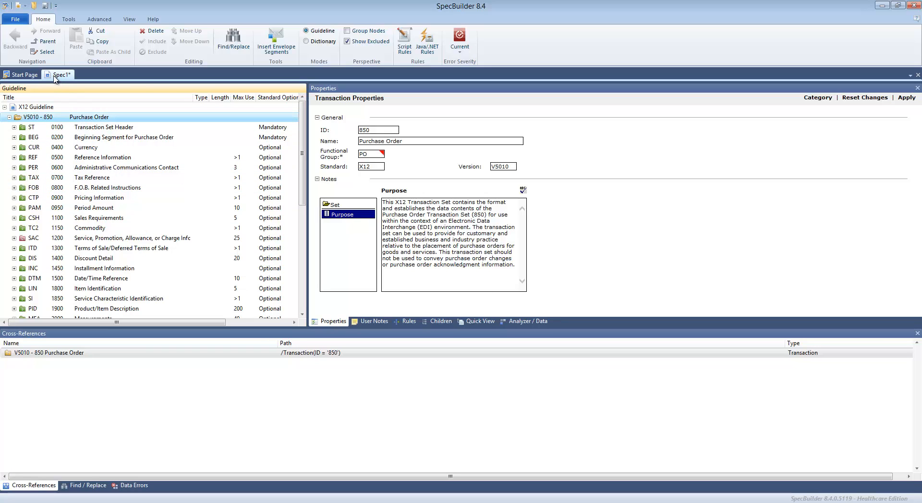
mouse_move(58, 74)
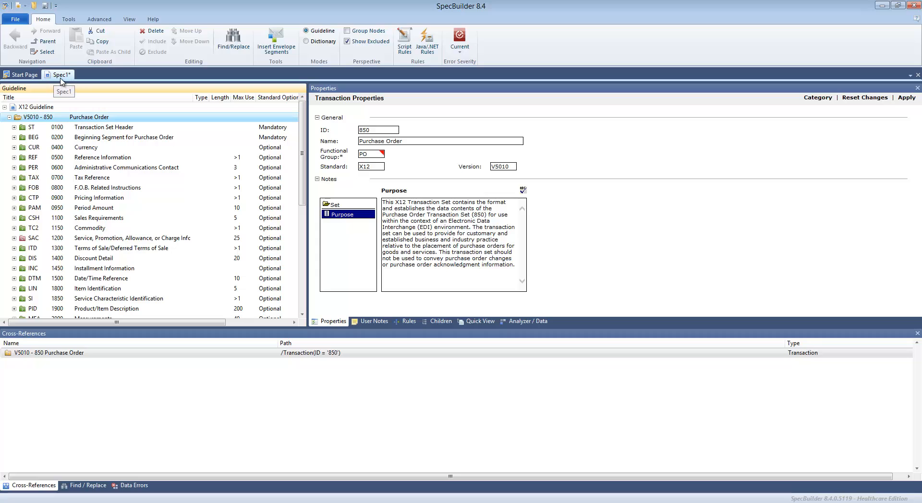
mouse_move(69, 81)
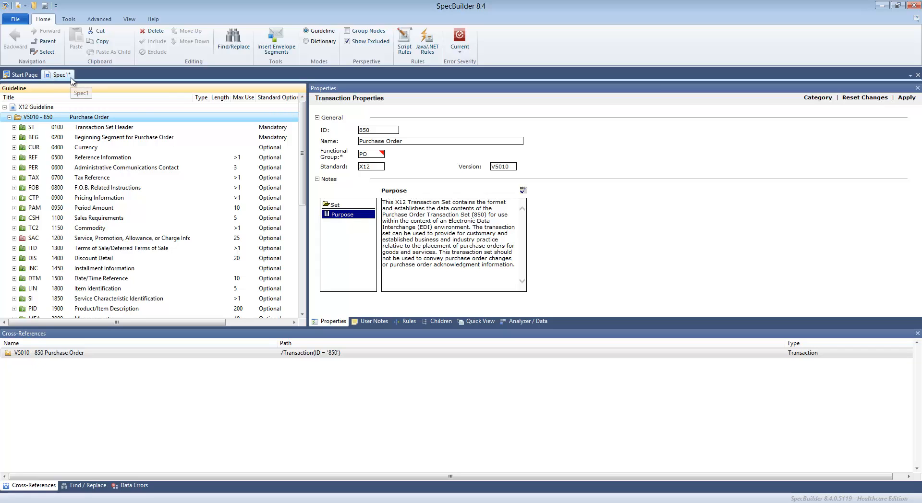
mouse_move(116, 115)
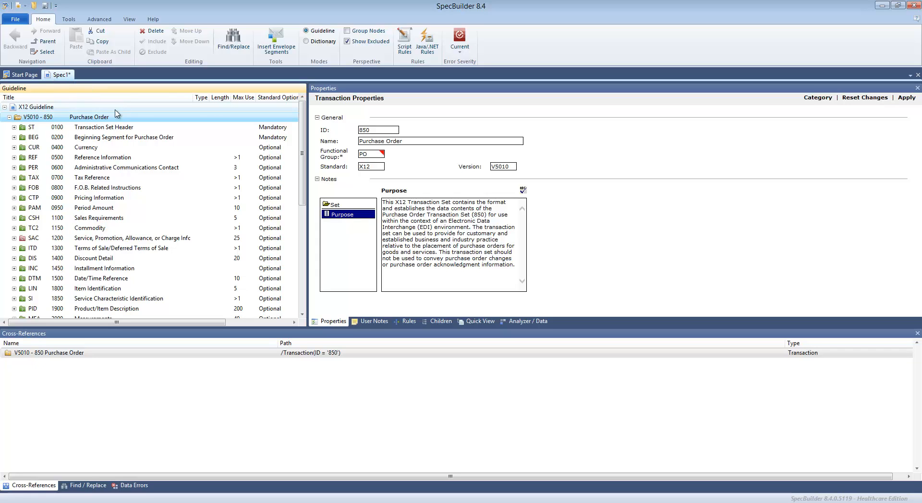
mouse_move(121, 147)
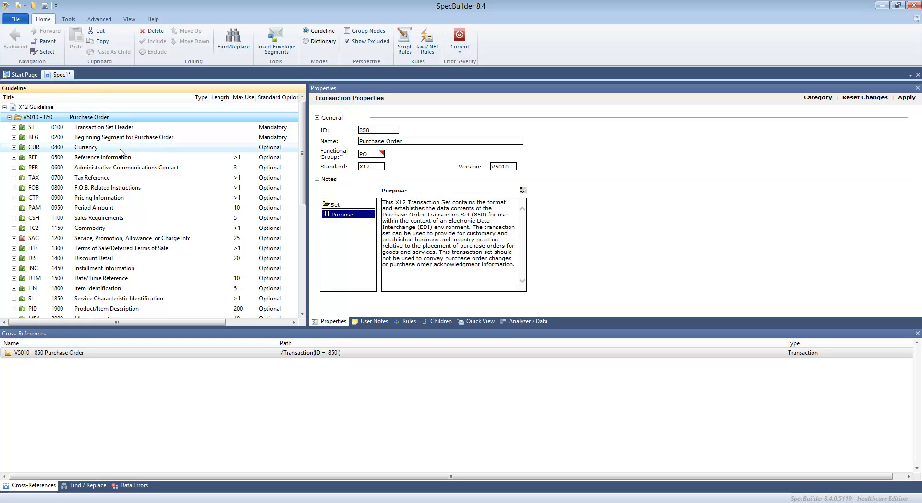
click(85, 147)
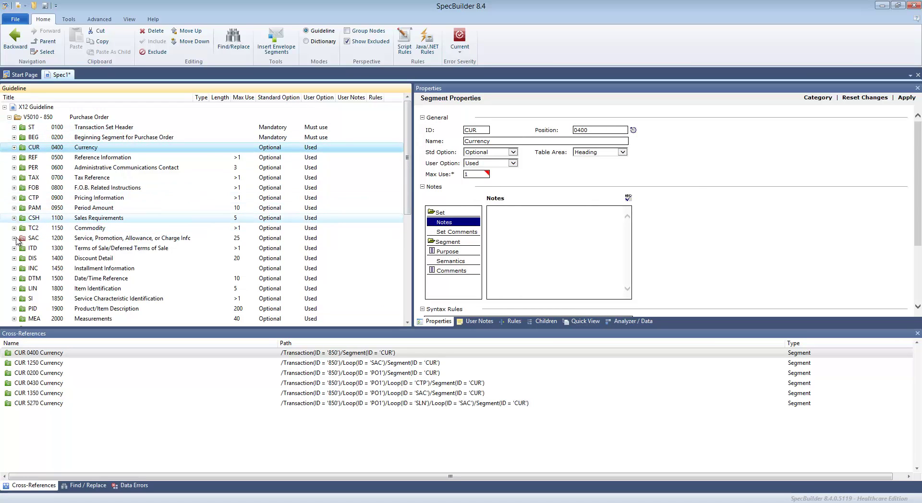
Step: Expand the SAC loop and view code list 248, element 332 and element 248 properties
click(14, 239)
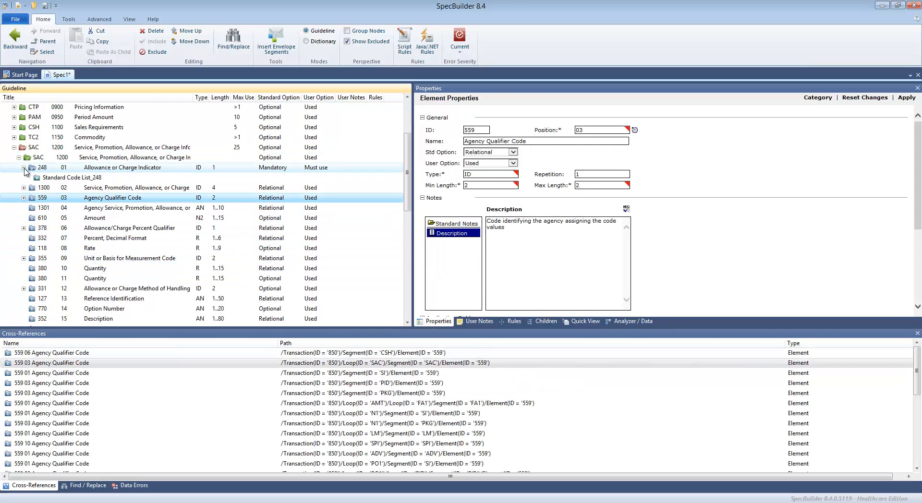
click(72, 178)
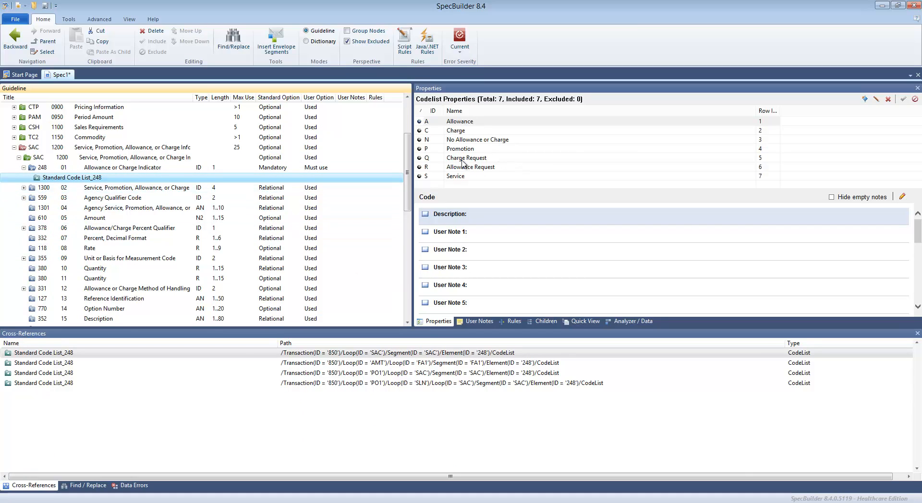
mouse_move(429, 330)
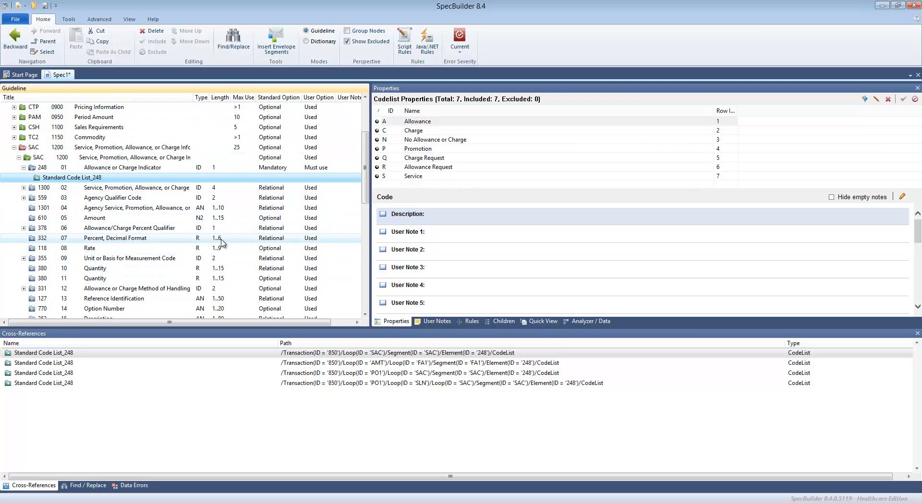
click(116, 238)
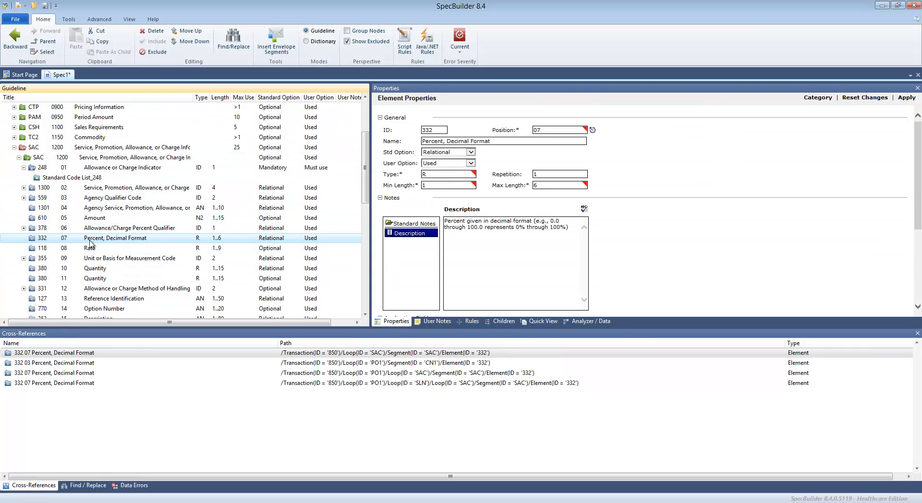
mouse_move(199, 245)
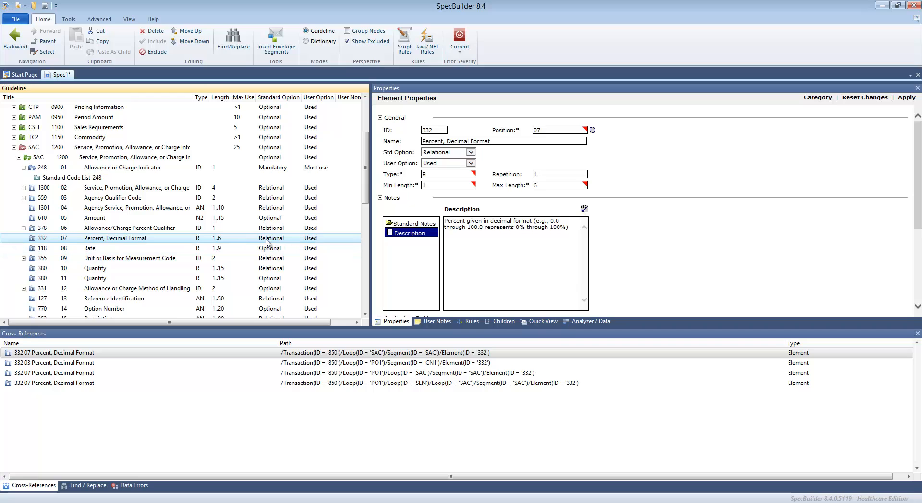
mouse_move(311, 244)
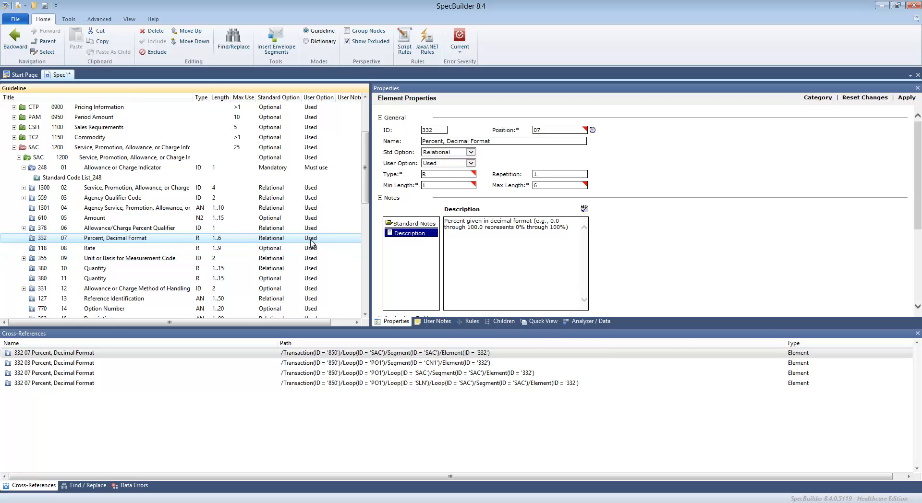
click(122, 167)
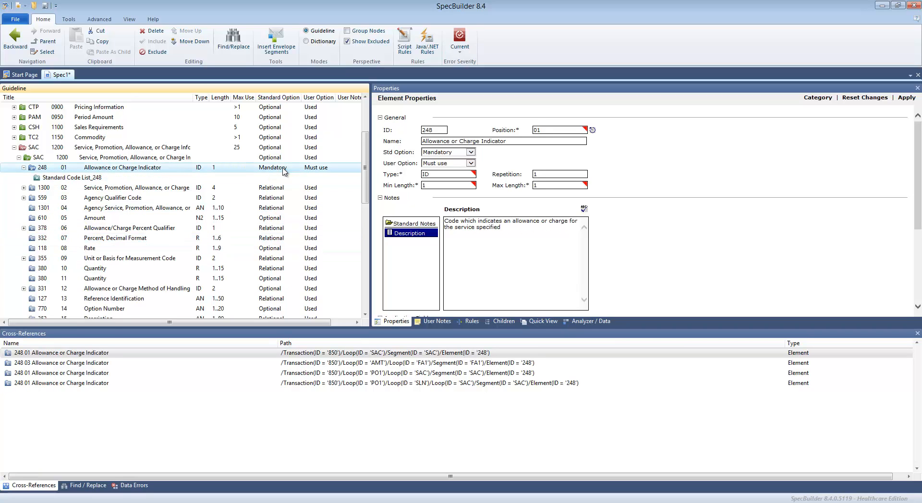
mouse_move(199, 174)
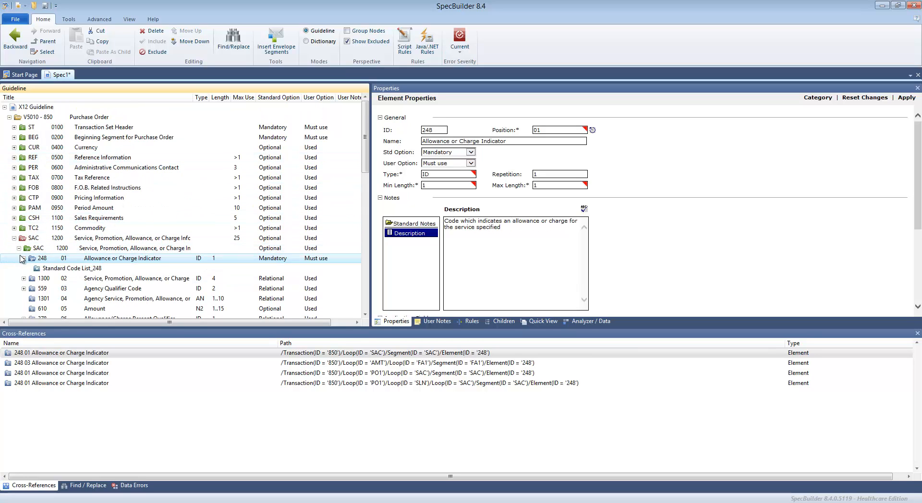
click(28, 260)
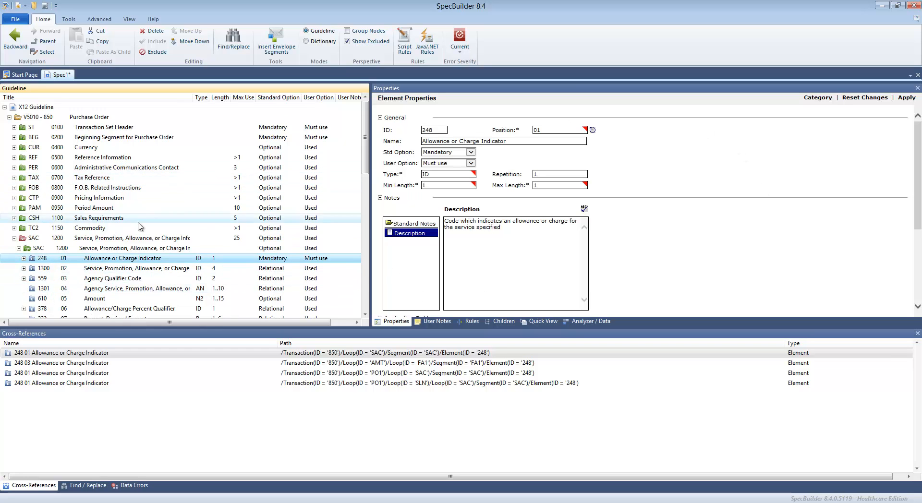
scroll(down, 3)
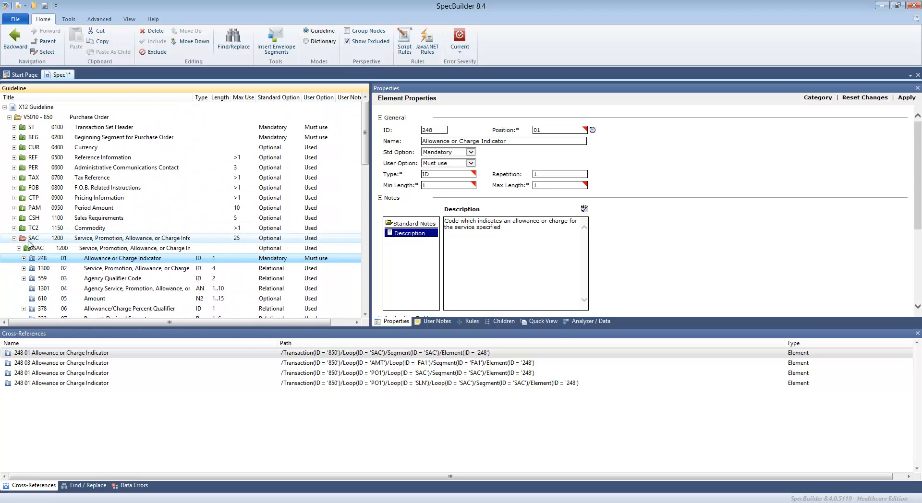
Step: Delete the 93 Name element from the PER segment and select PER
click(20, 239)
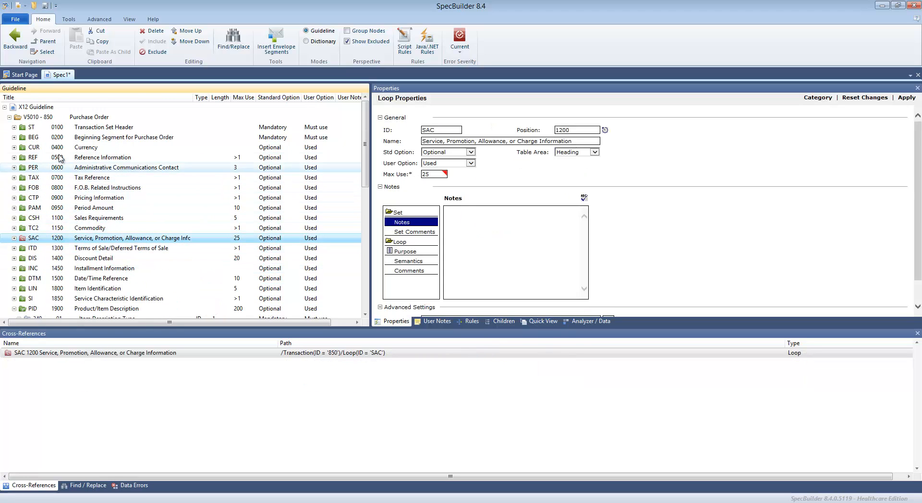
click(103, 157)
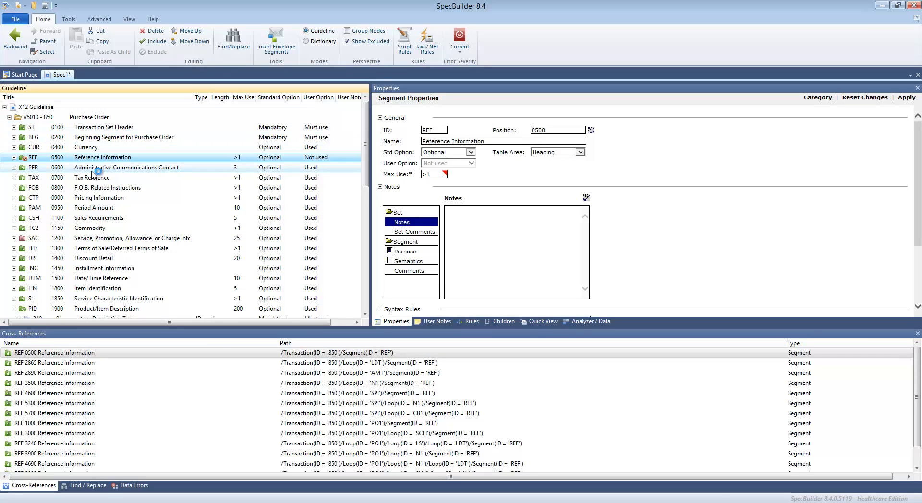
click(14, 167)
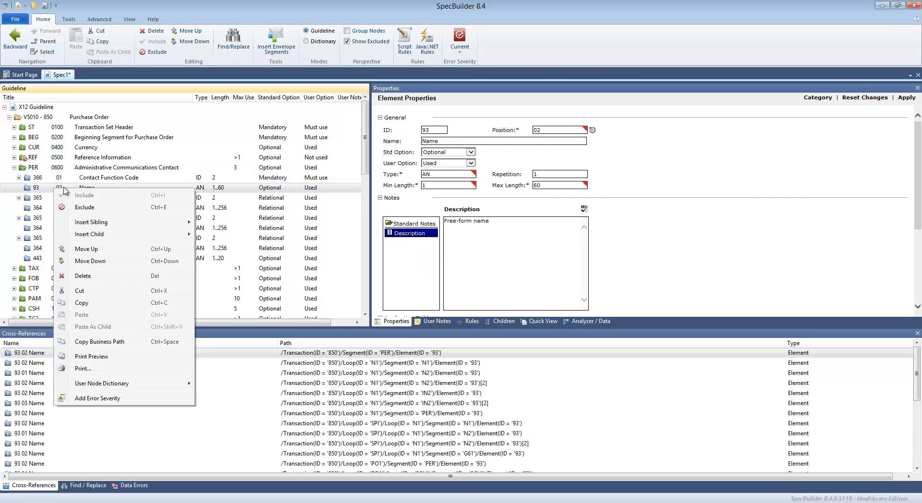
click(83, 275)
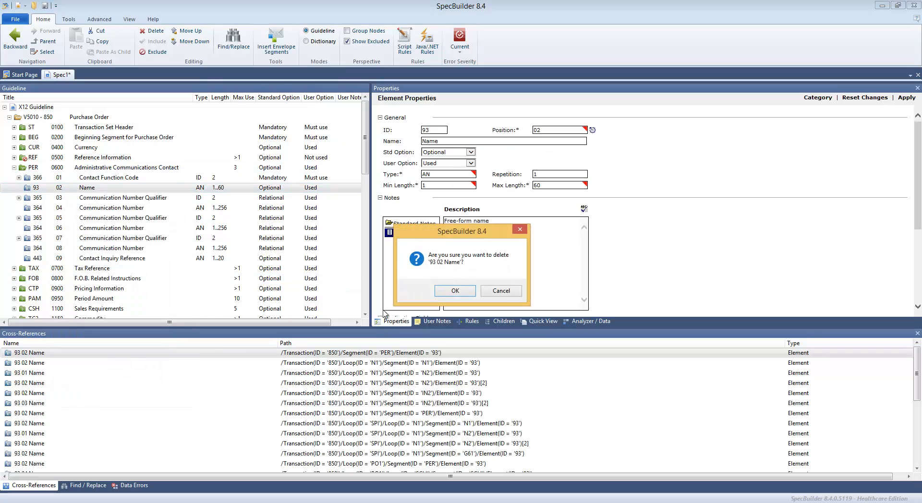
click(455, 290)
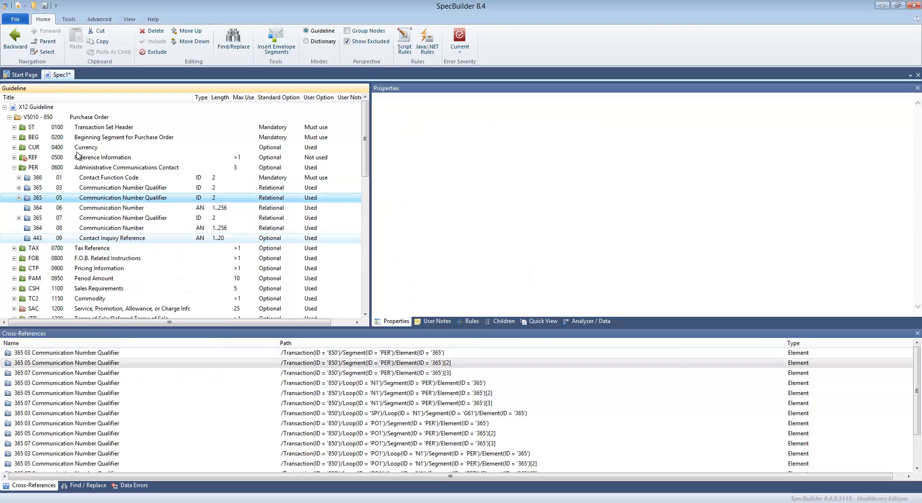
click(126, 167)
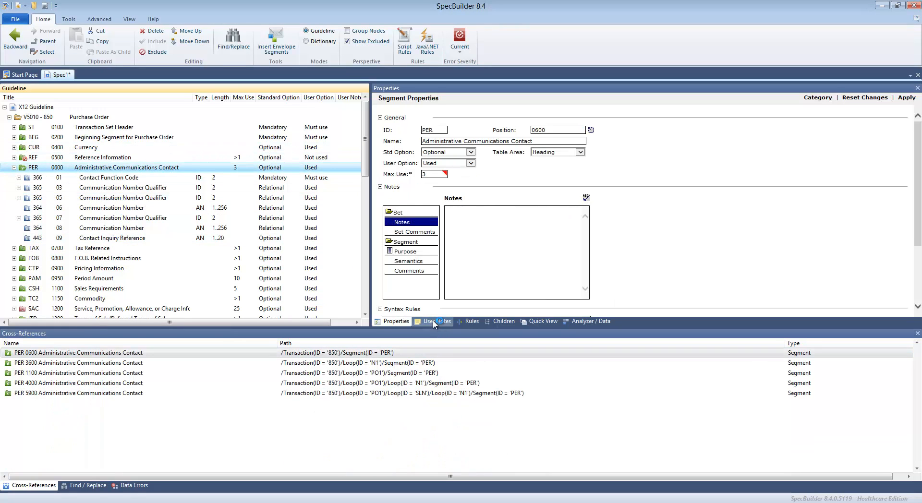
Step: Write User Note 1 requesting customer verification using the database information for Great Food Supplies, and save it
click(436, 321)
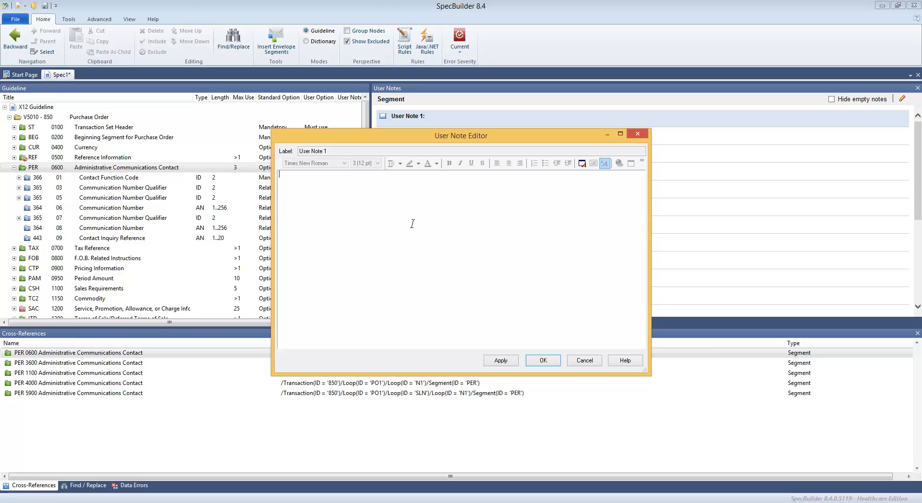
text(Please perl)
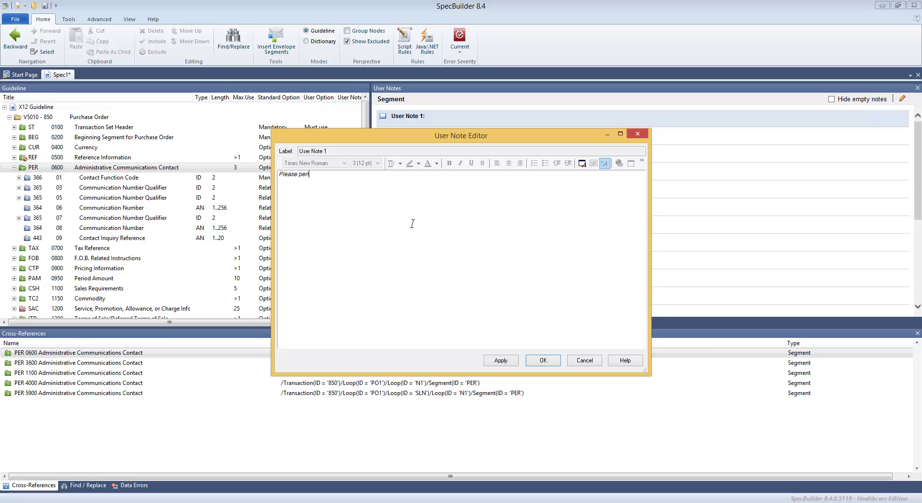
text(form customer verification of this dat)
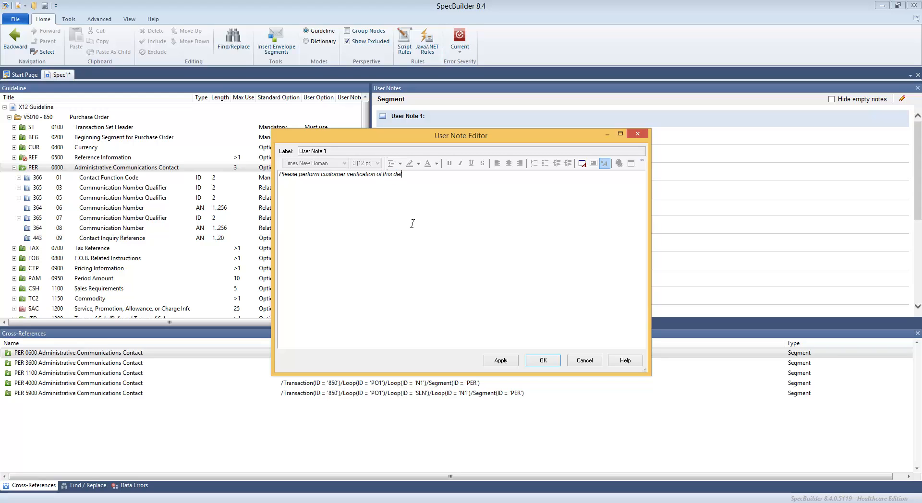
text(a using the)
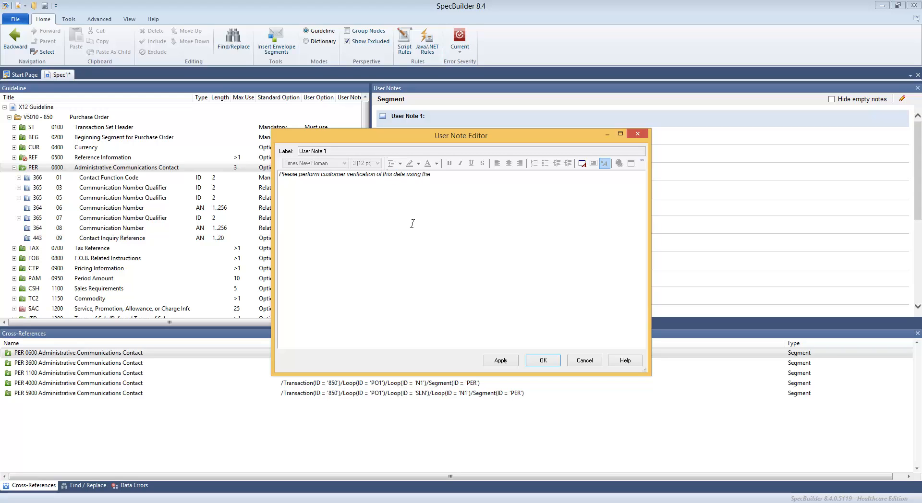
text(database)
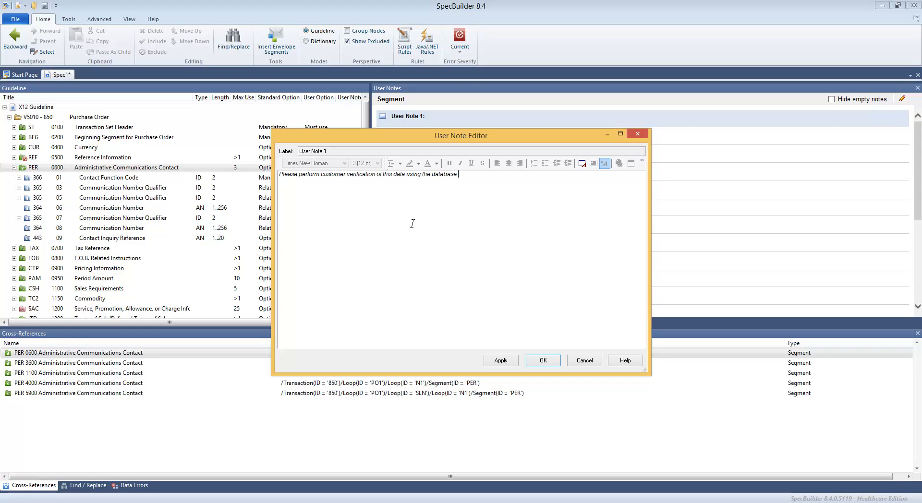
text(informtaal)
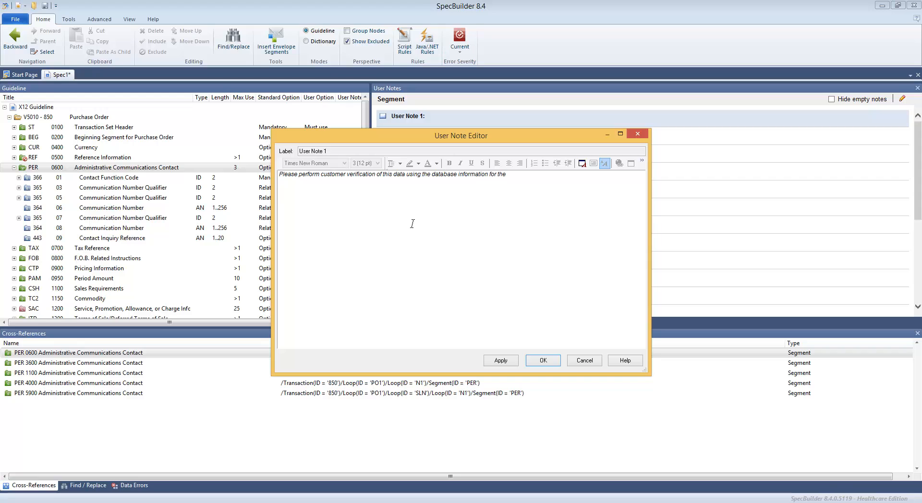
text(customer "Great Food Suy)
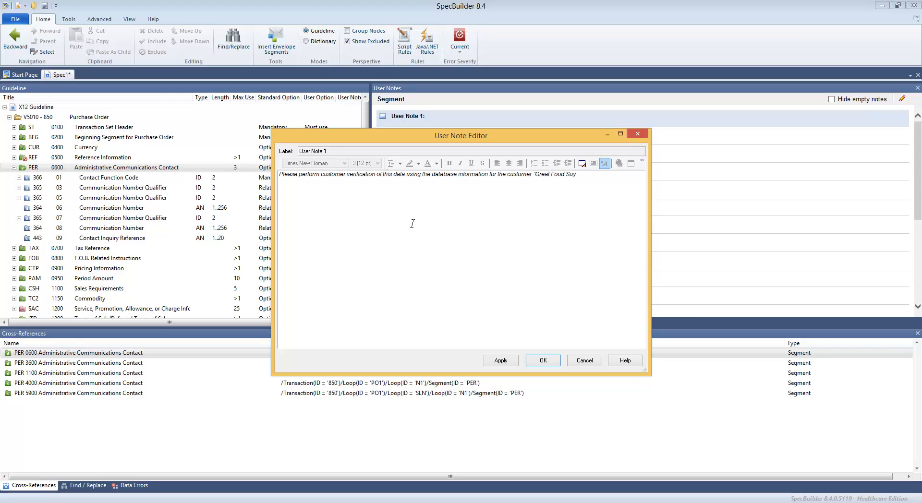
text(plie)
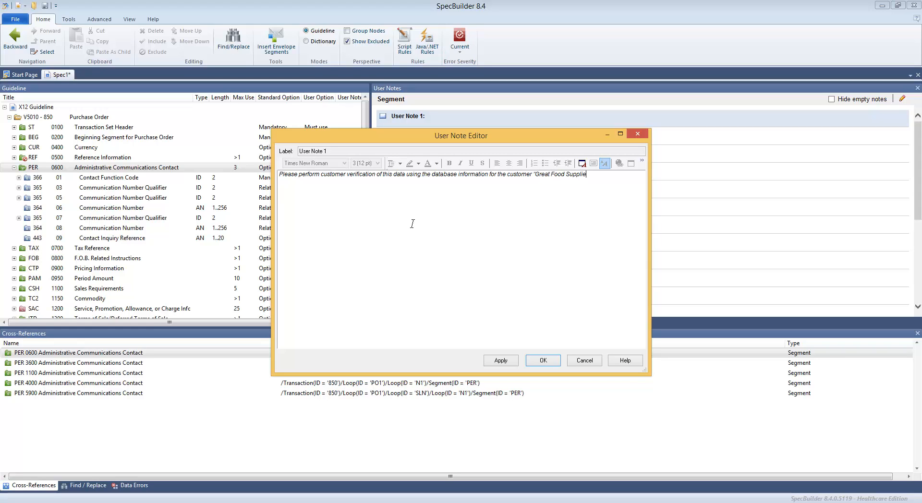
text(s")
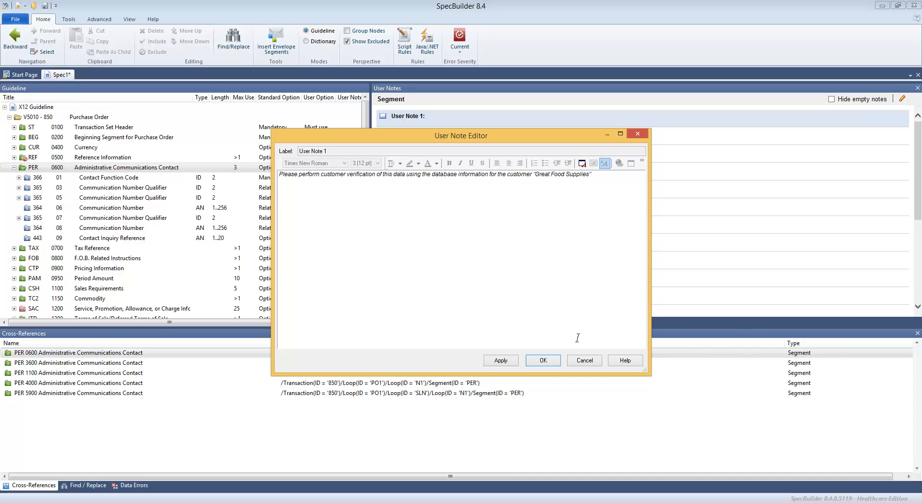
click(542, 360)
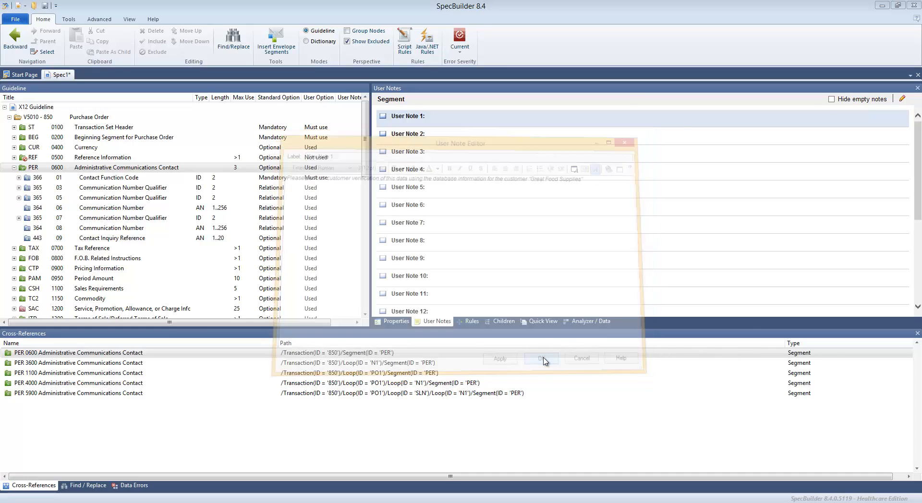
Step: Open a print preview of the guideline from File > Print
click(541, 358)
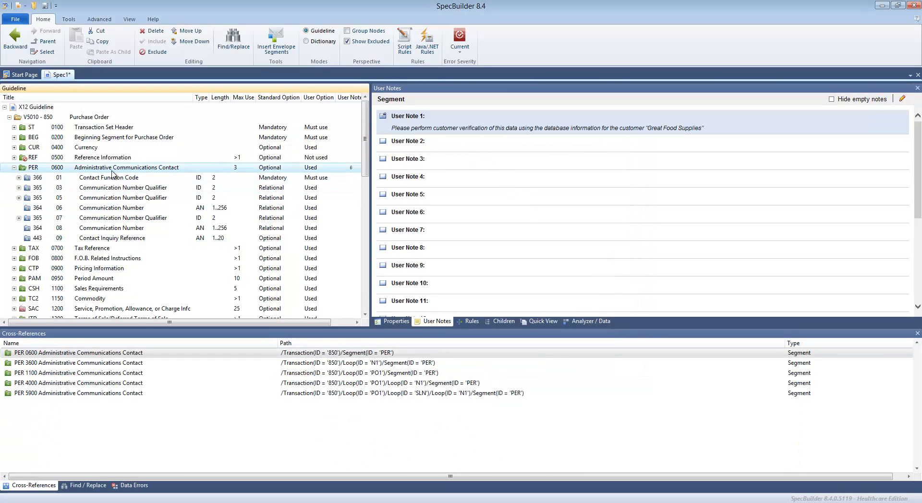
click(14, 19)
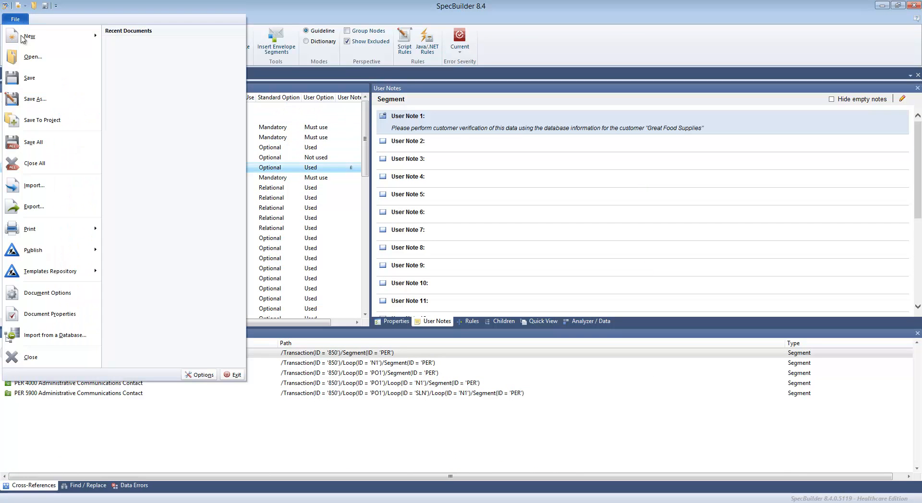
click(30, 229)
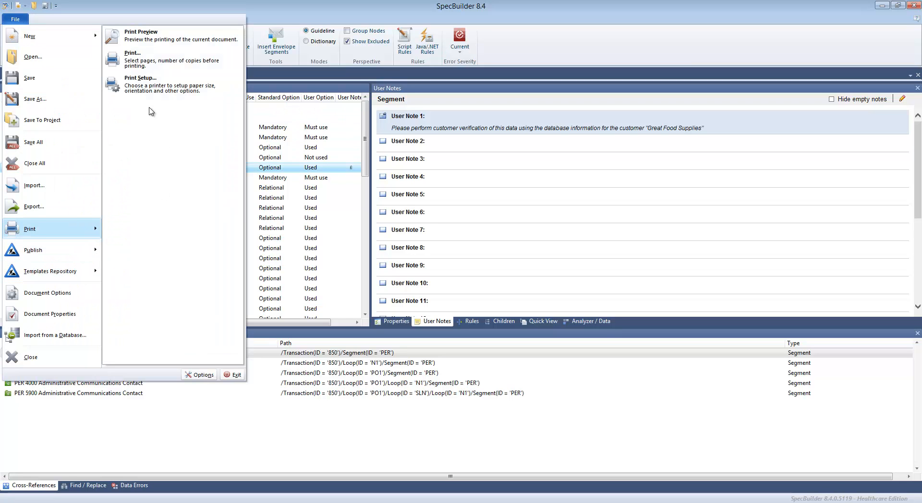
click(141, 36)
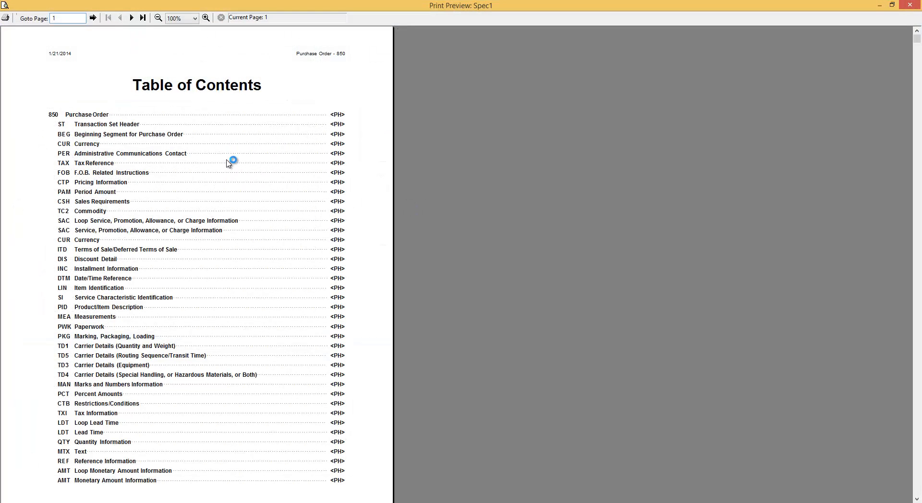
mouse_move(83, 164)
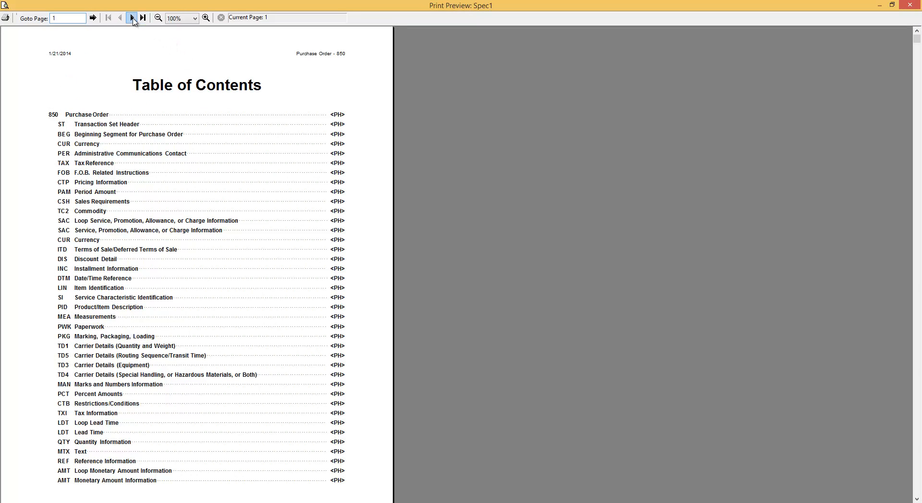
Step: Page forward past the table of contents and PO overview to the ST Transaction Set Header page
click(131, 18)
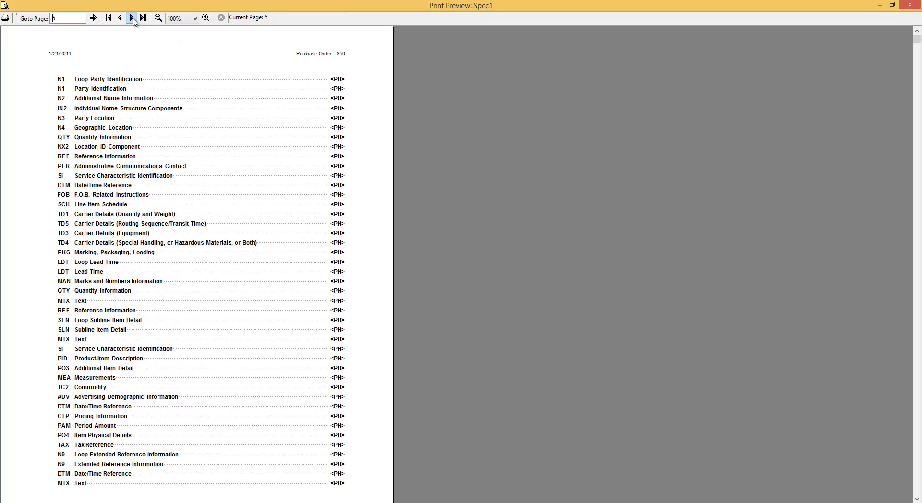
click(131, 18)
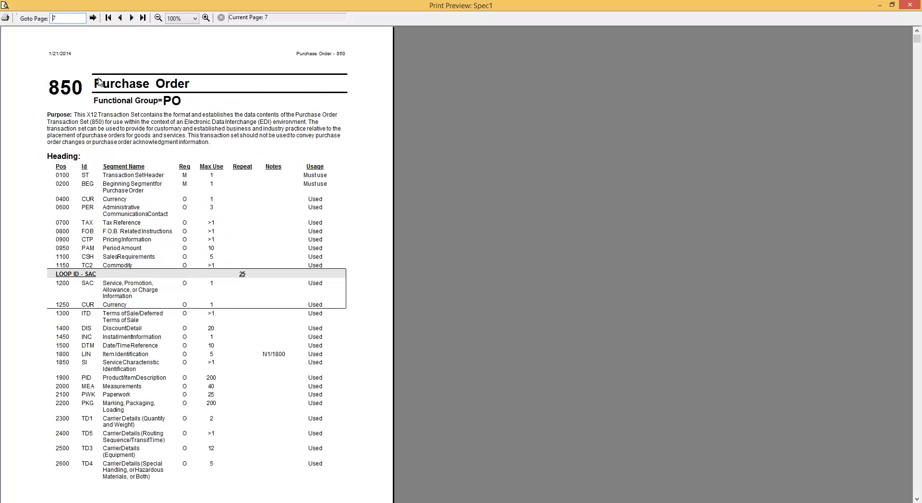
mouse_move(208, 185)
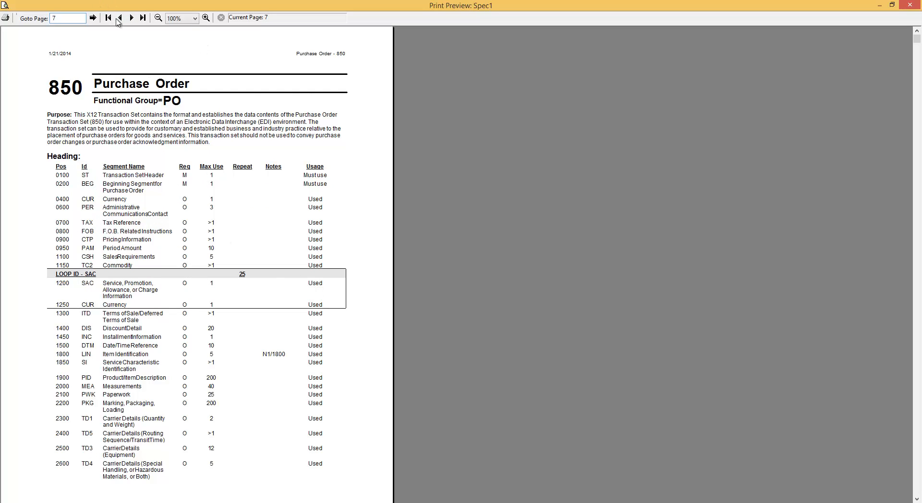
click(131, 18)
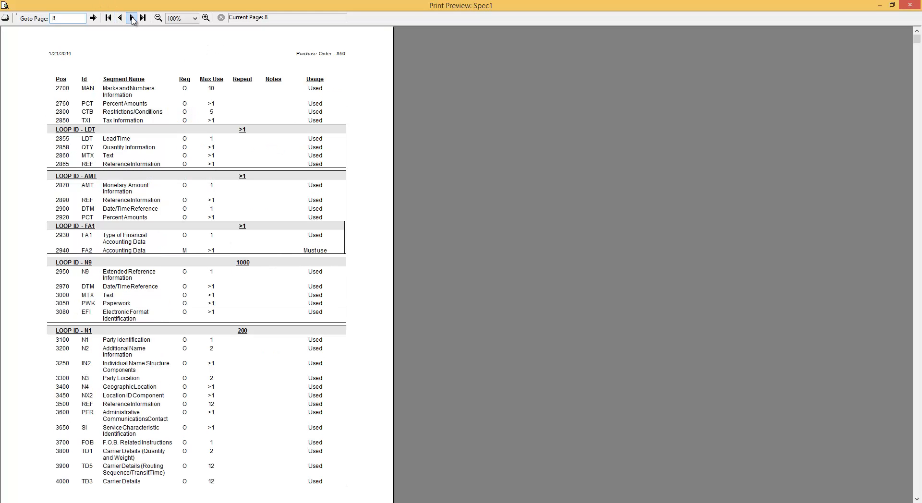
click(132, 17)
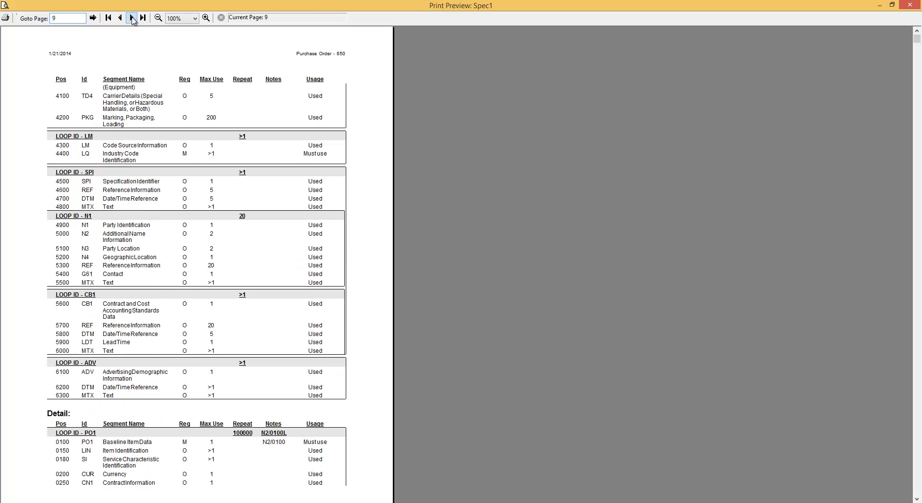
click(131, 17)
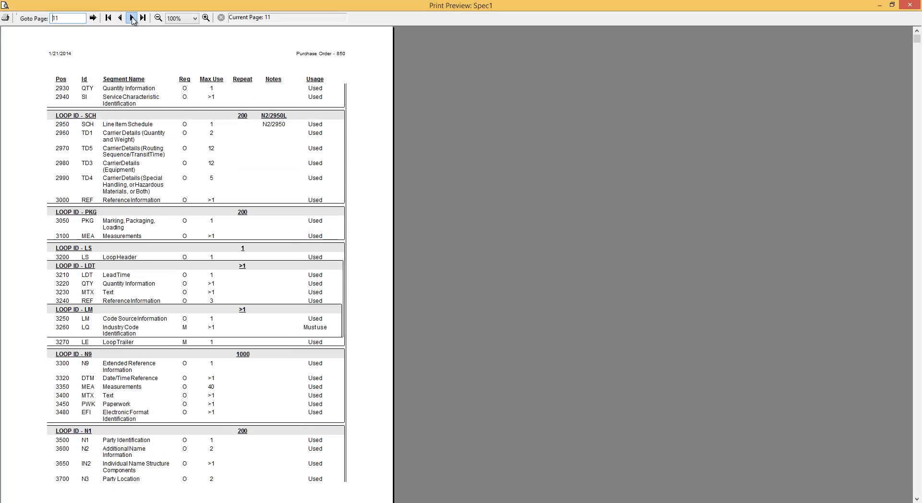
click(131, 17)
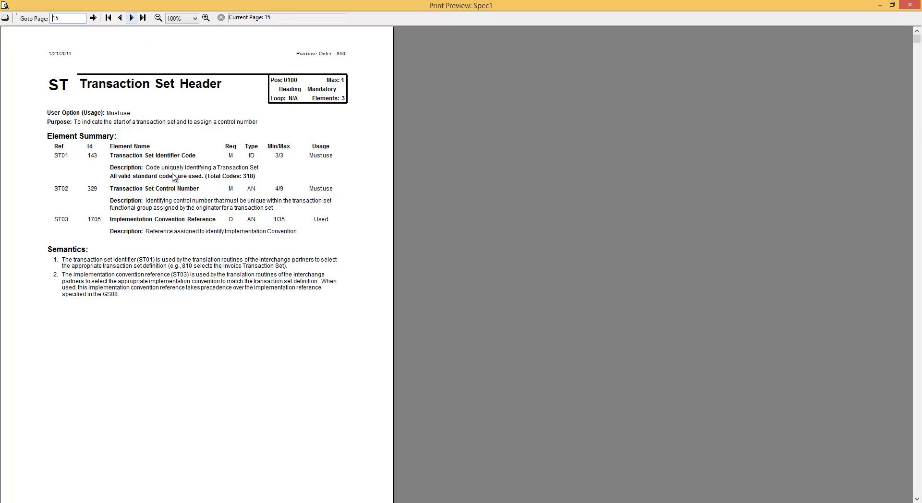
mouse_move(81, 198)
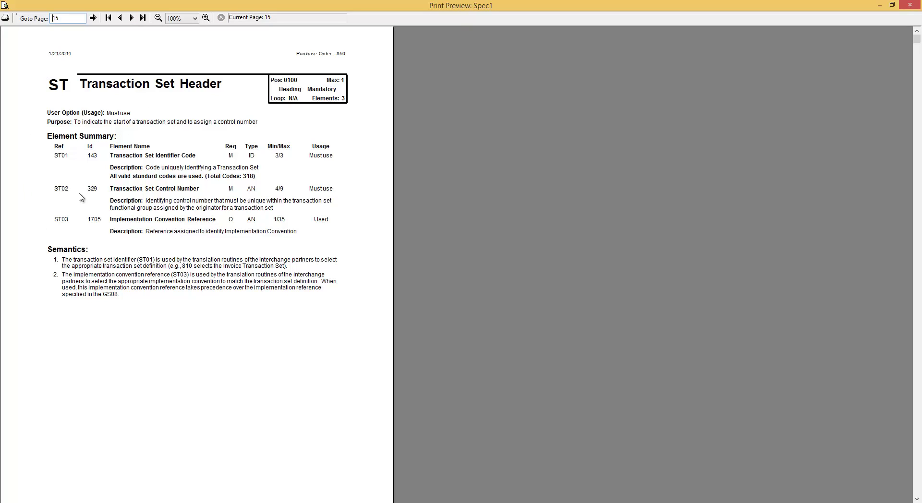
mouse_move(206, 184)
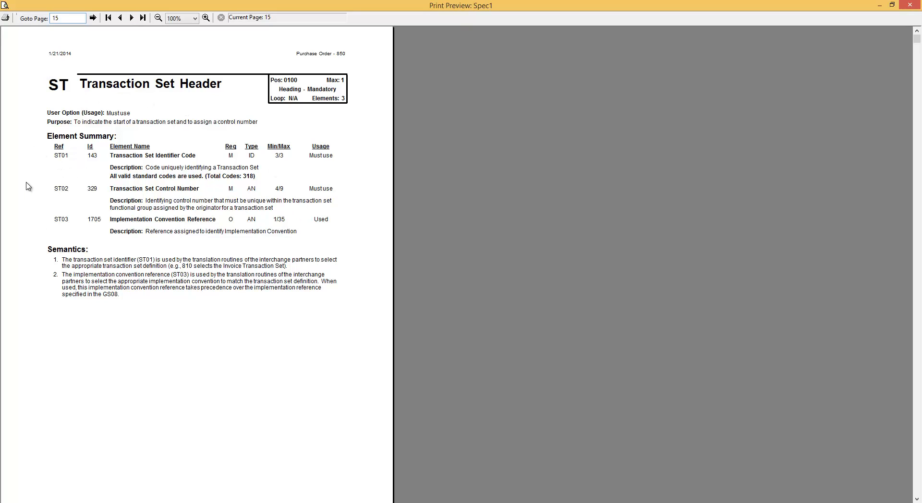
mouse_move(132, 17)
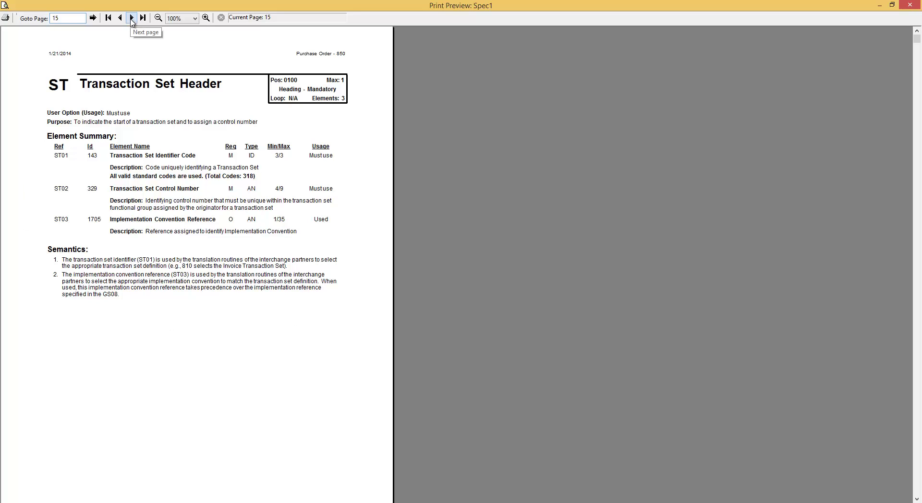
Step: Page forward through BEG and later segments to TAX, then back one to the PER page (21)
click(132, 18)
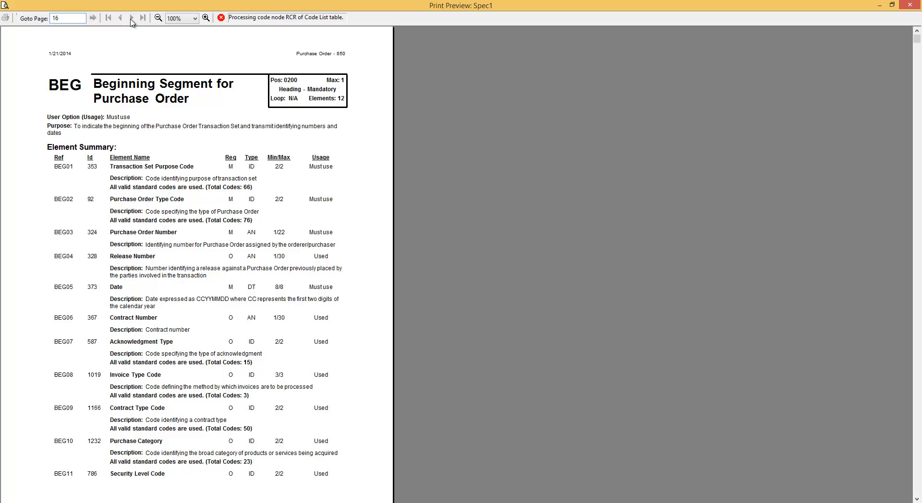
click(131, 18)
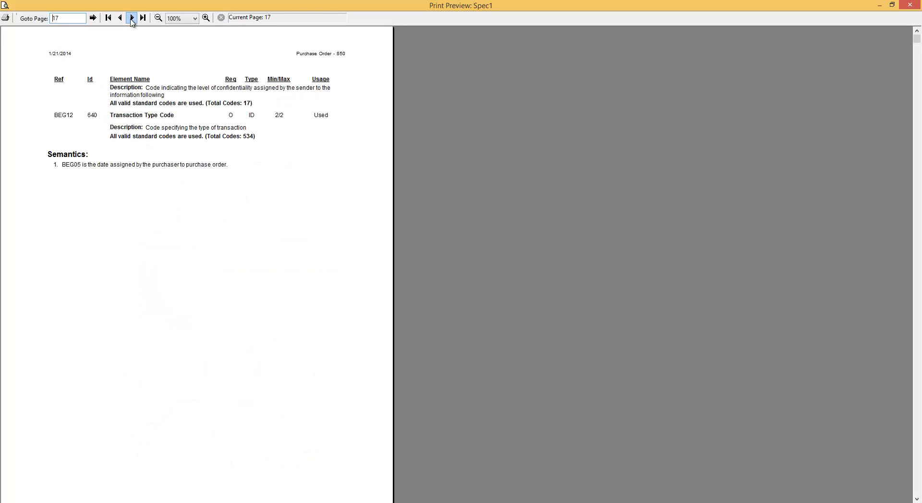
click(131, 17)
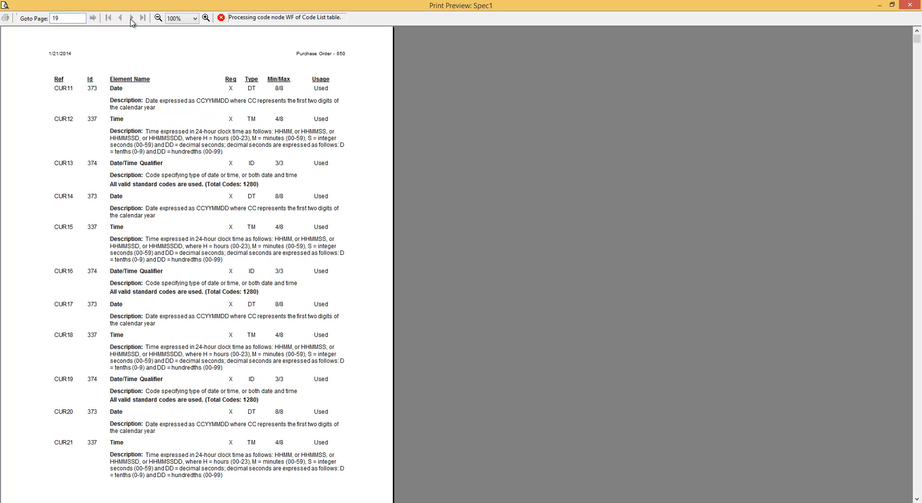
click(131, 17)
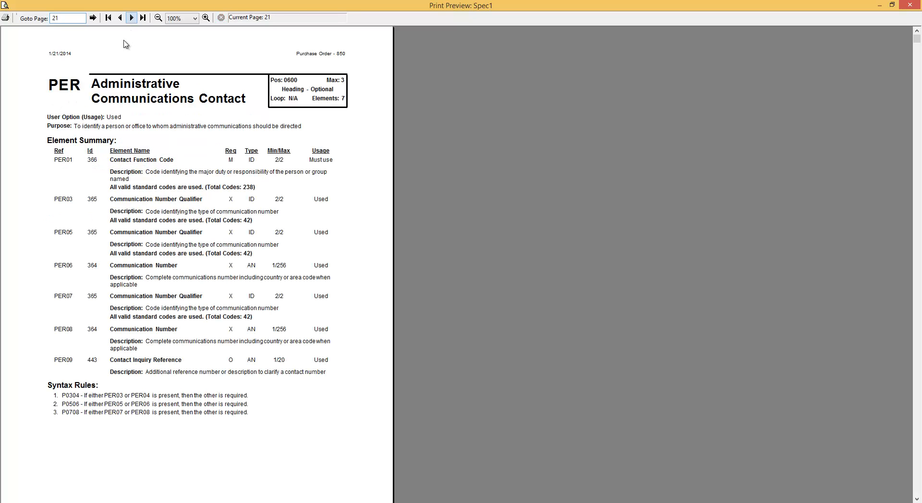
click(132, 17)
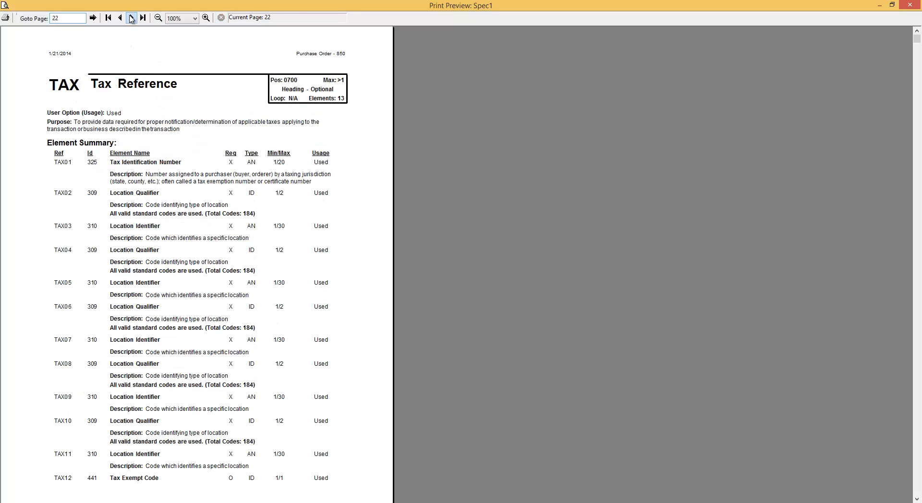
click(119, 17)
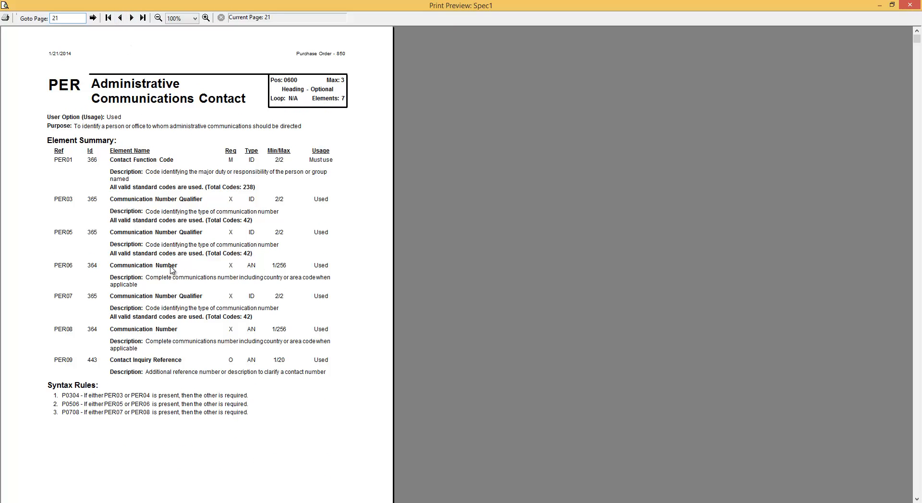
mouse_move(57, 156)
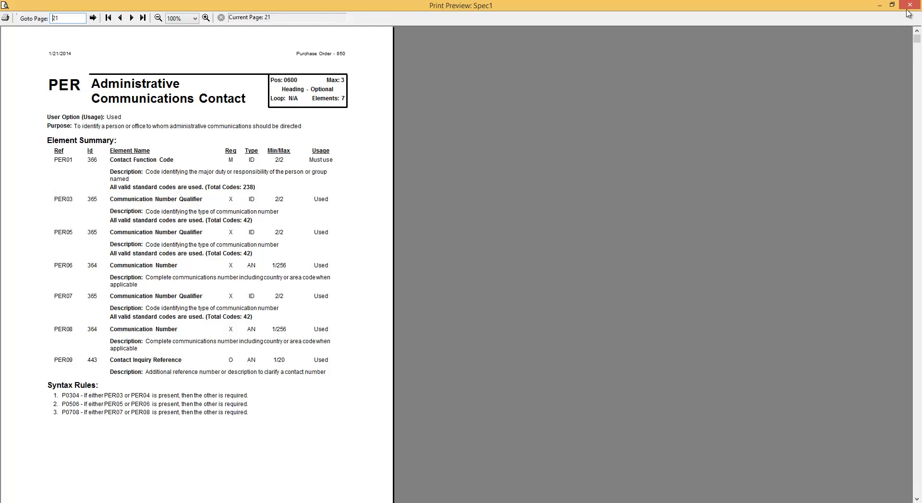
Step: Leave the print preview and bring up Document Options from the File menu
click(909, 5)
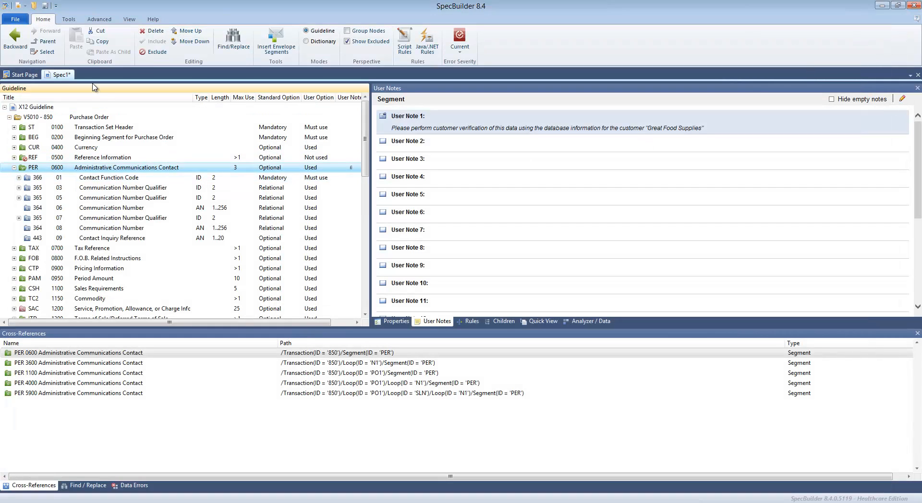
click(14, 19)
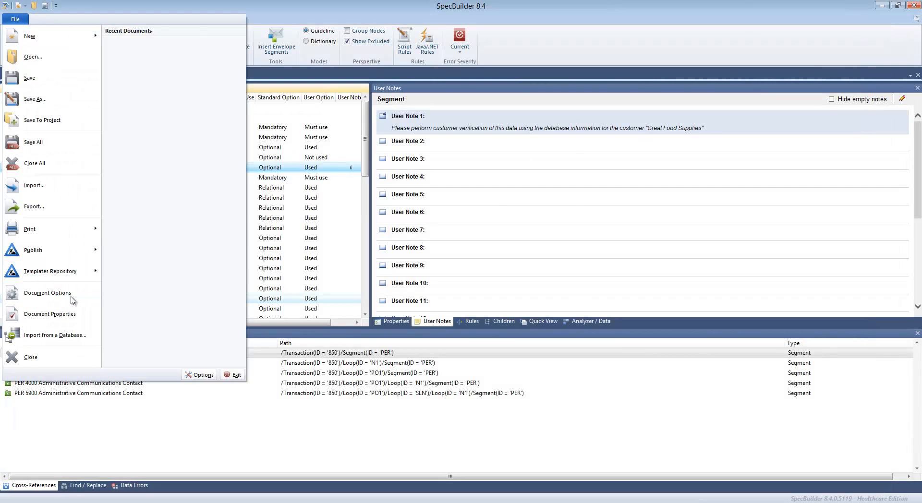
click(47, 293)
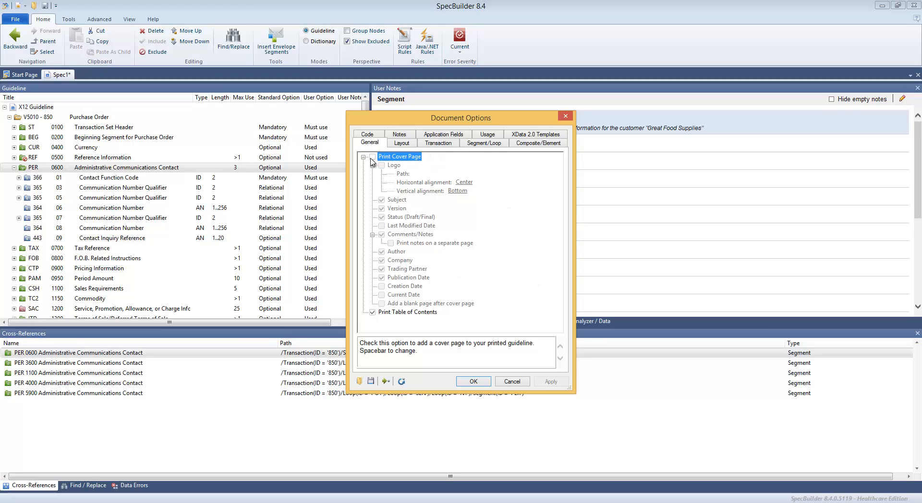
Step: Enable Print Cover Page on the General tab and leave Author off the cover page
click(372, 156)
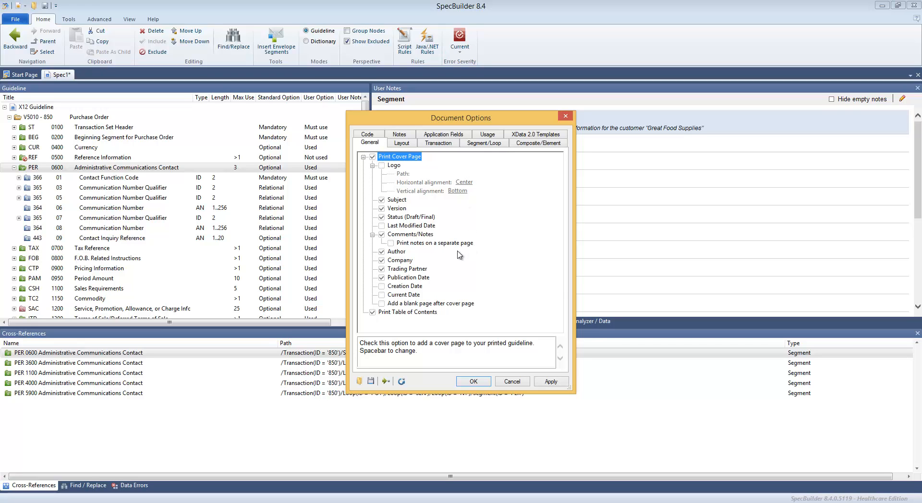
mouse_move(408, 193)
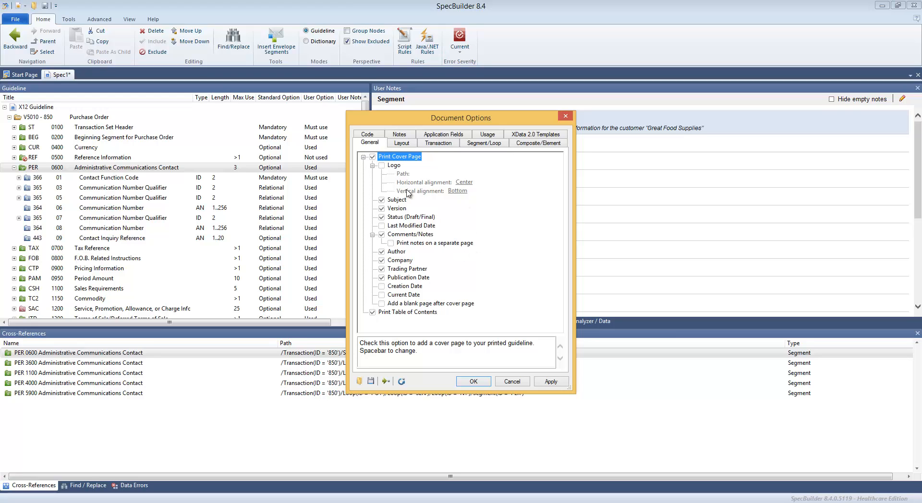
mouse_move(409, 178)
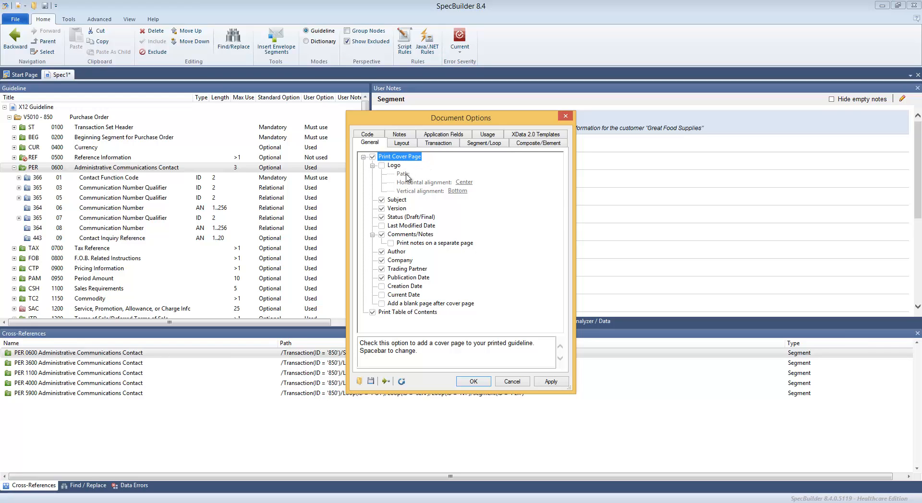
mouse_move(412, 264)
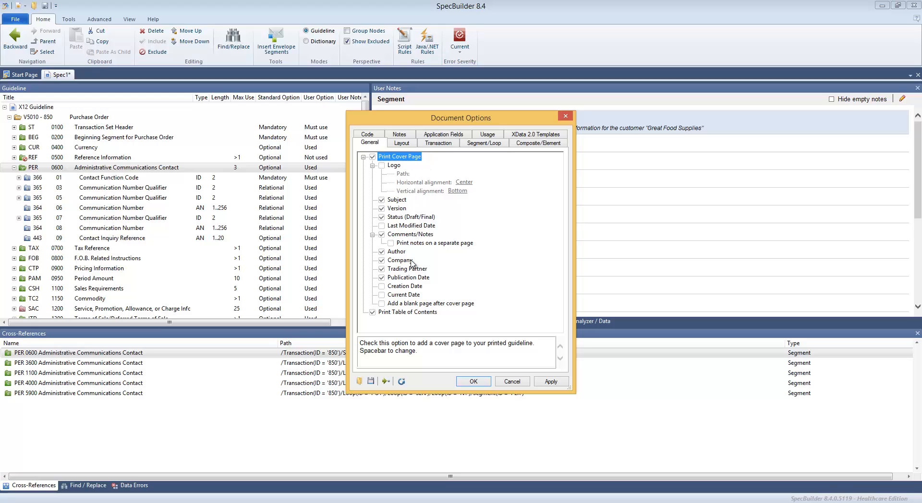
click(382, 200)
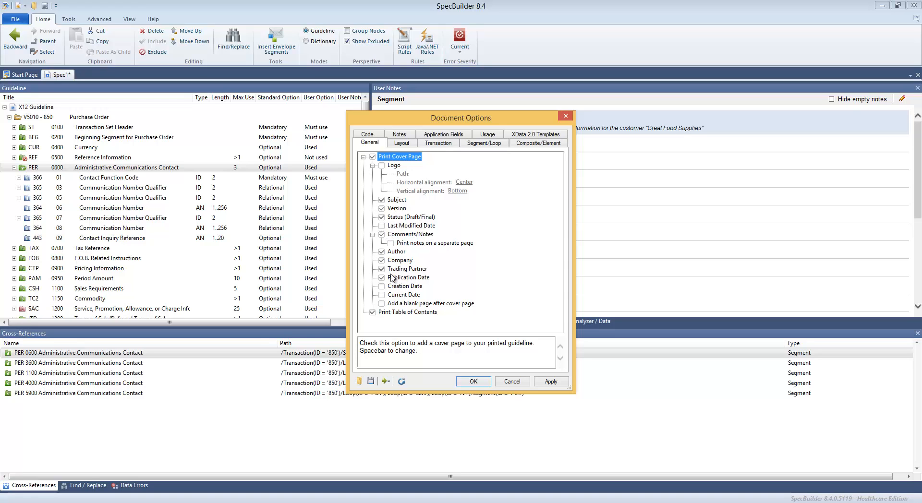
click(397, 252)
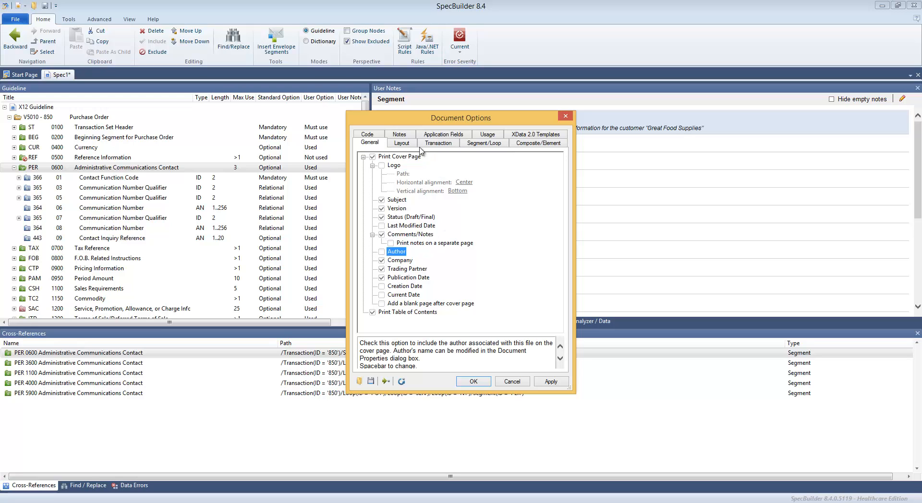
Step: On the Segment/Loop tab enable printing of User Note 1 and confirm the document options
click(483, 143)
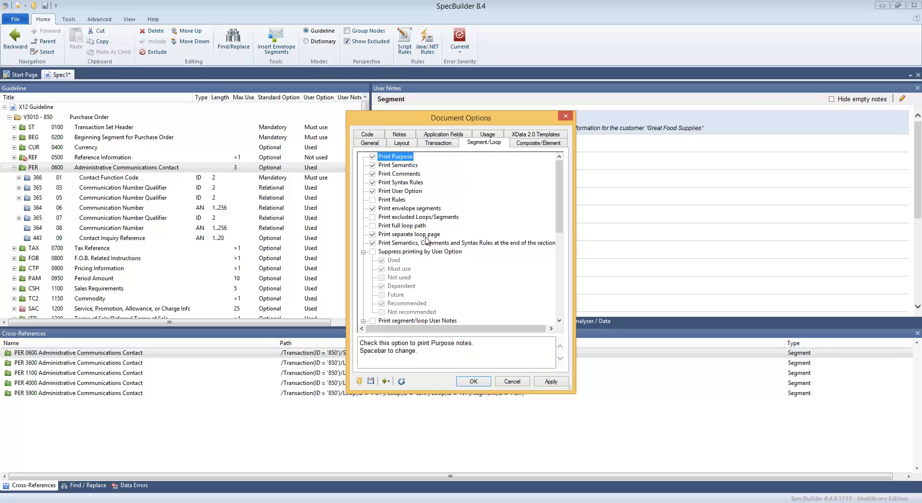
mouse_move(557, 214)
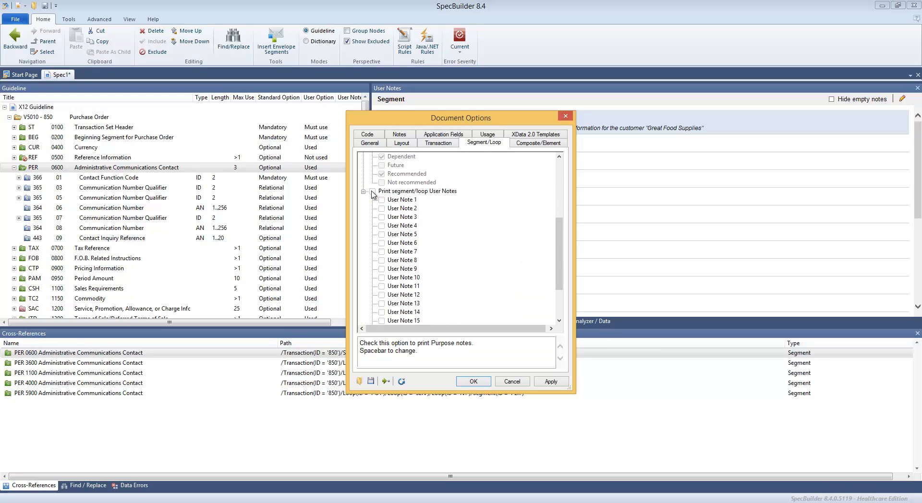
click(418, 191)
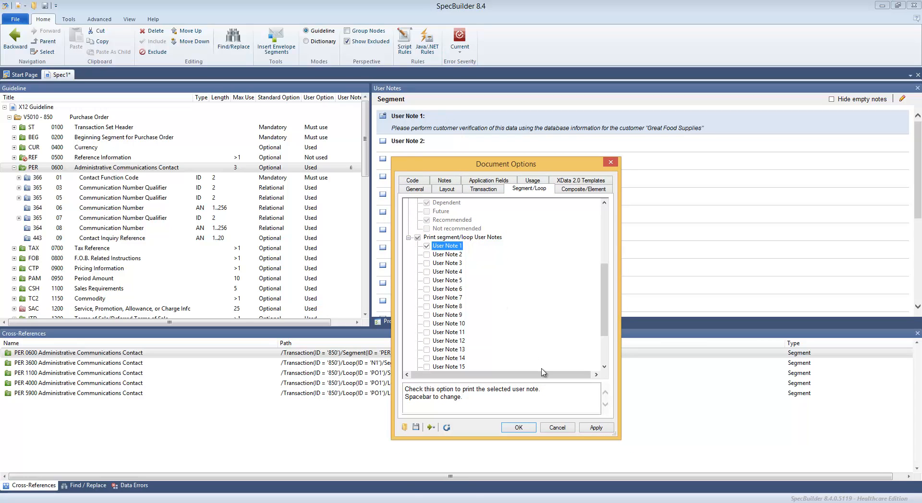
click(517, 427)
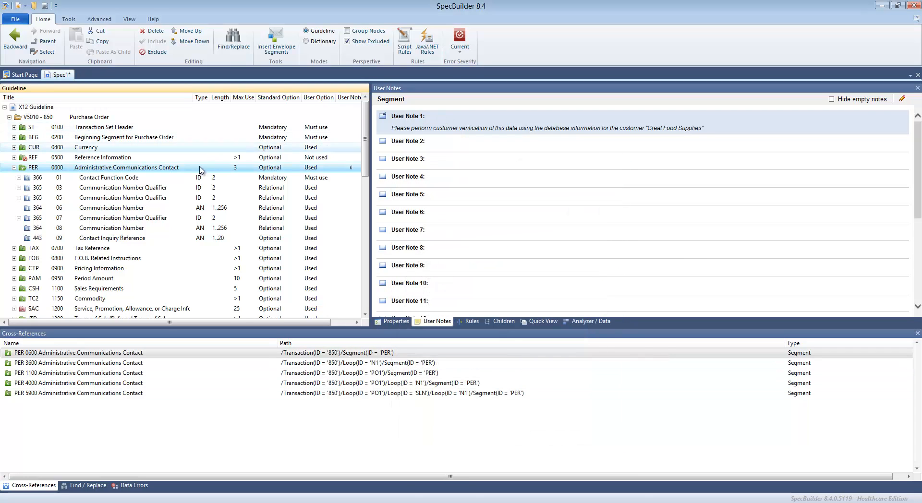
click(14, 20)
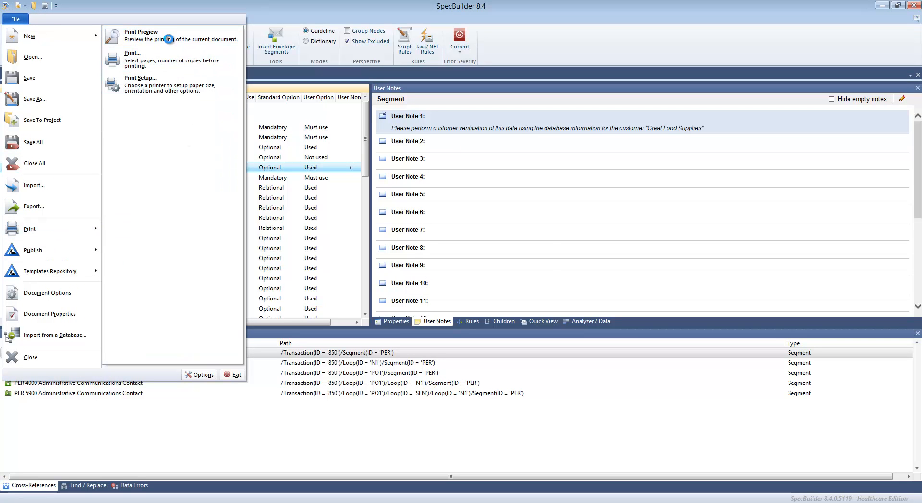
Step: Preview the printout, now beginning with the 850 Purchase Order cover page
click(141, 36)
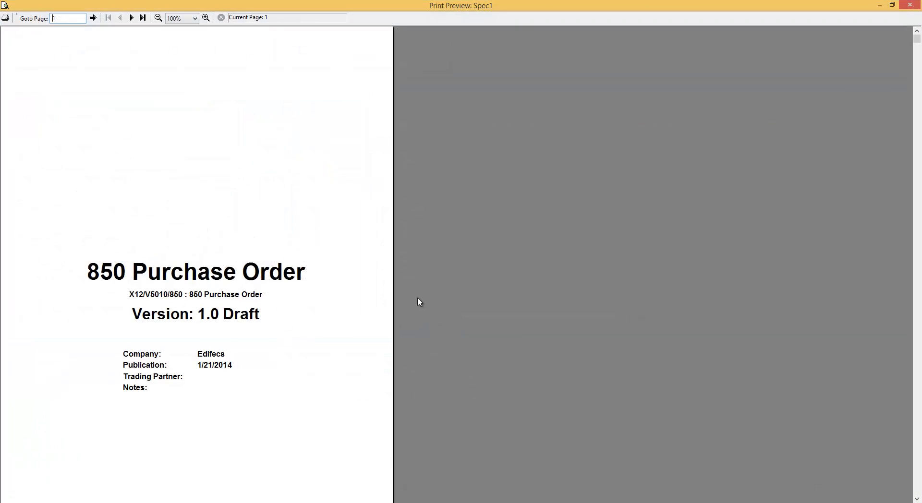
mouse_move(133, 424)
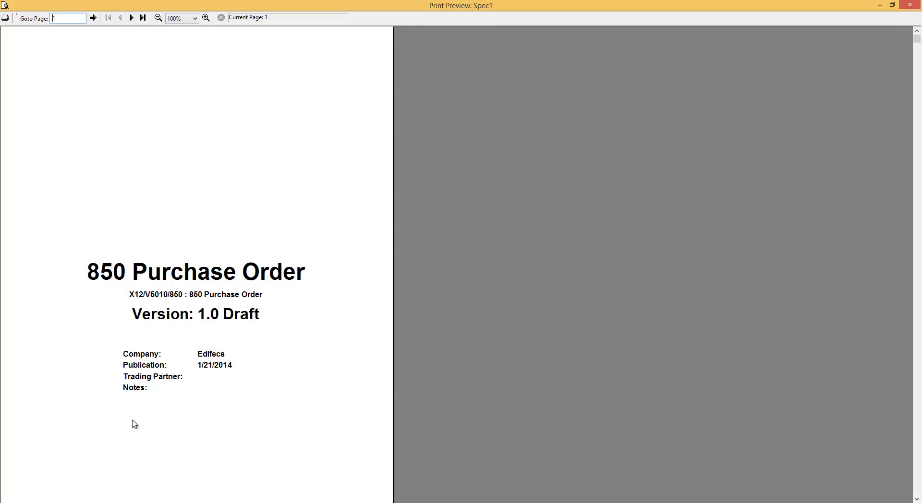
mouse_move(217, 295)
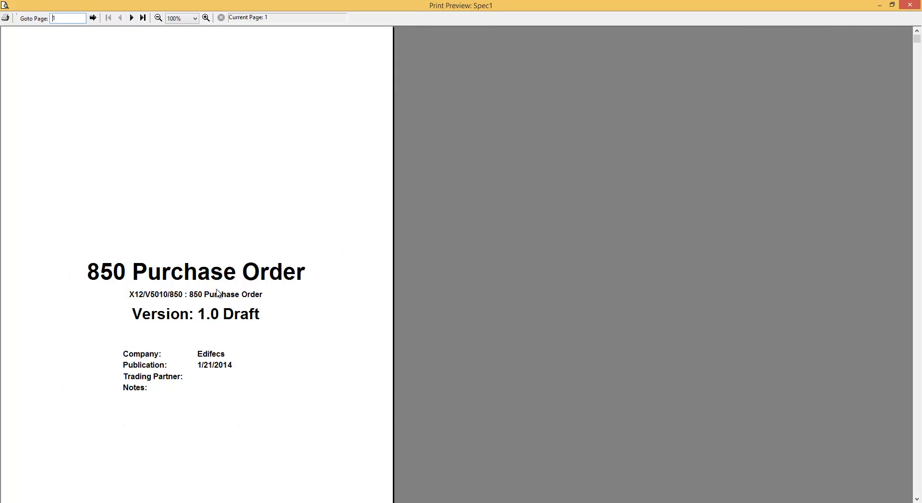
mouse_move(184, 239)
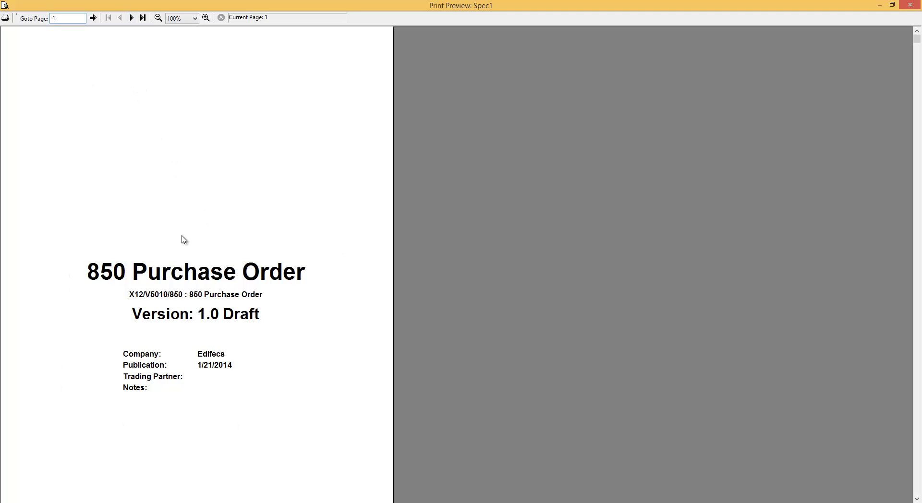
mouse_move(246, 71)
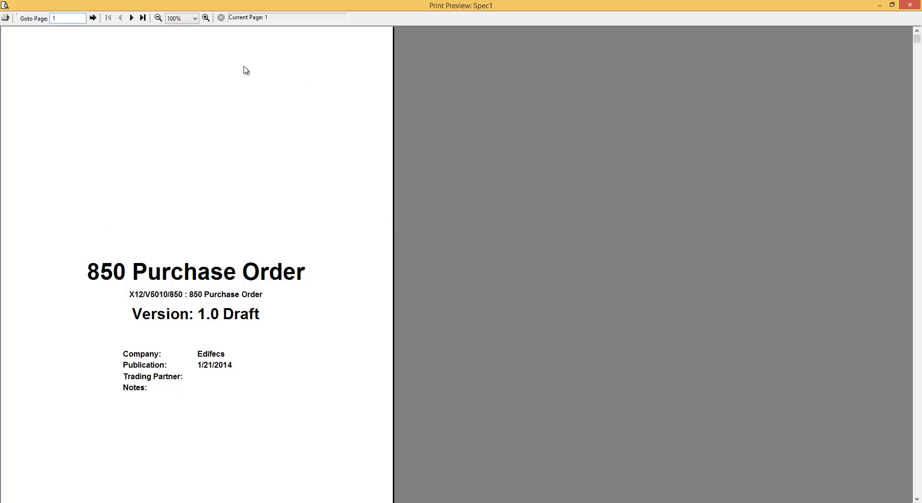
click(131, 17)
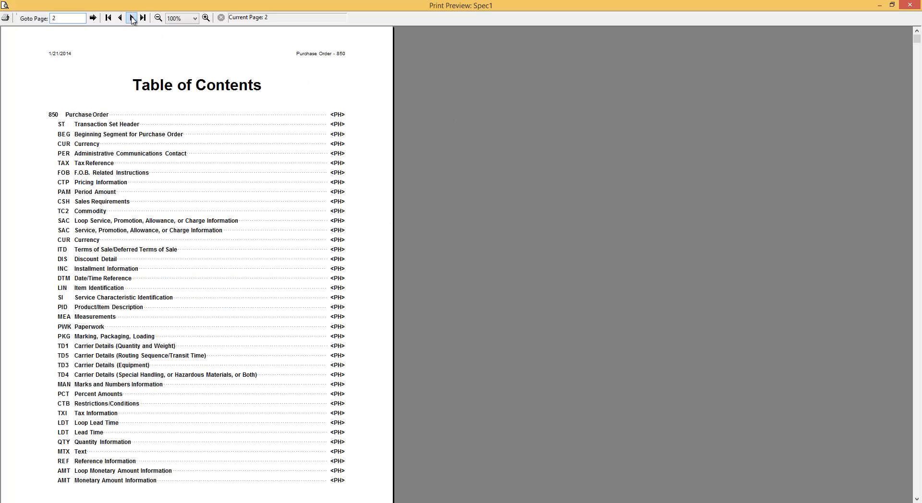
click(132, 17)
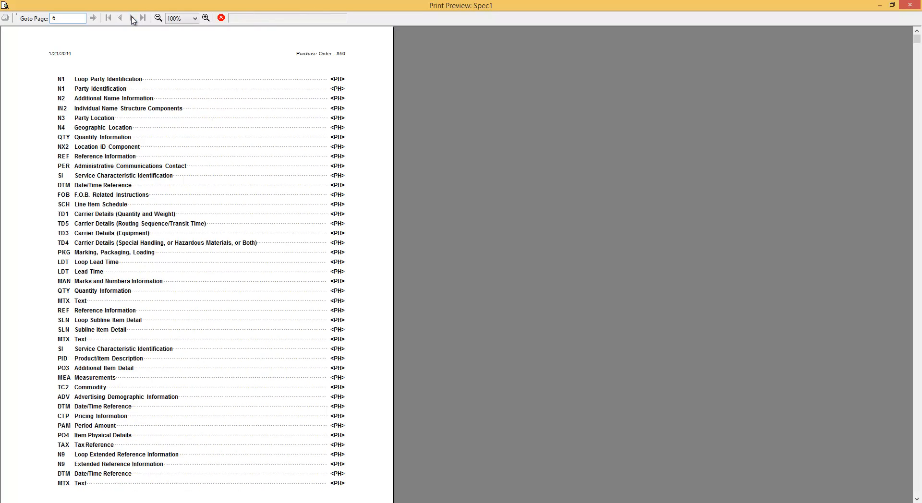
click(143, 17)
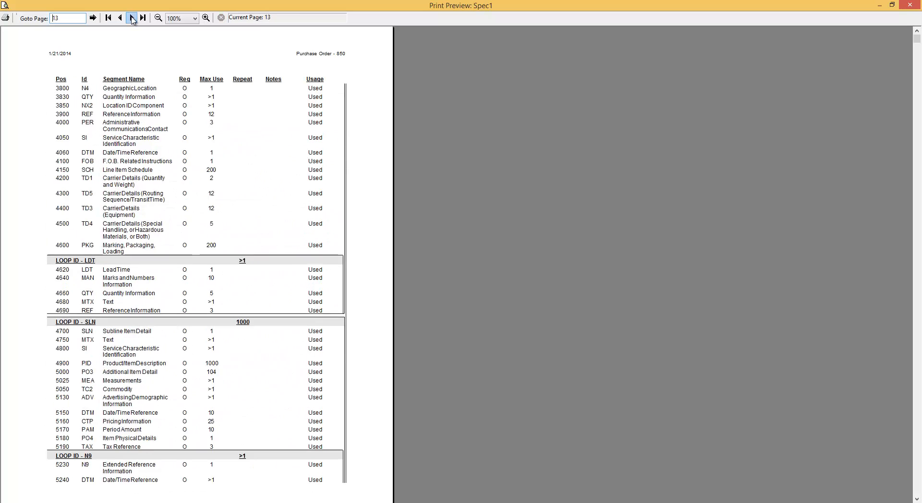
click(132, 17)
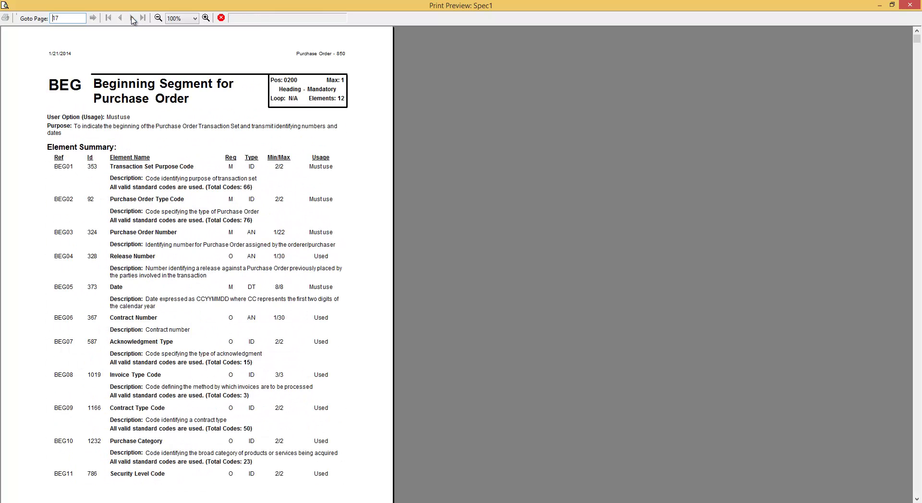
click(132, 17)
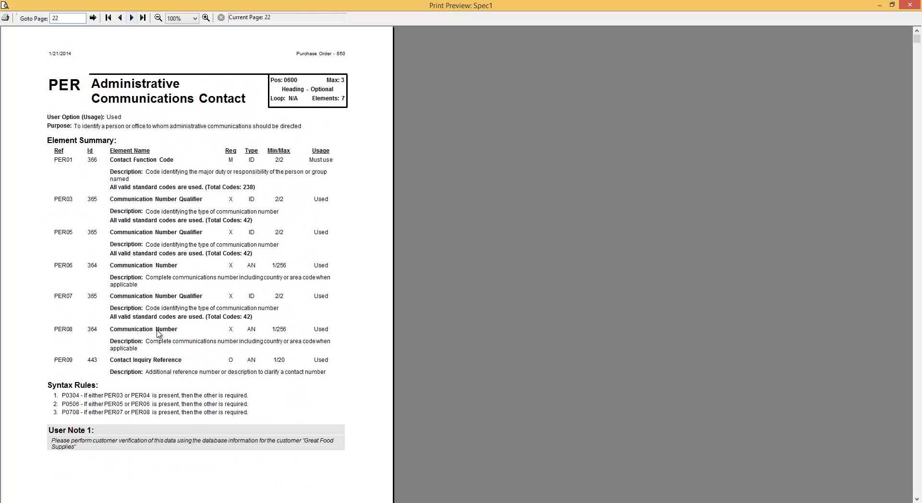
mouse_move(64, 441)
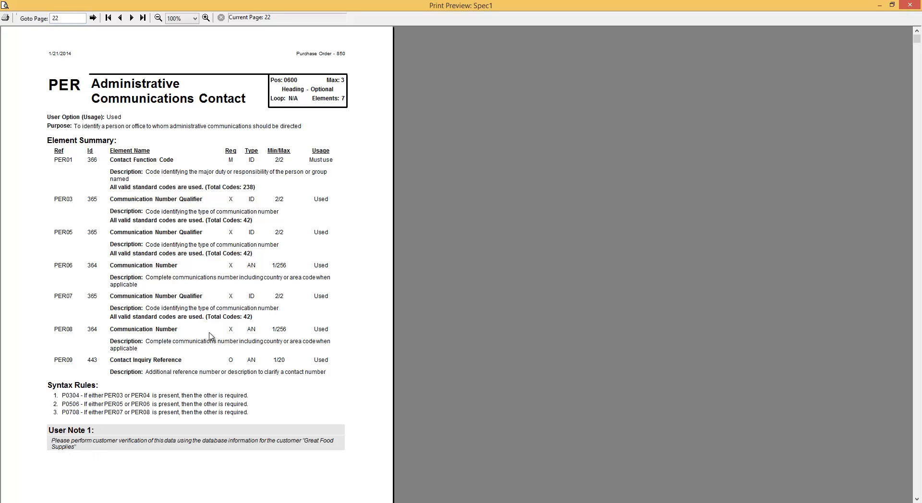
mouse_move(56, 459)
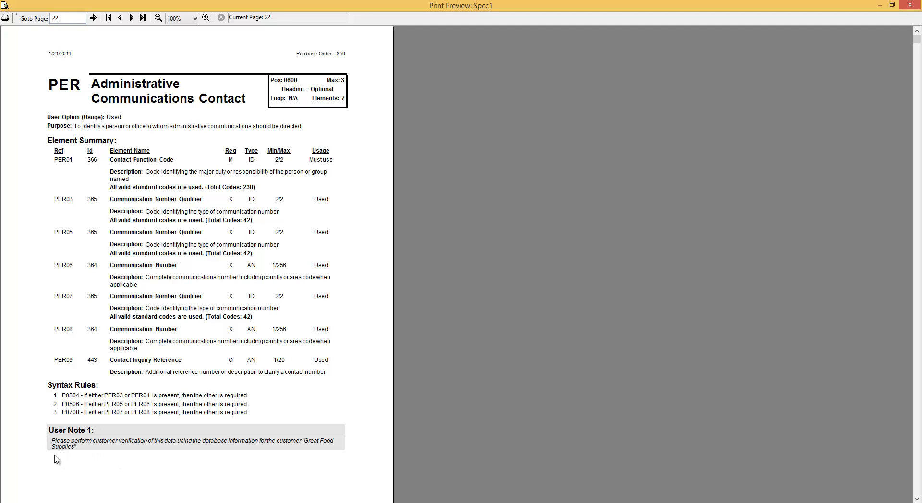
mouse_move(105, 446)
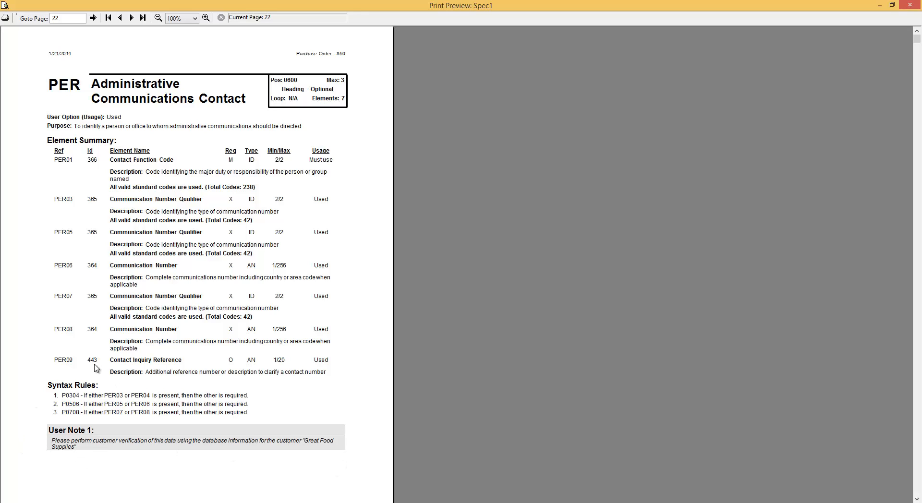
mouse_move(338, 435)
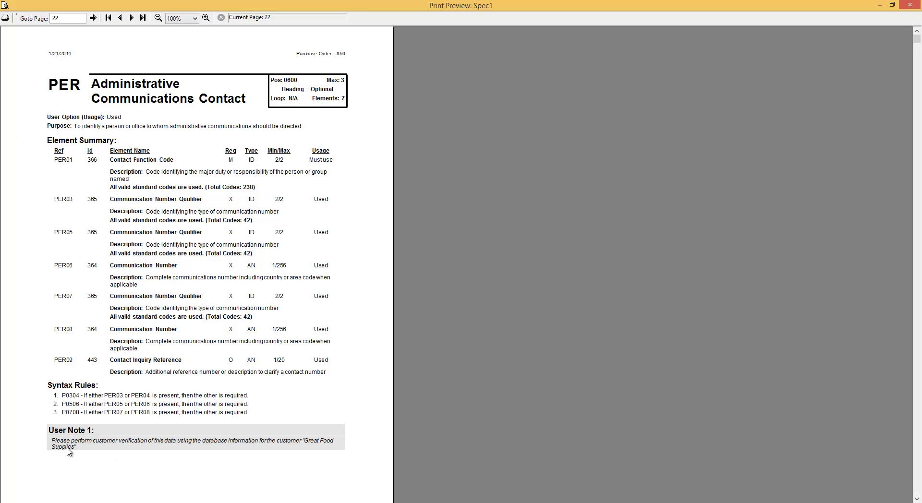
mouse_move(172, 480)
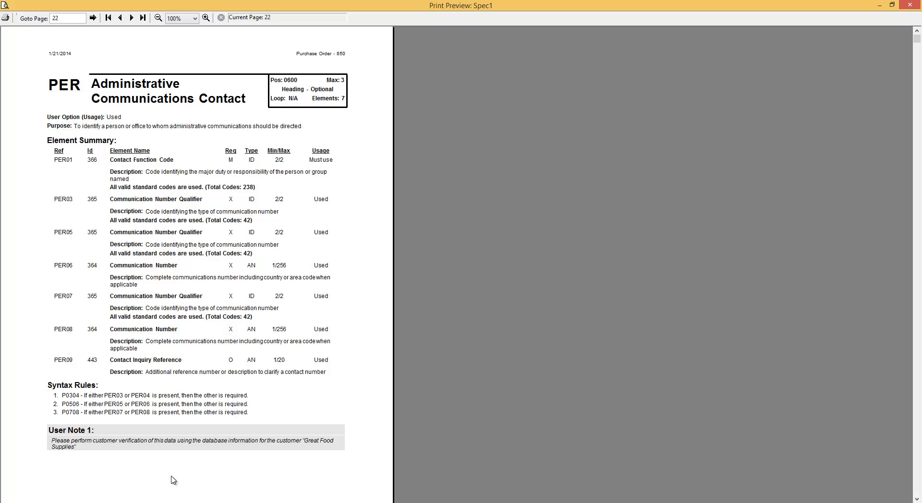
mouse_move(157, 281)
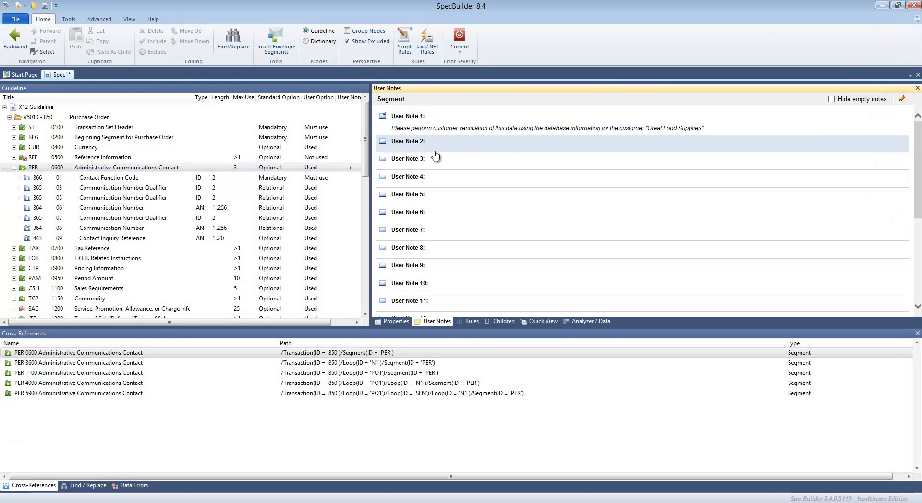
mouse_move(425, 151)
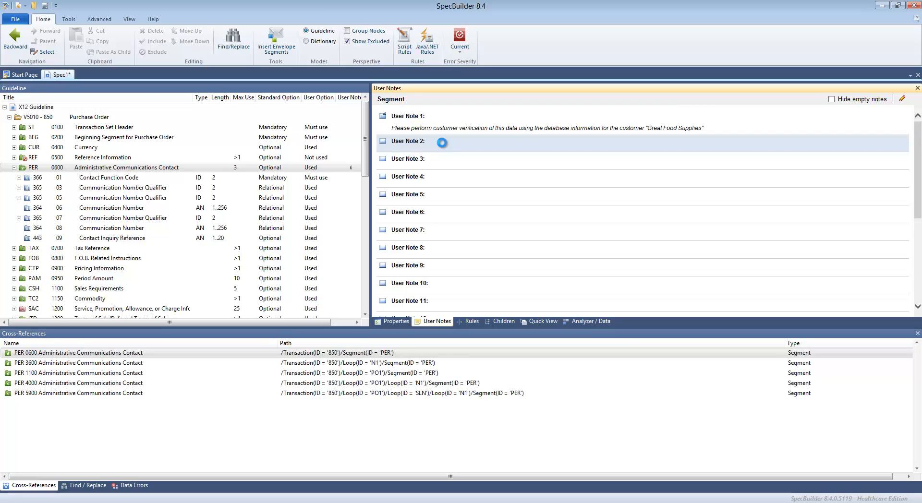
Step: Set PER's User Note 2 to 'Business Edits Logic goes here' and confirm it
double_click(441, 142)
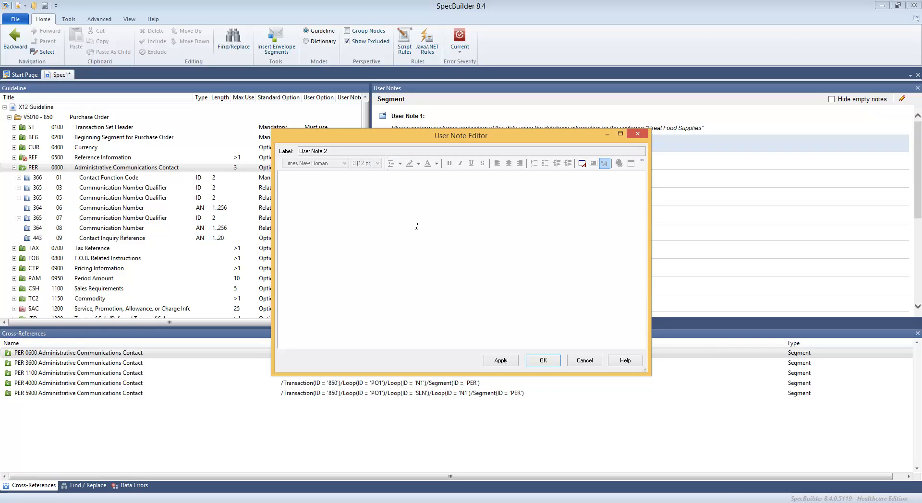
text(Busin)
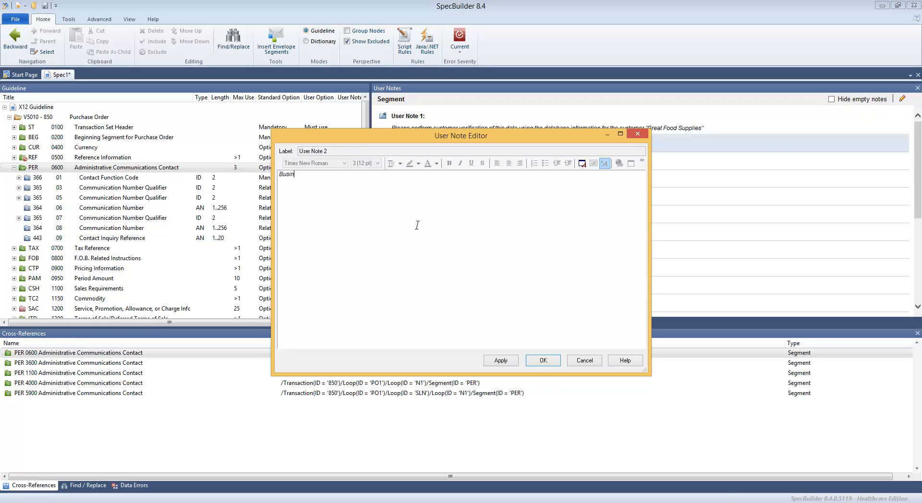
text(ess Edits)
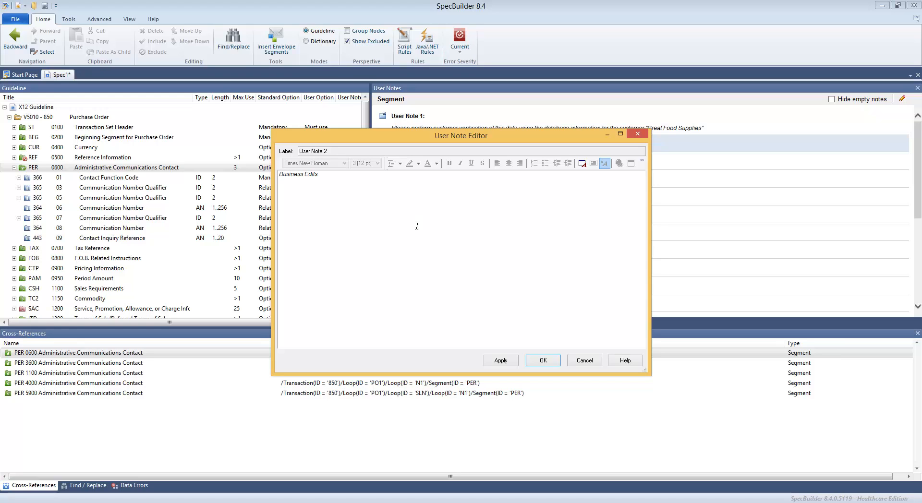
text(Logic goes)
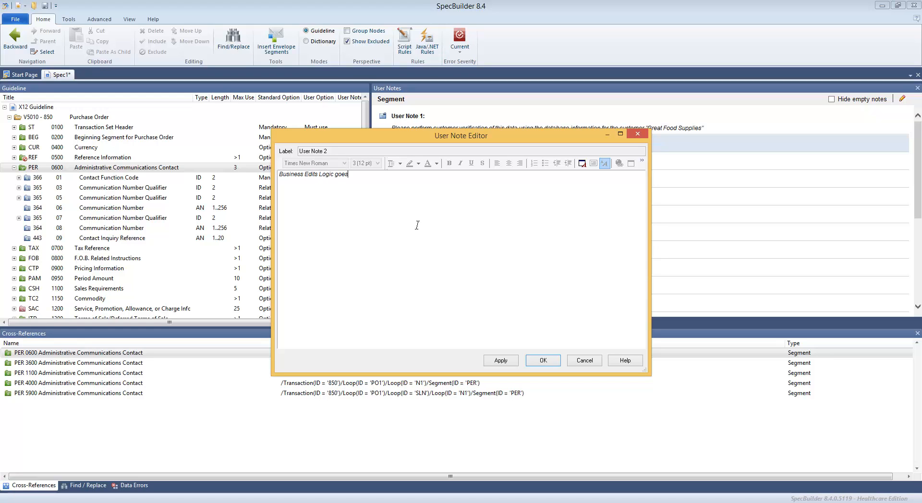
text(here)
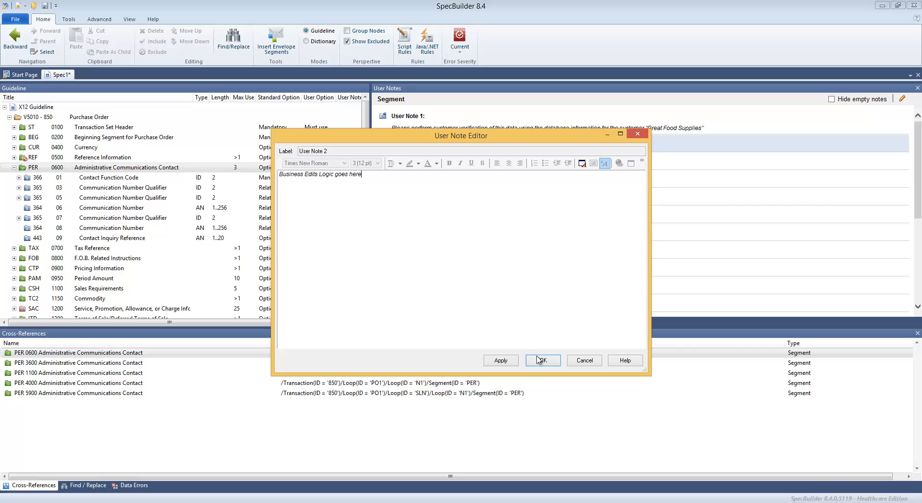
click(542, 360)
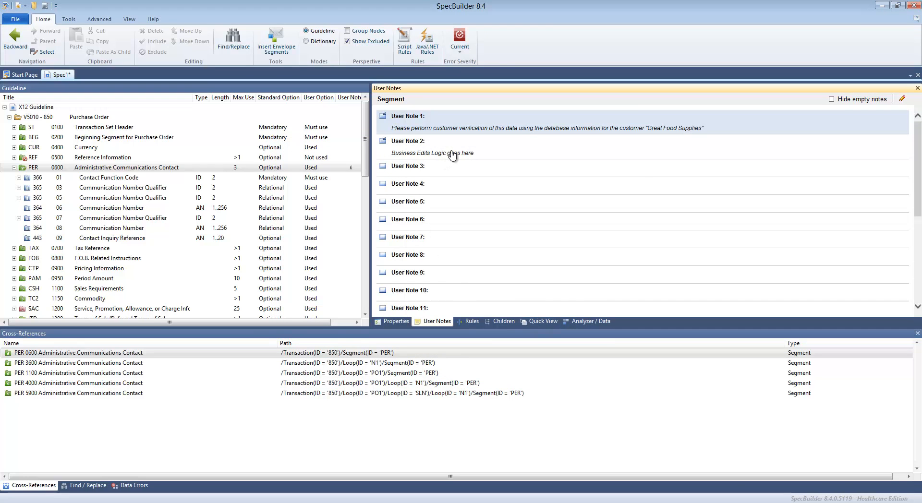
Step: Reformat User Note 2 with bold italic 'Business Edits Logic' and yellow-highlighted 'here'
double_click(432, 152)
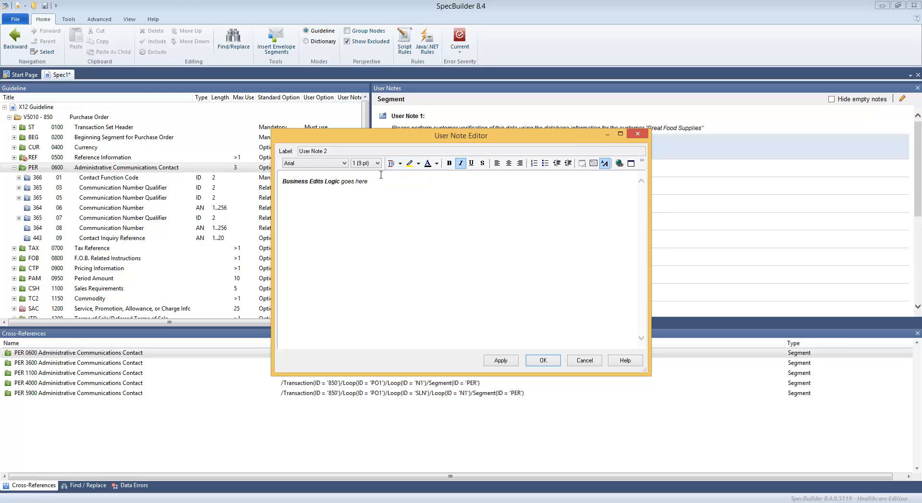
mouse_move(358, 185)
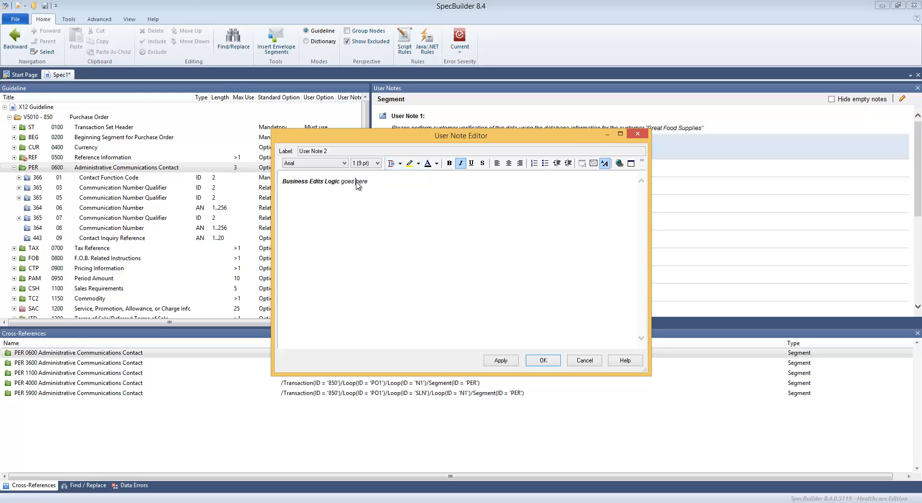
double_click(358, 182)
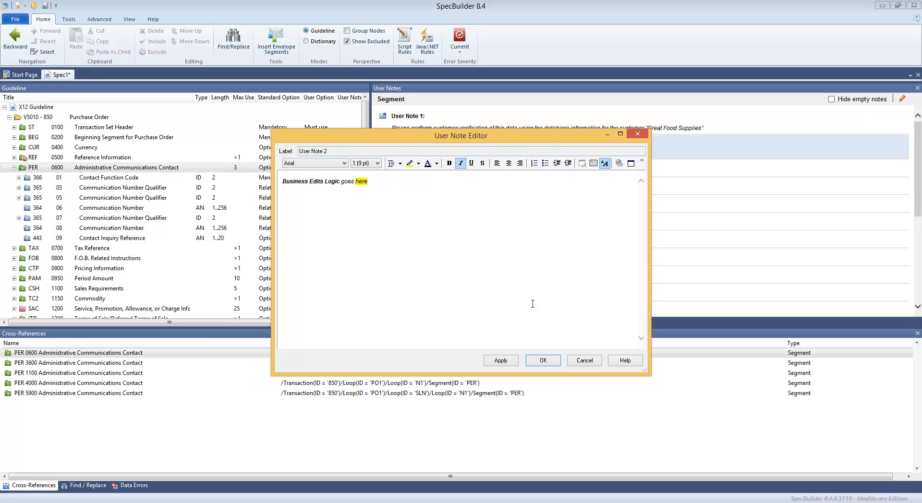
click(542, 360)
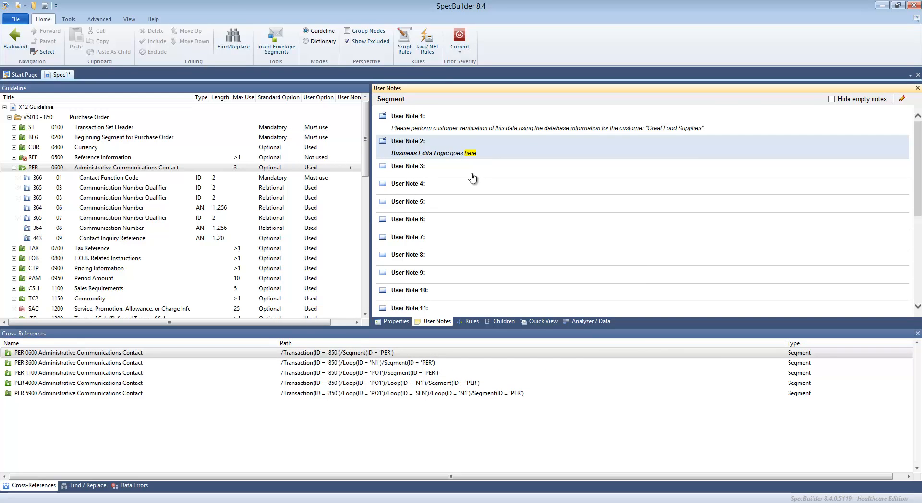
mouse_move(401, 86)
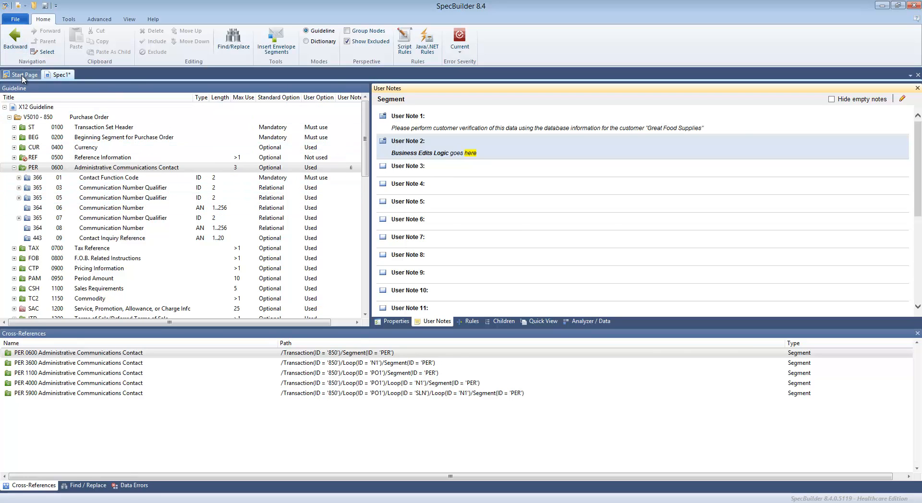
Step: Return to the 850 guideline and start Save As for it
click(22, 75)
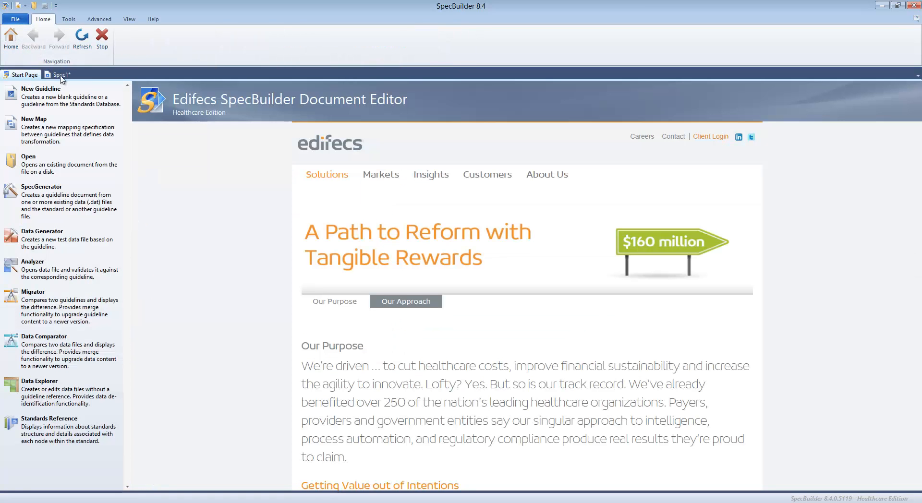
click(14, 20)
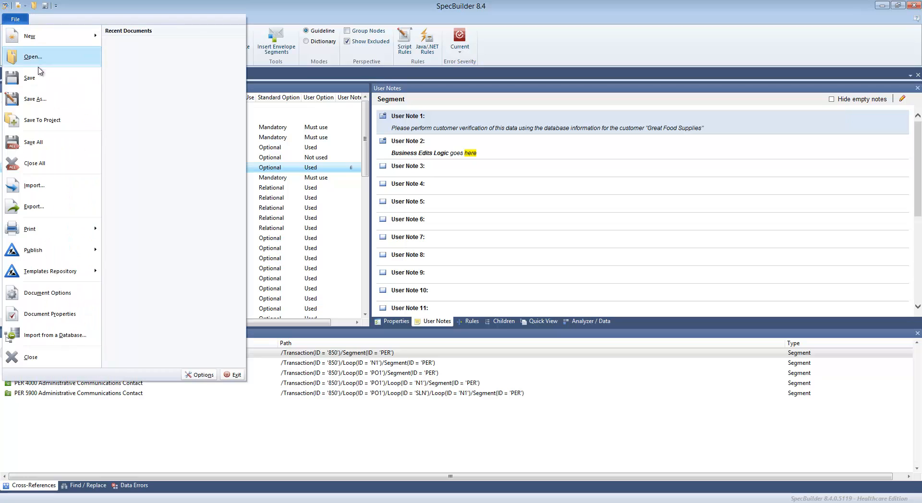
click(34, 99)
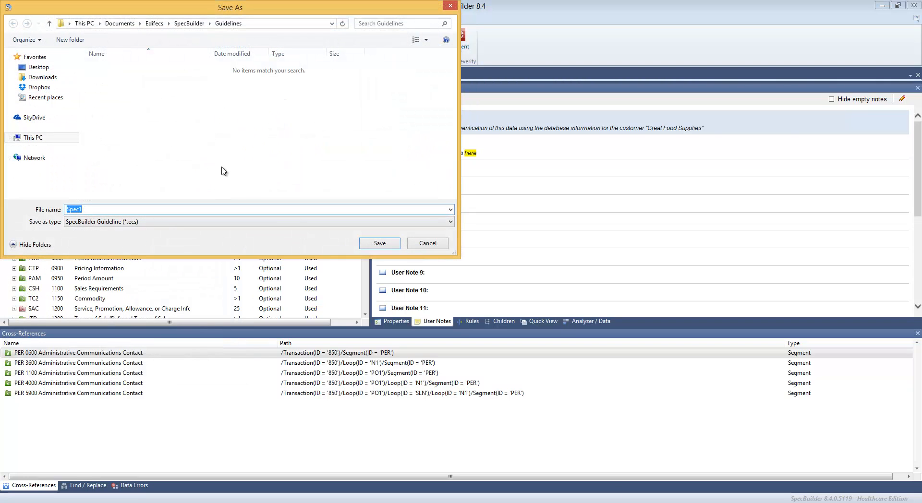
Step: Save the guideline in the Guidelines folder as '850 PO Custom.ecs'
text(850 P)
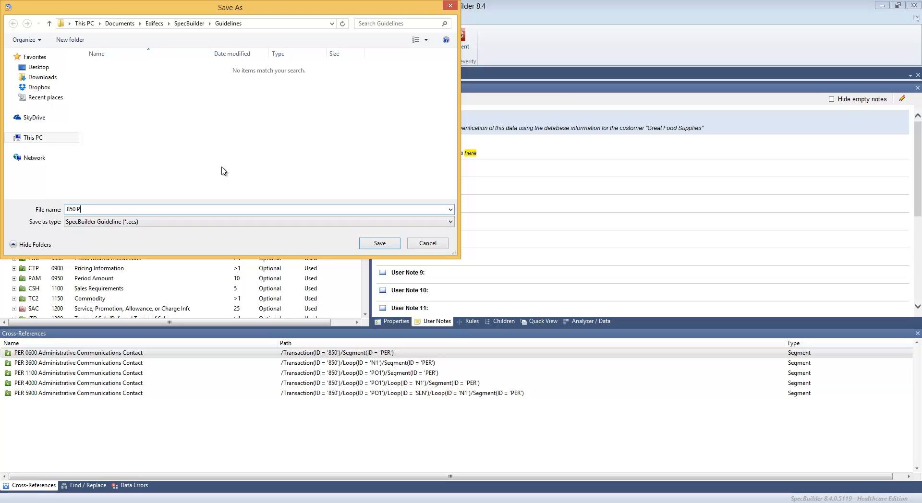
text(O Custom)
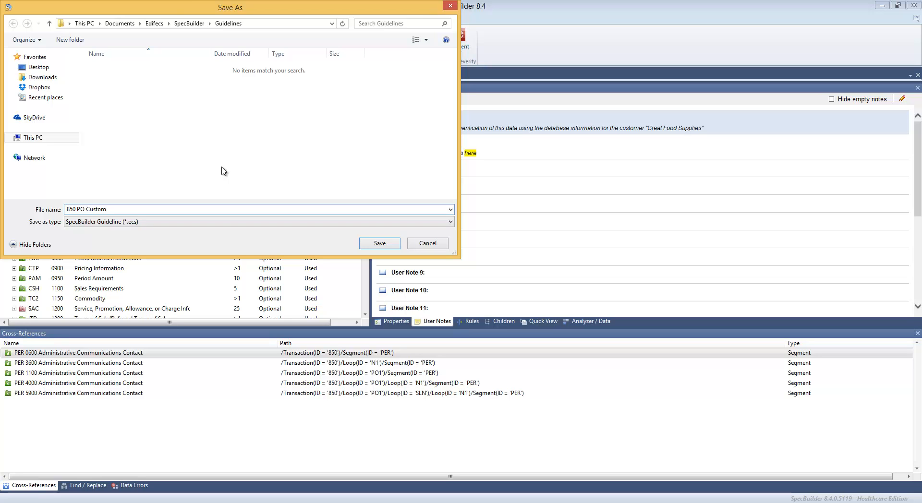
click(380, 243)
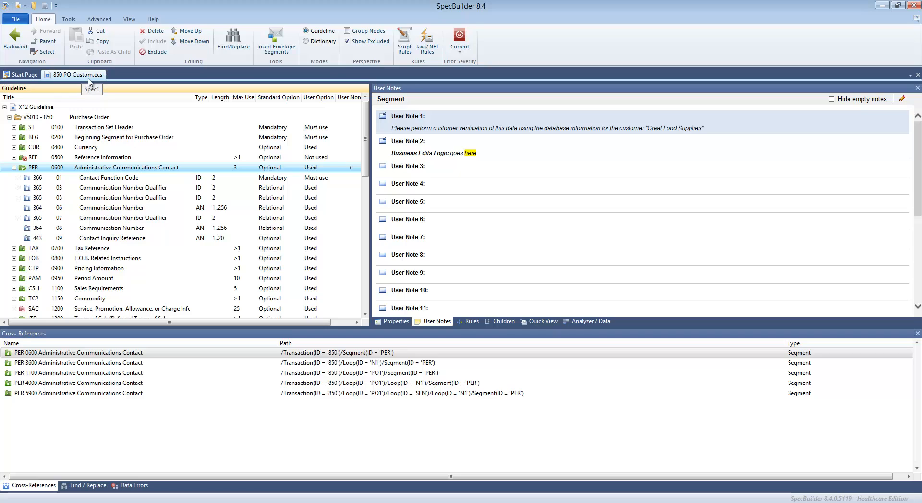
mouse_move(88, 82)
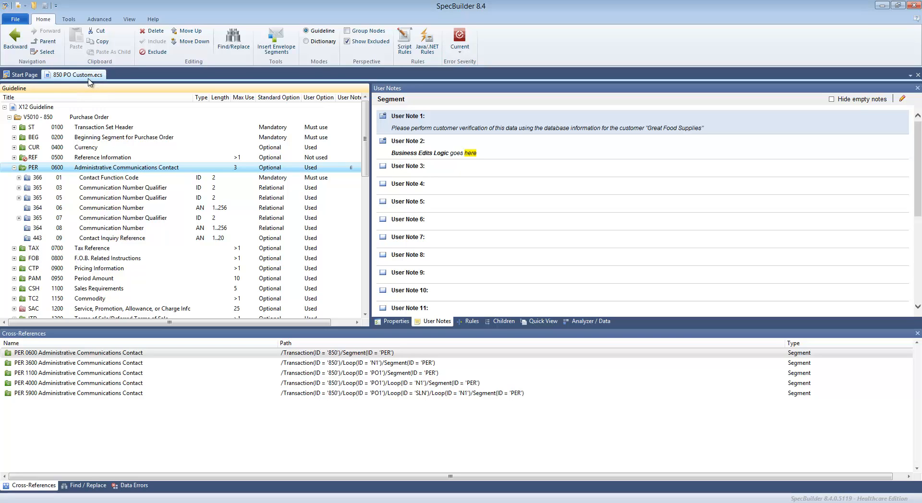